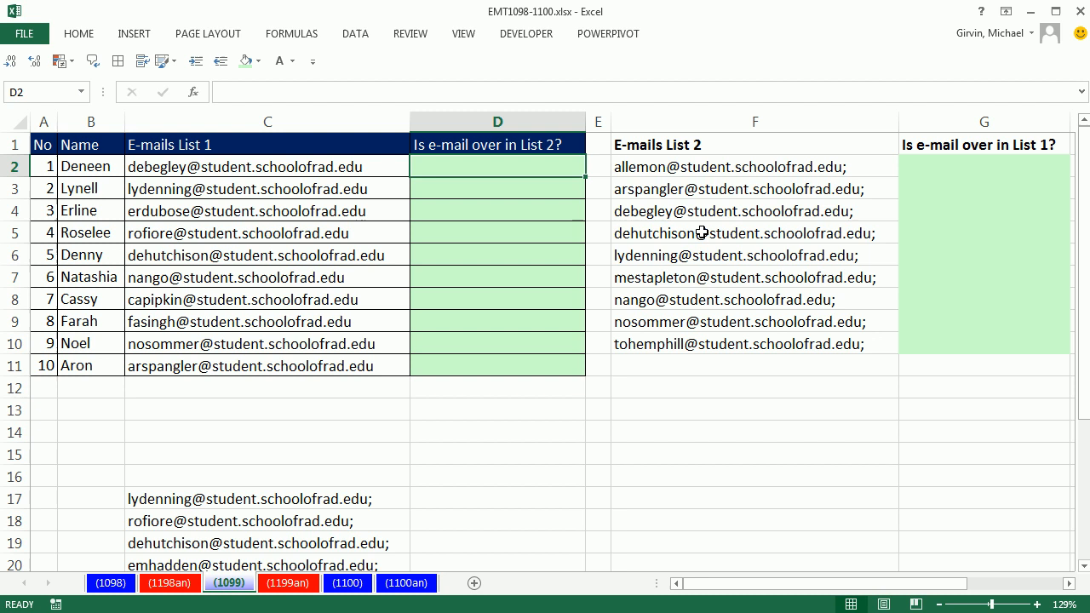
mouse_move(349, 167)
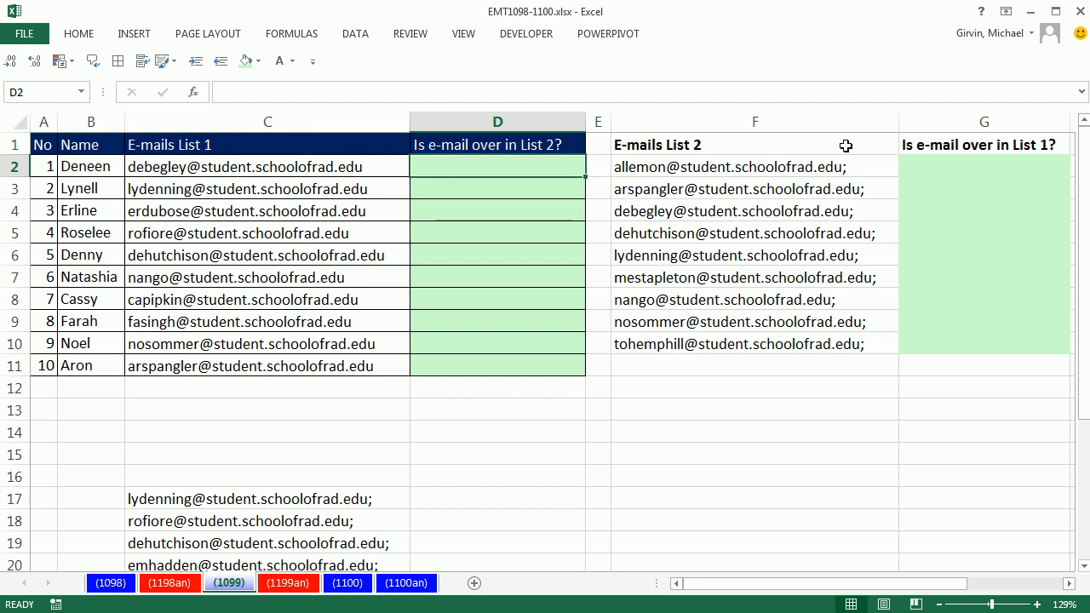
mouse_move(855, 167)
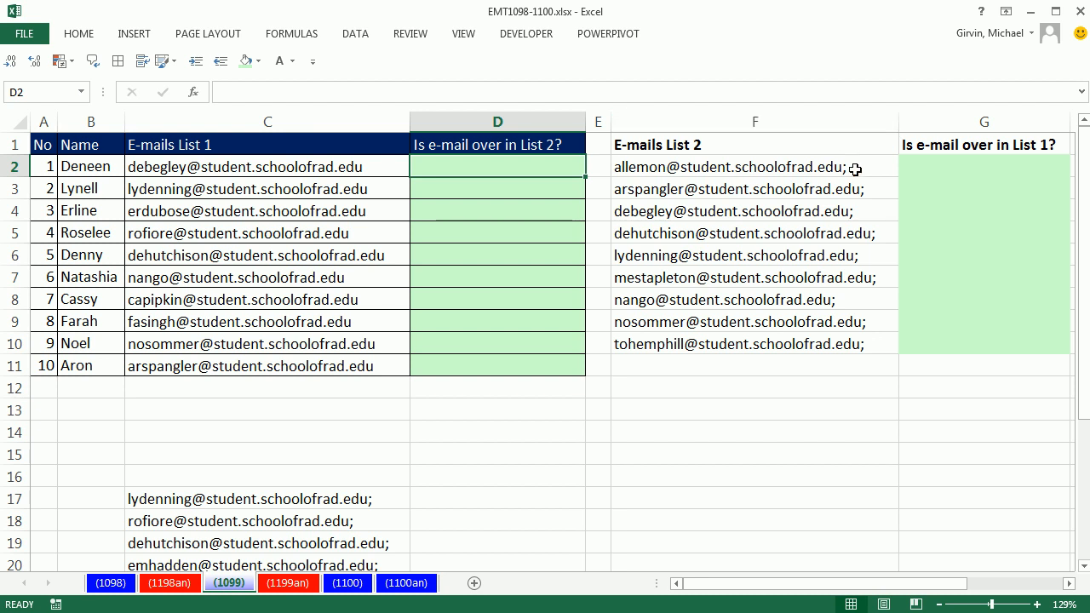
mouse_move(871, 383)
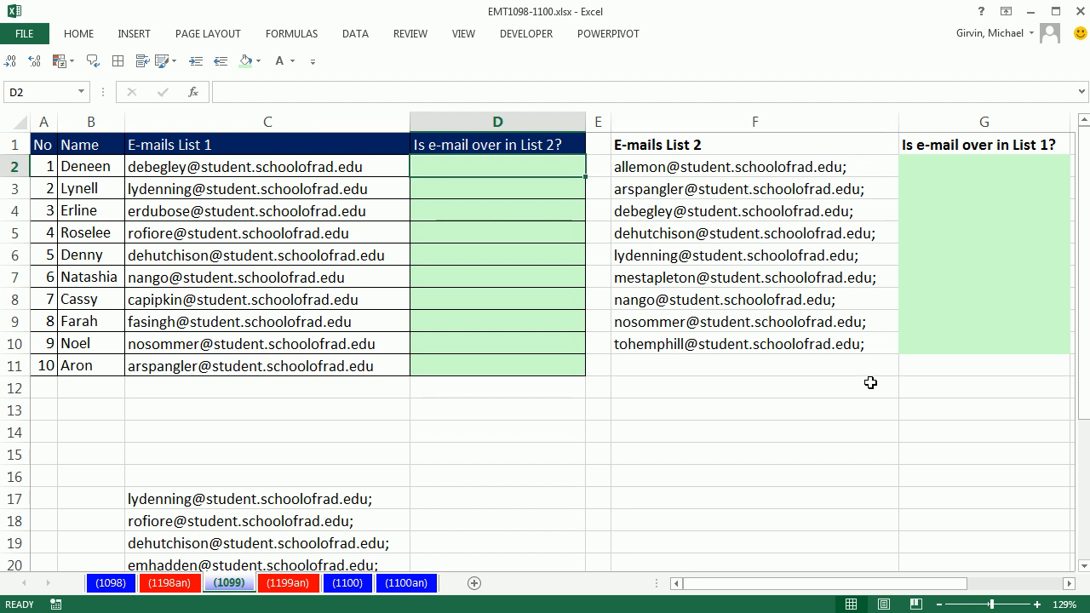
mouse_move(865, 167)
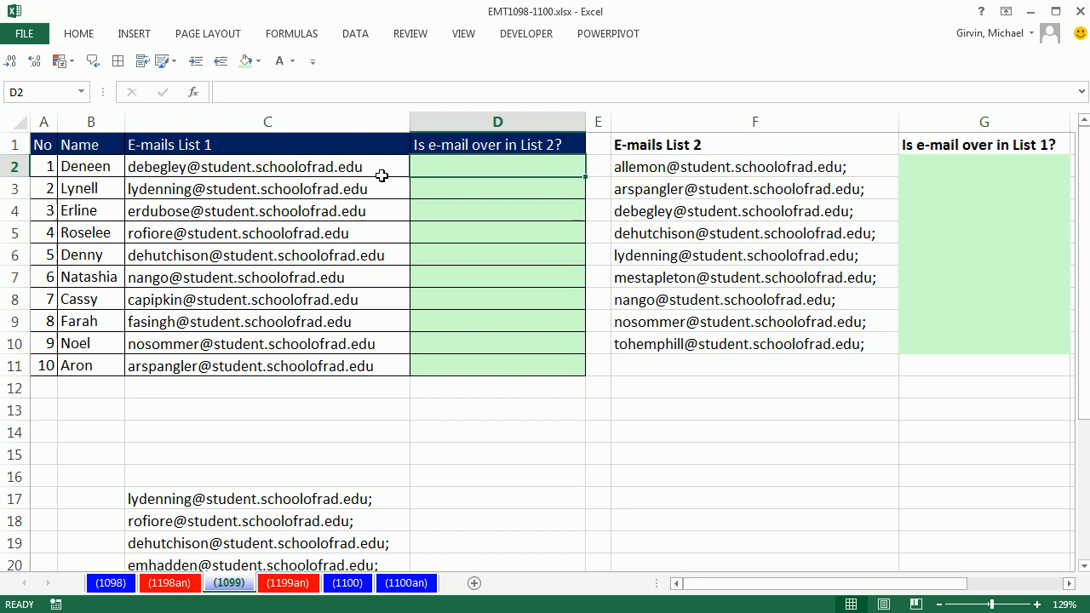
mouse_move(761, 354)
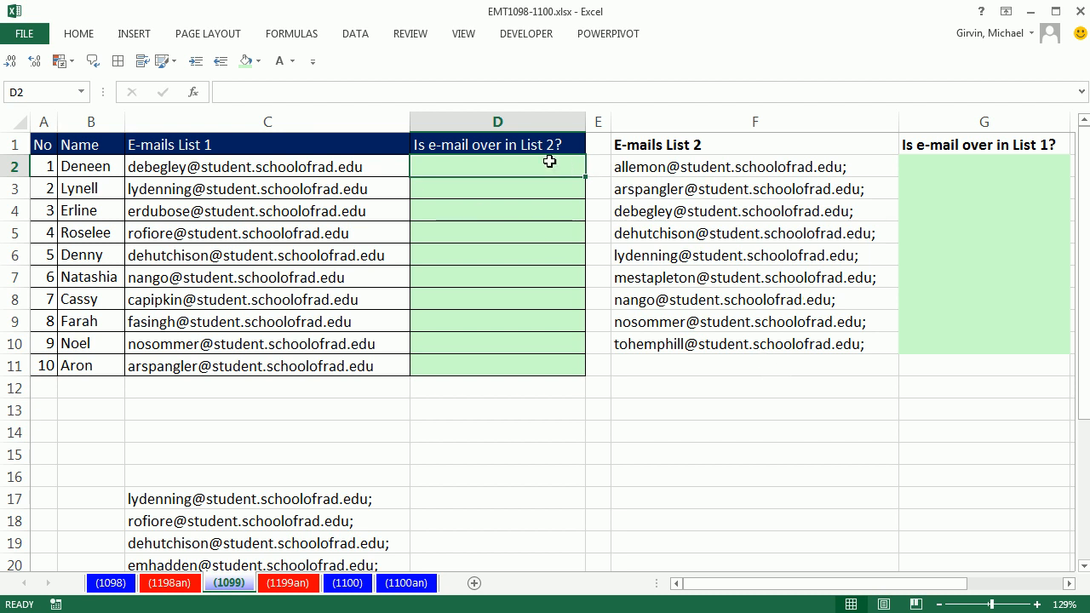
mouse_move(826, 166)
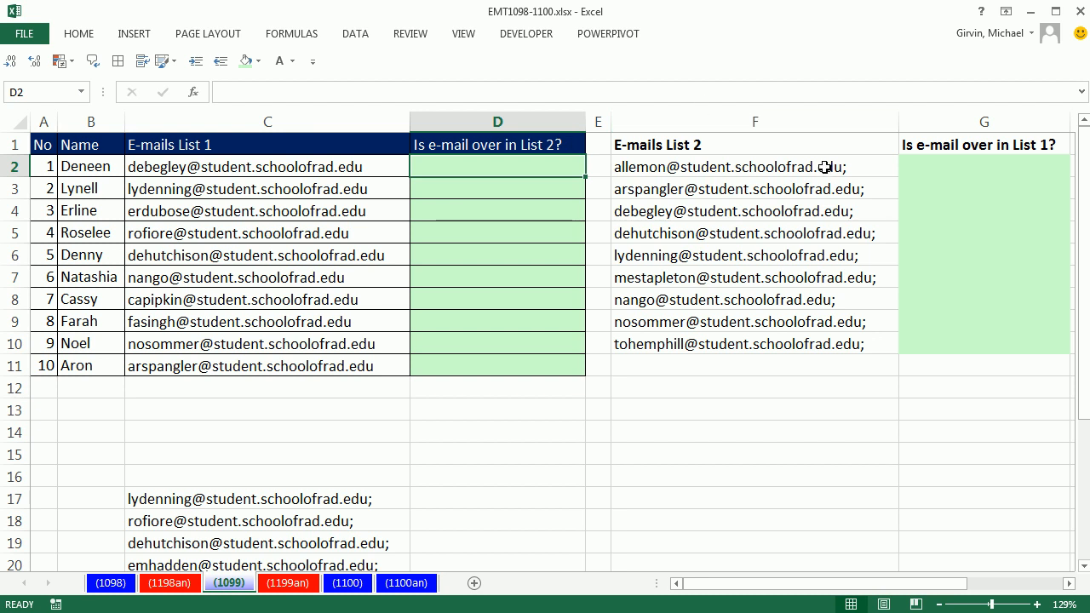
mouse_move(474, 109)
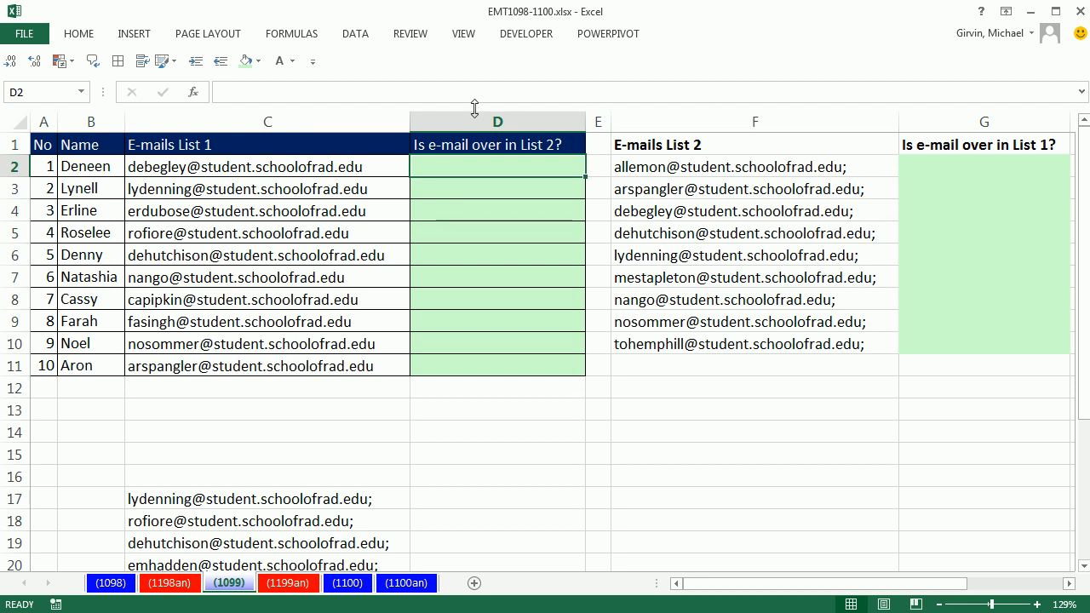
mouse_move(402, 166)
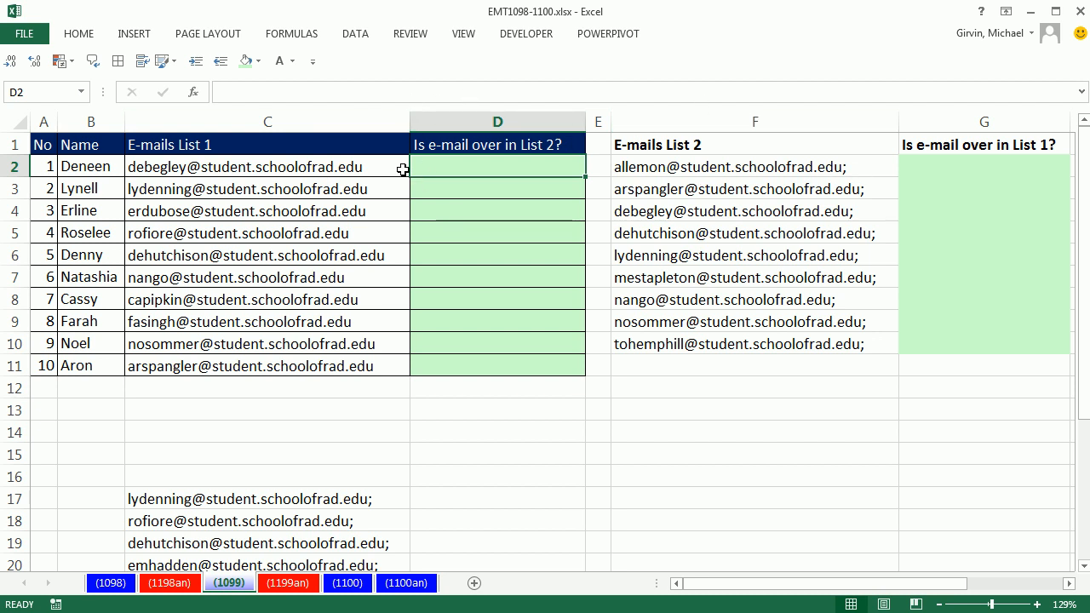
mouse_move(808, 167)
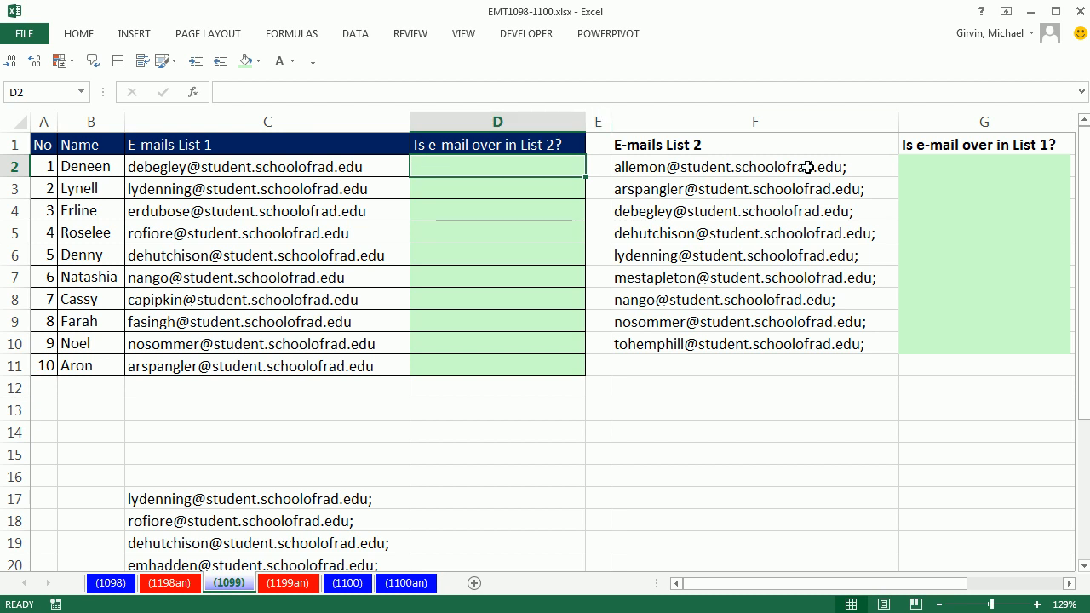
mouse_move(576, 66)
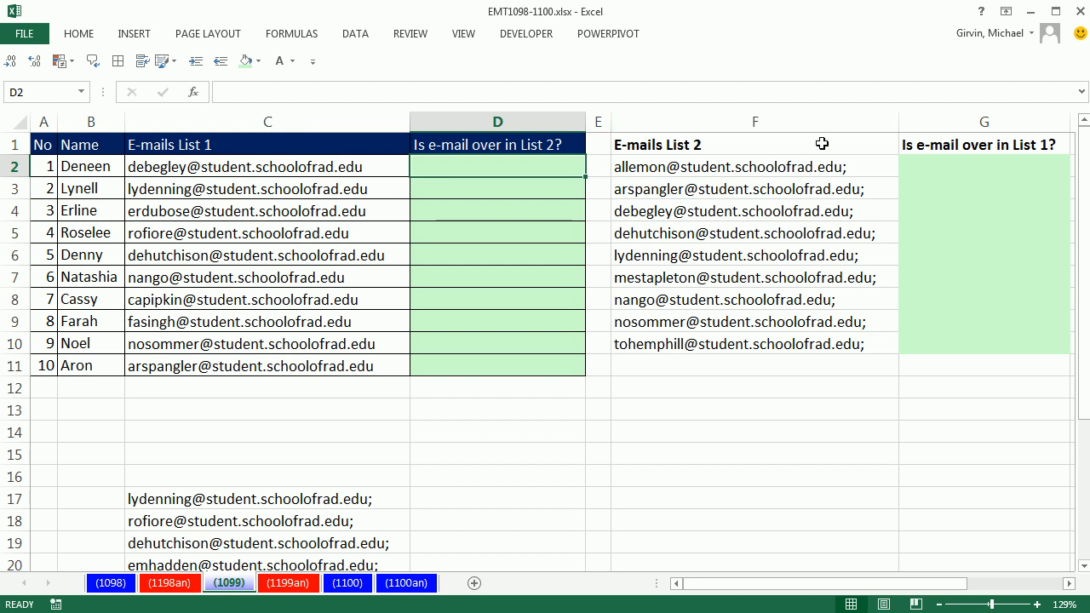
mouse_move(794, 167)
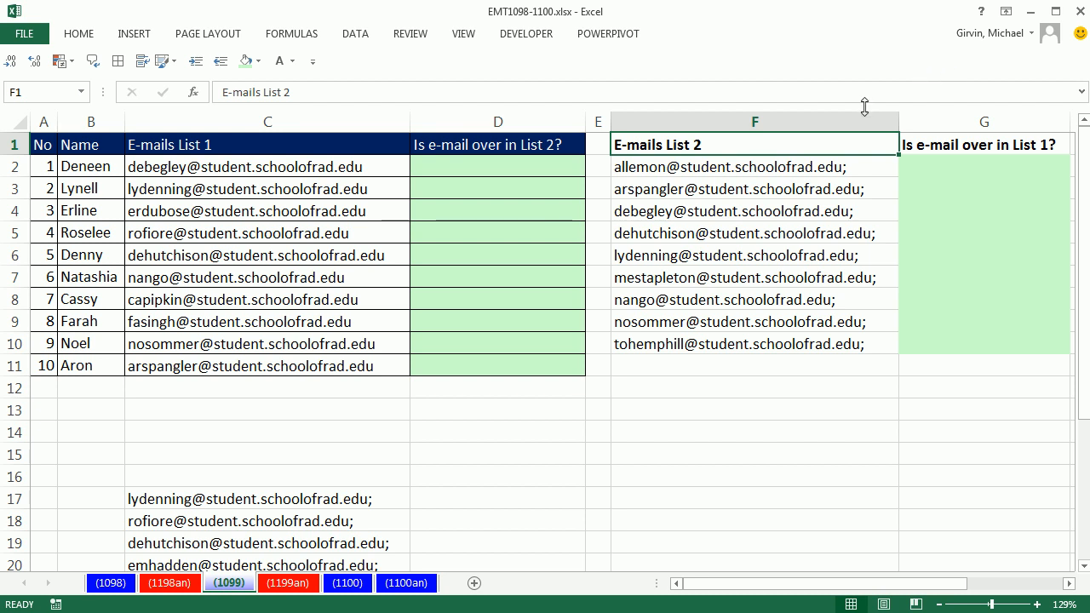
mouse_move(843, 151)
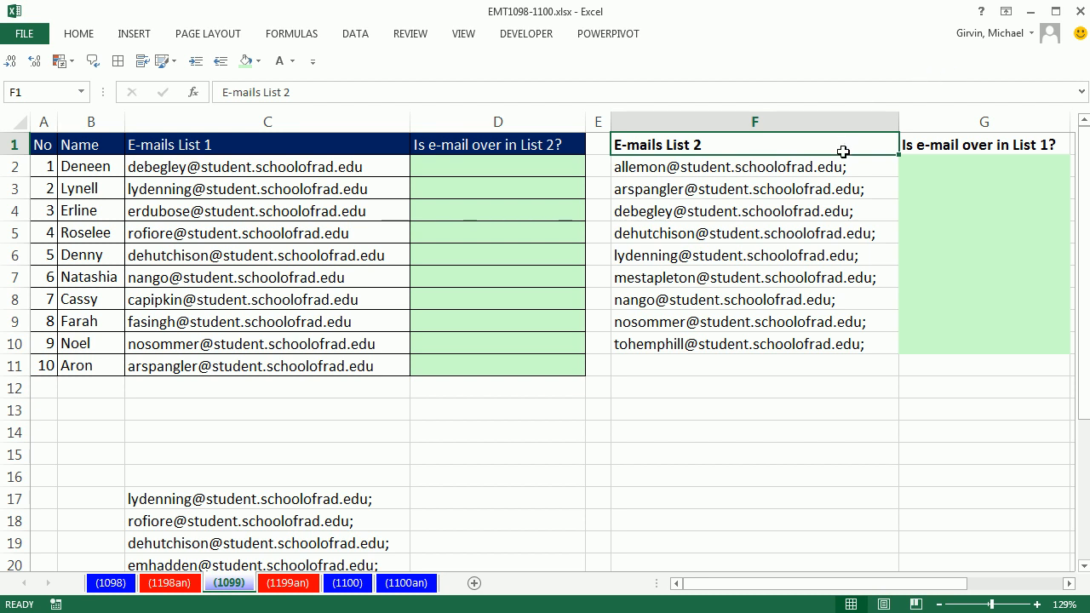
mouse_move(840, 334)
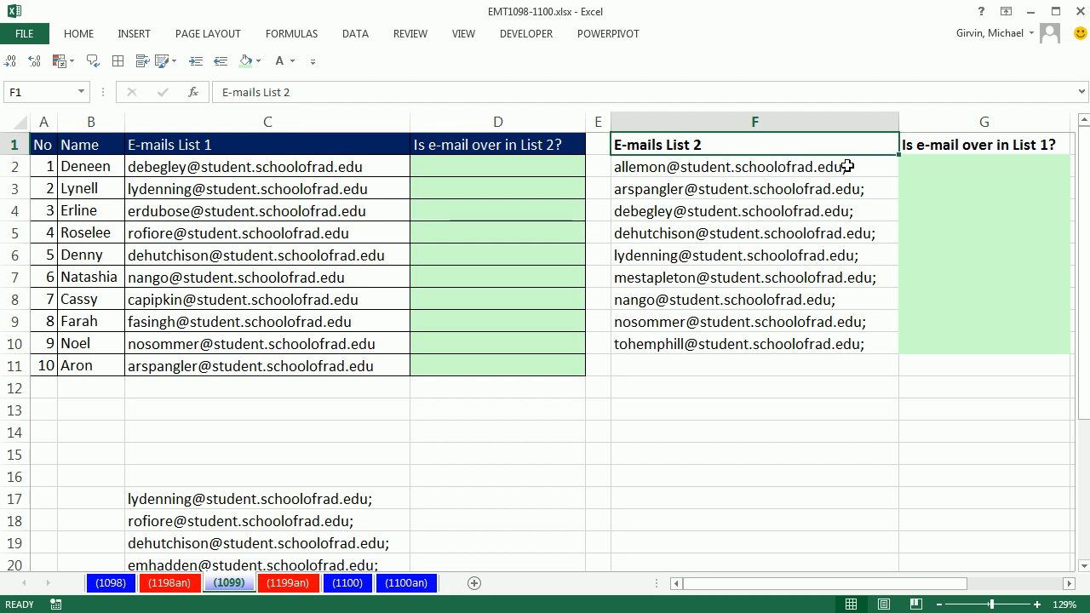
mouse_move(766, 235)
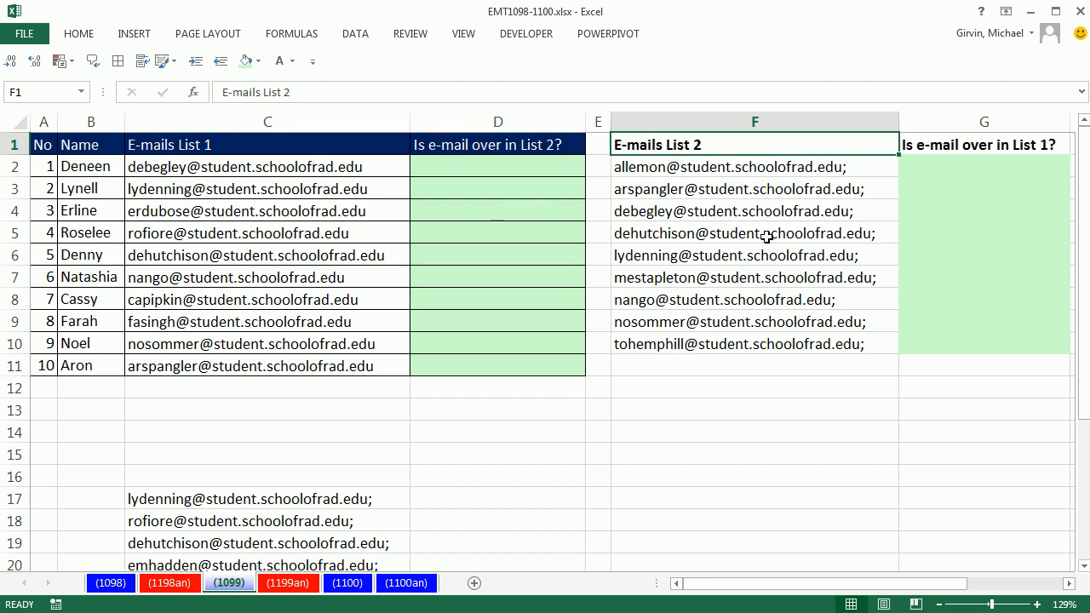
mouse_move(984, 255)
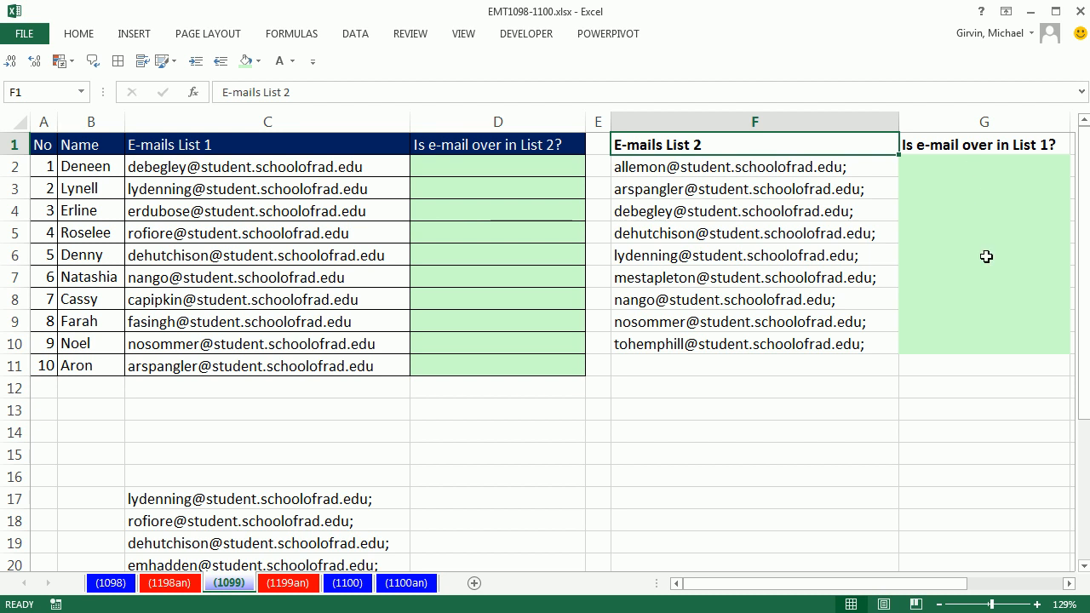
mouse_move(1001, 291)
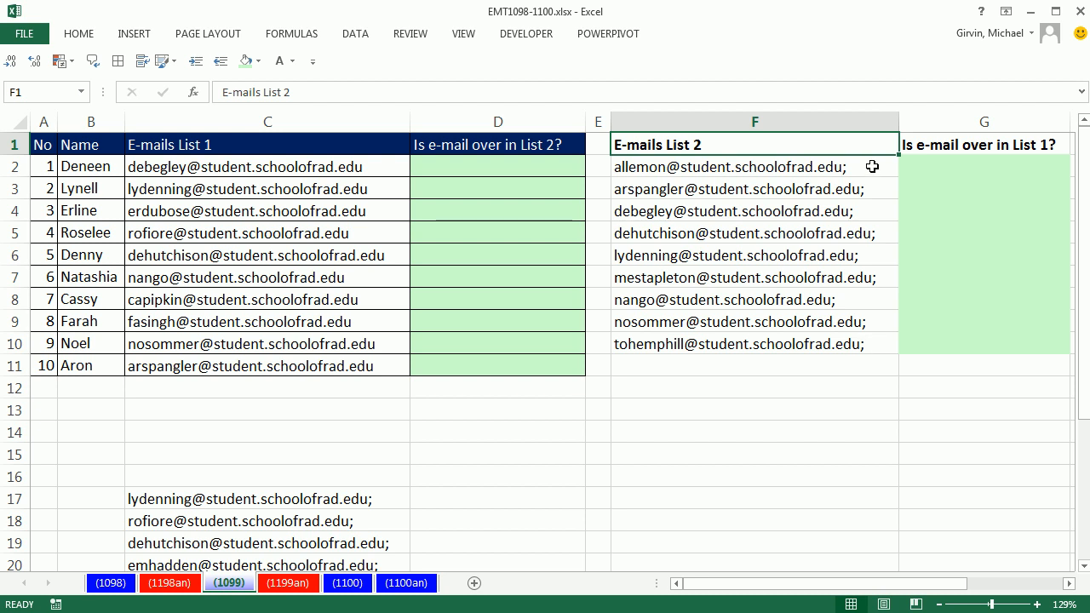
mouse_move(1066, 453)
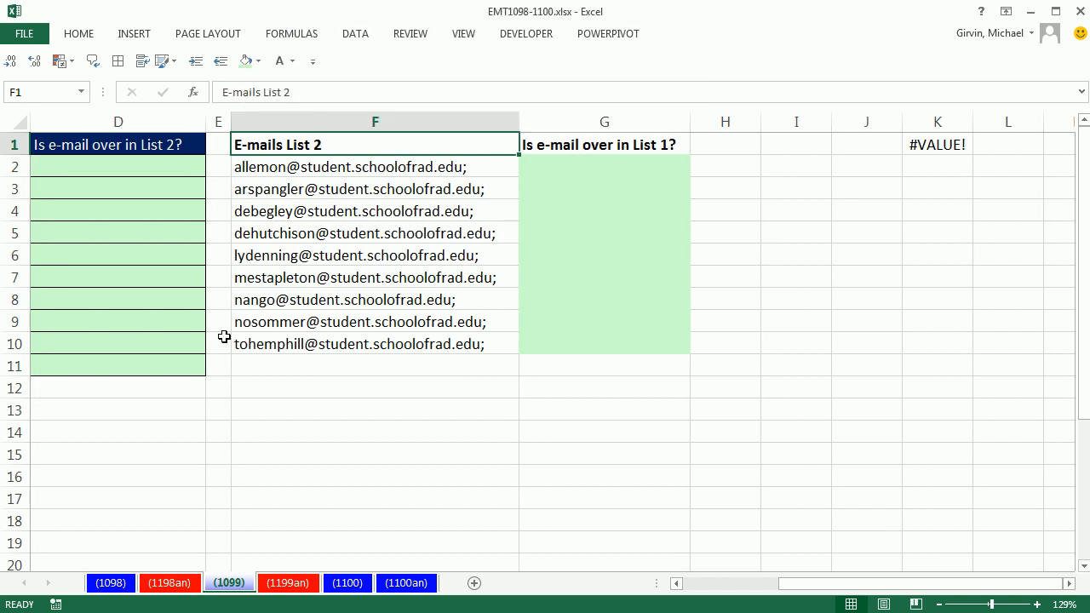
mouse_move(606, 143)
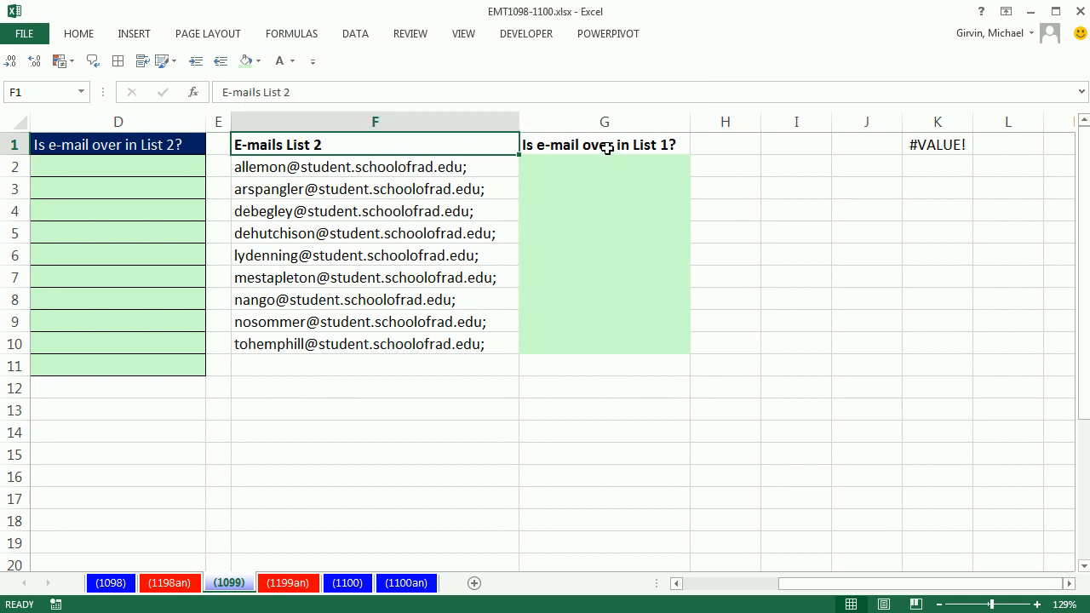
Step: Convert the List 2 data and its flag column into a table with headers via Ctrl+T
key(Ctrl+T)
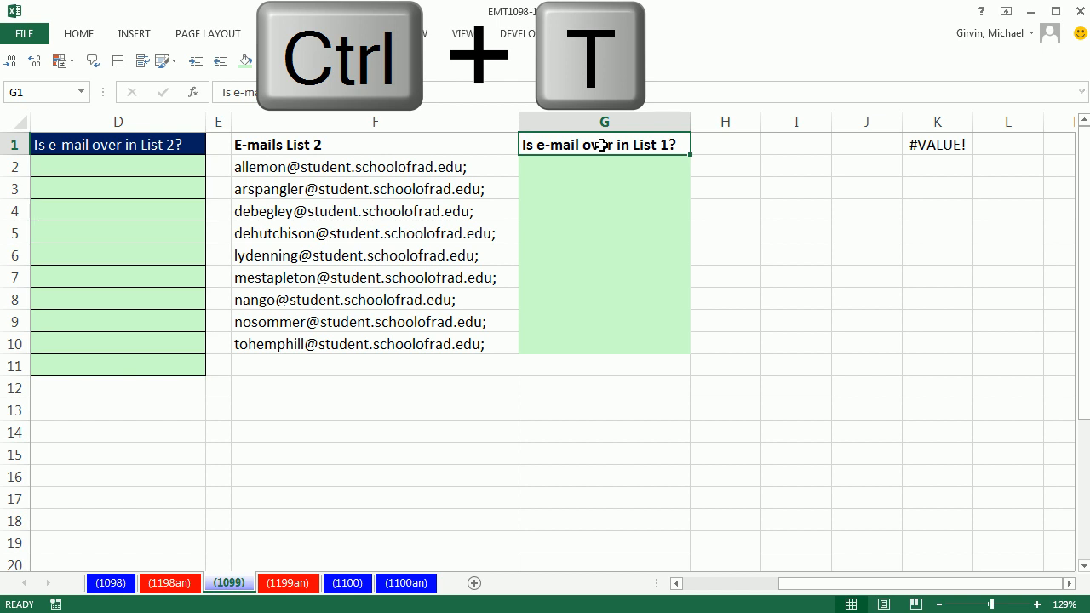
key(Ctrl+t)
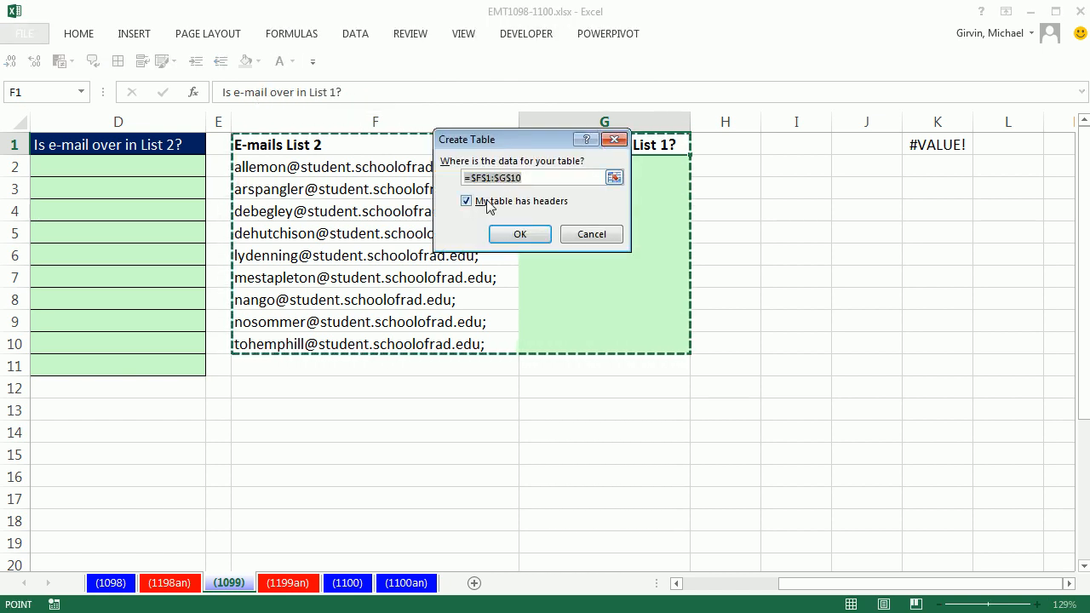
click(520, 235)
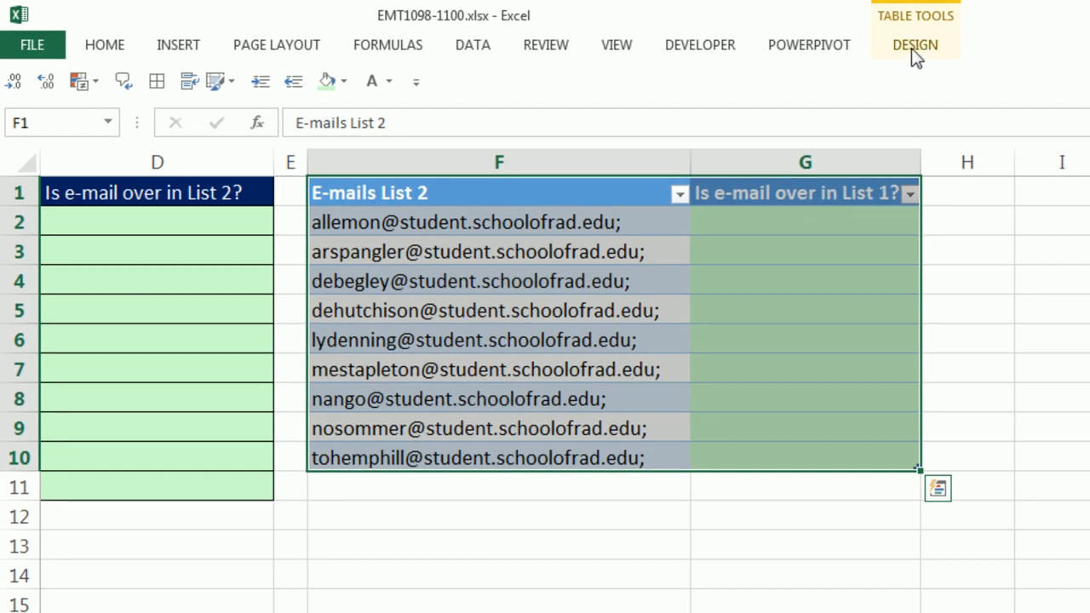
Step: Enter EmailL2 as the table name, then select cell G2 for the formula
click(913, 44)
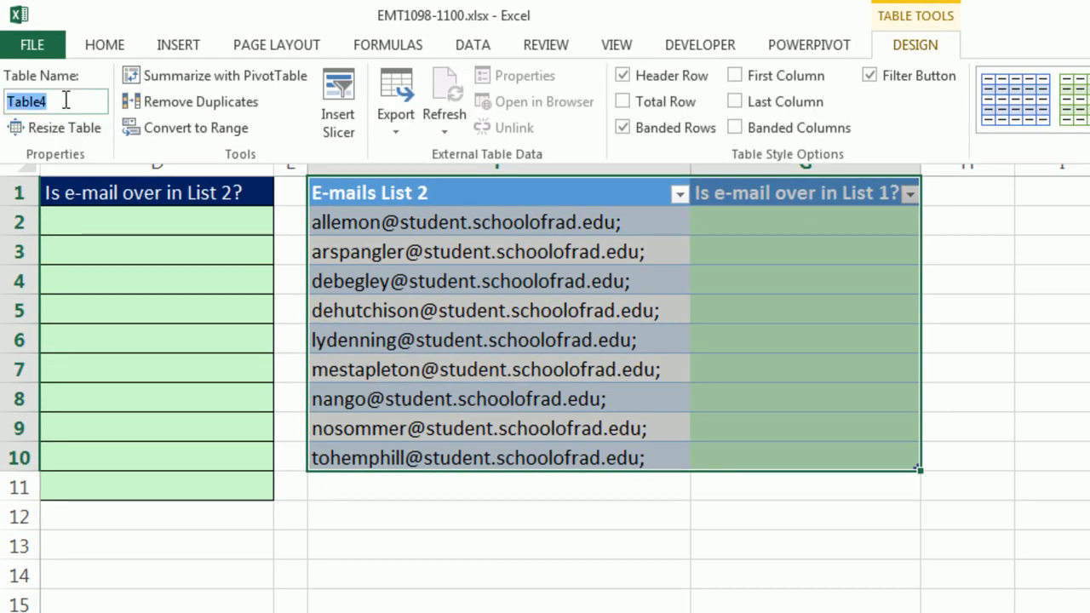
text(Email)
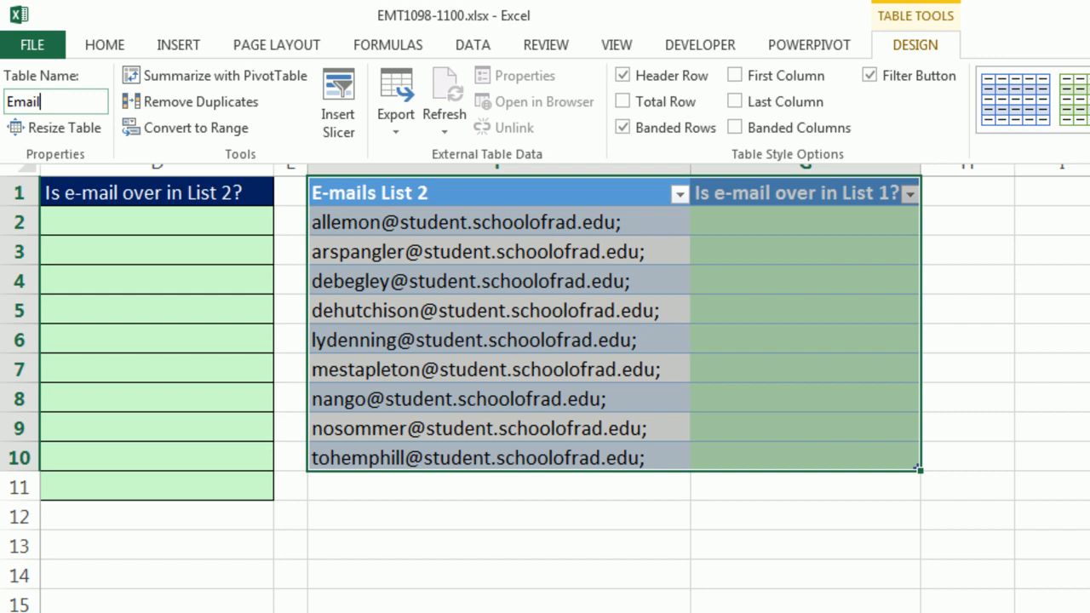
text(L2)
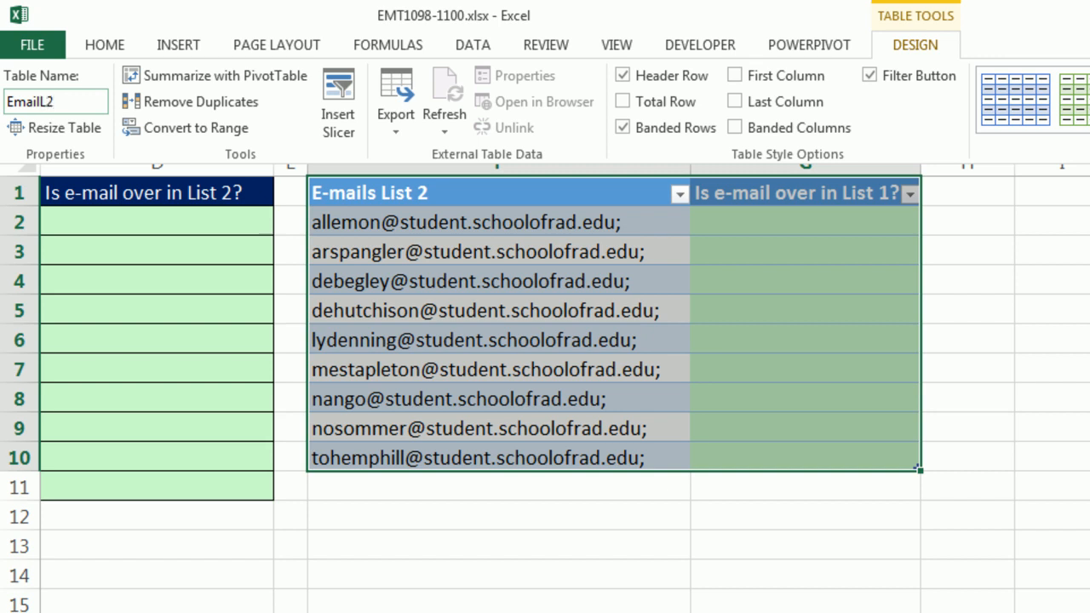
click(492, 279)
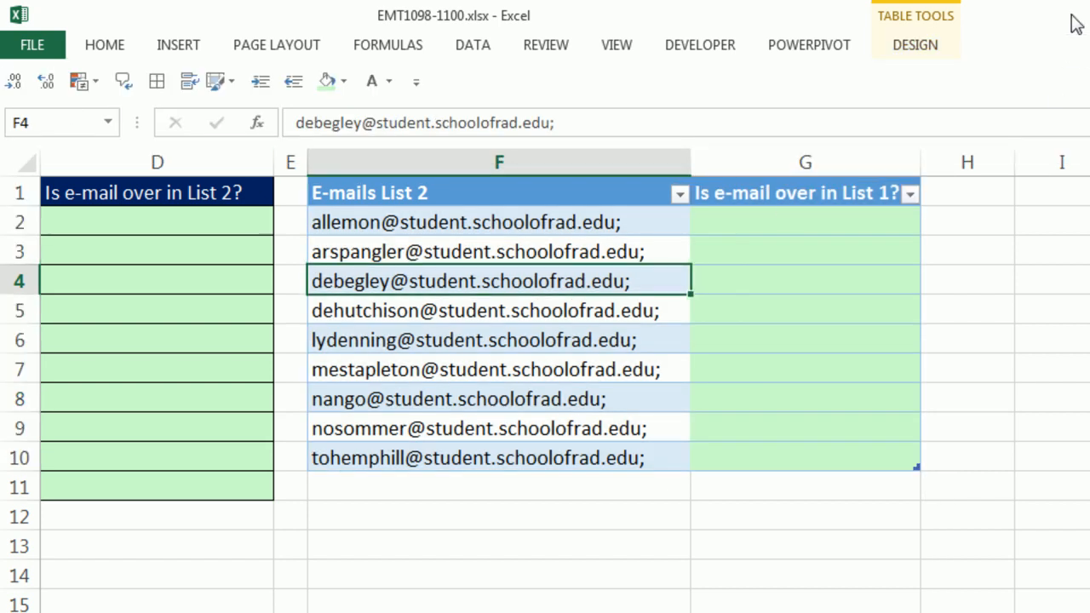
click(915, 44)
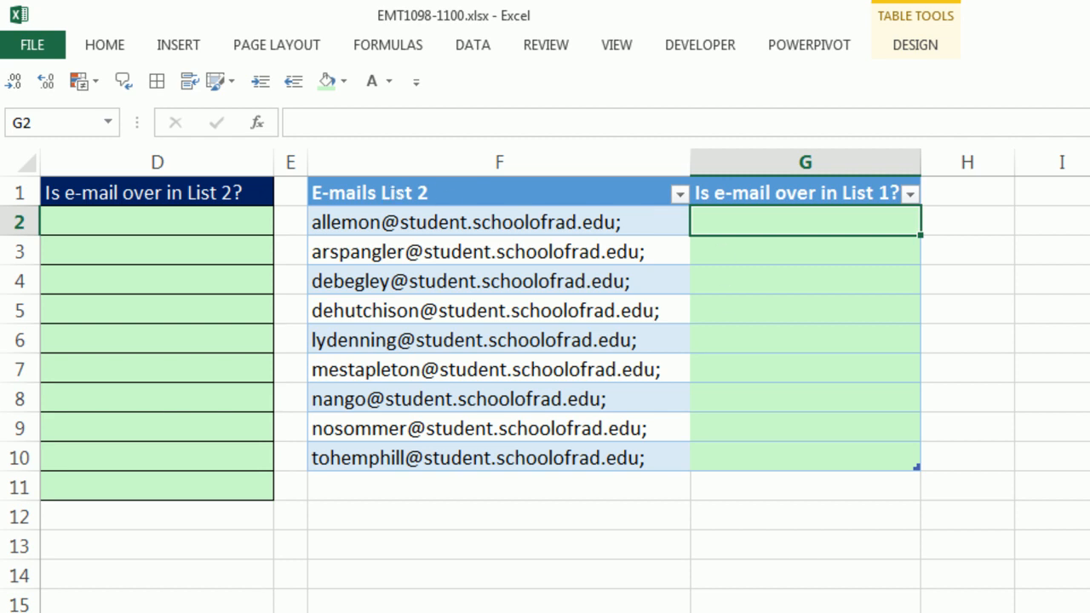
Step: Enter =SUBSTITUTE([@[E-mails List 2]],";","") in G2 so the column fills with clean addresses
text(=)
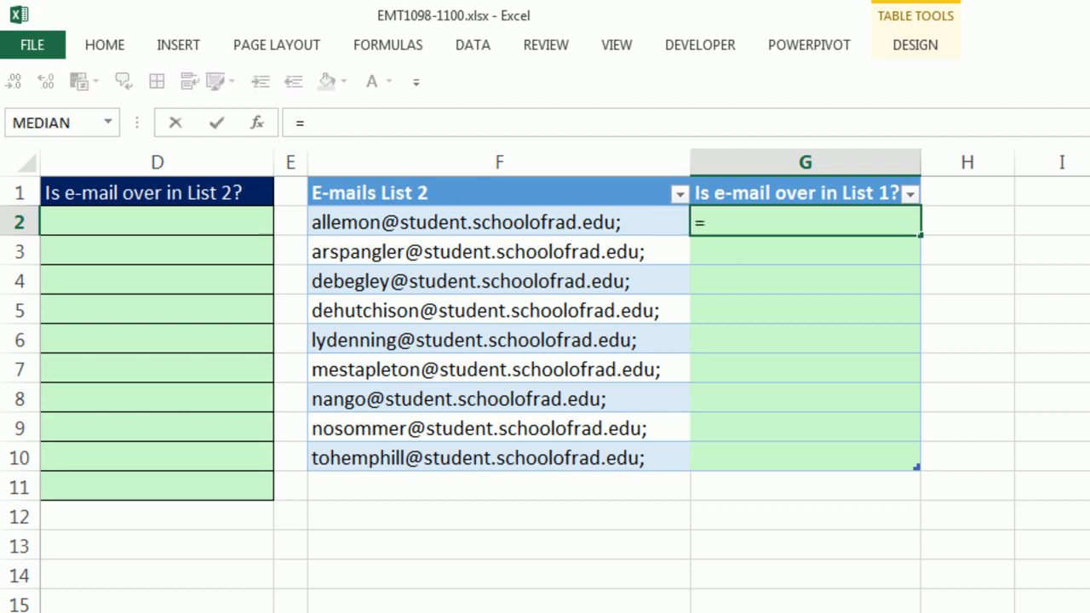
text(l)
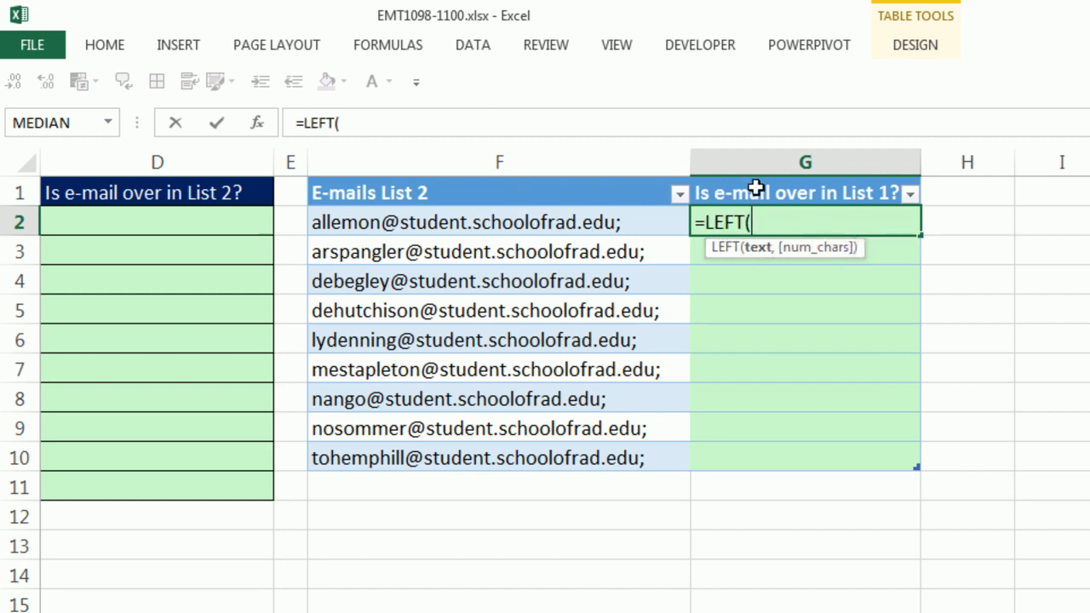
key(Backspace)
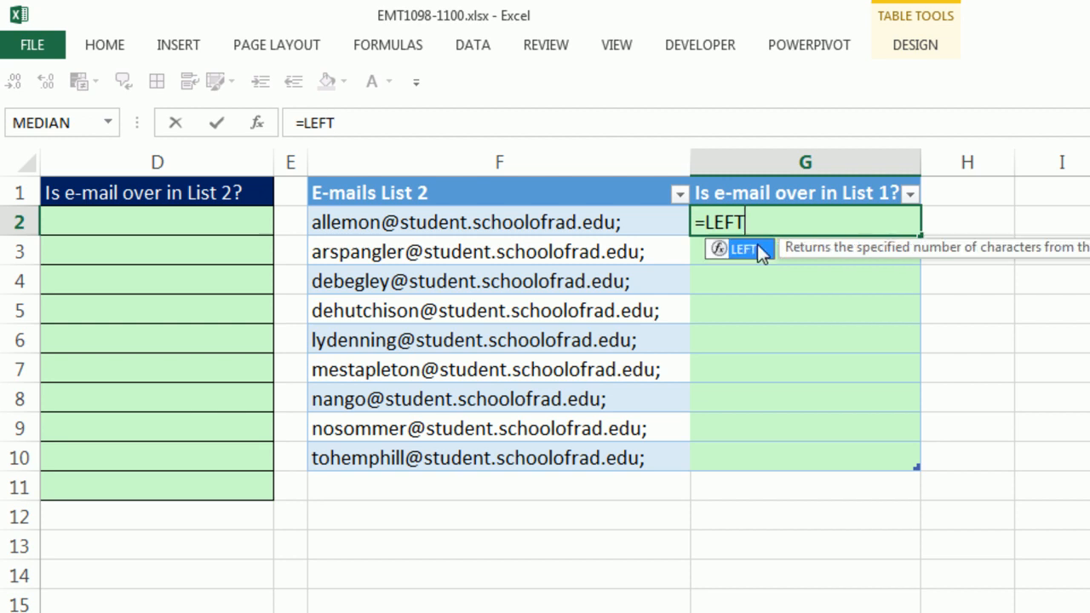
text(s List 2]],)
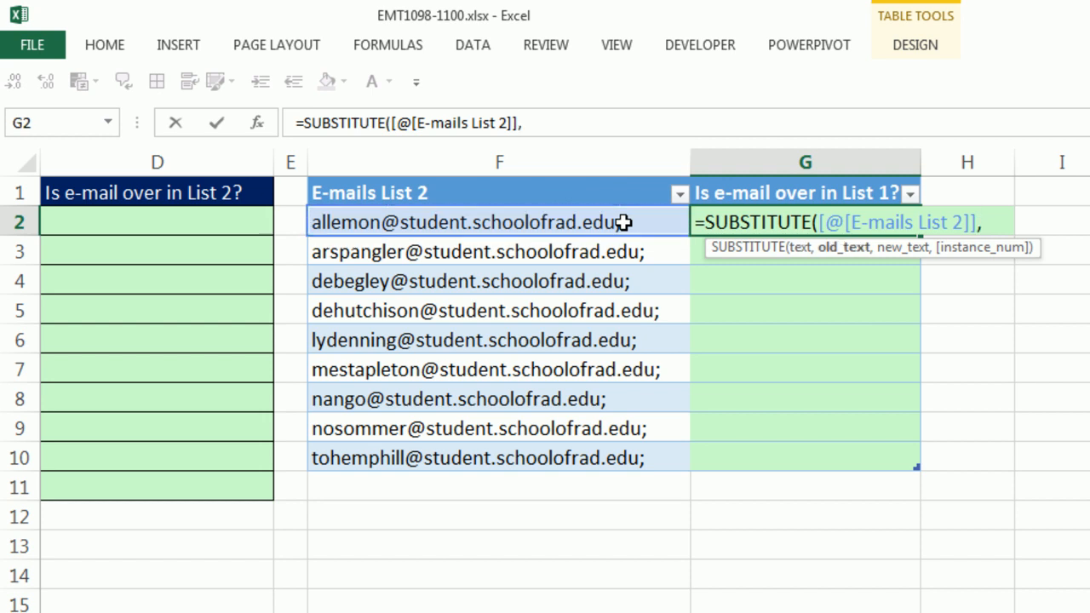
mouse_move(927, 145)
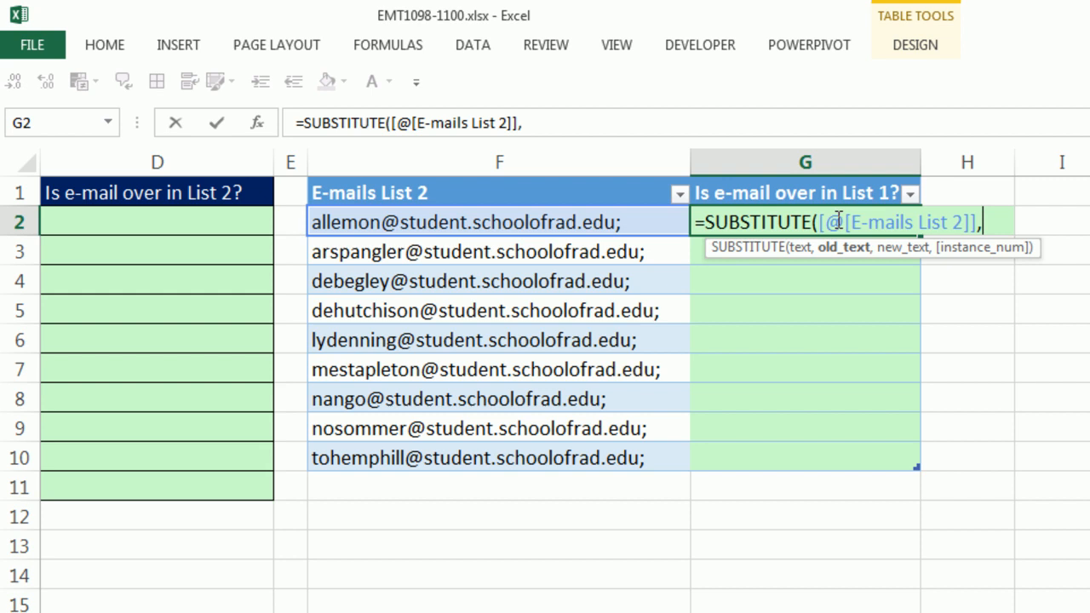
mouse_move(954, 235)
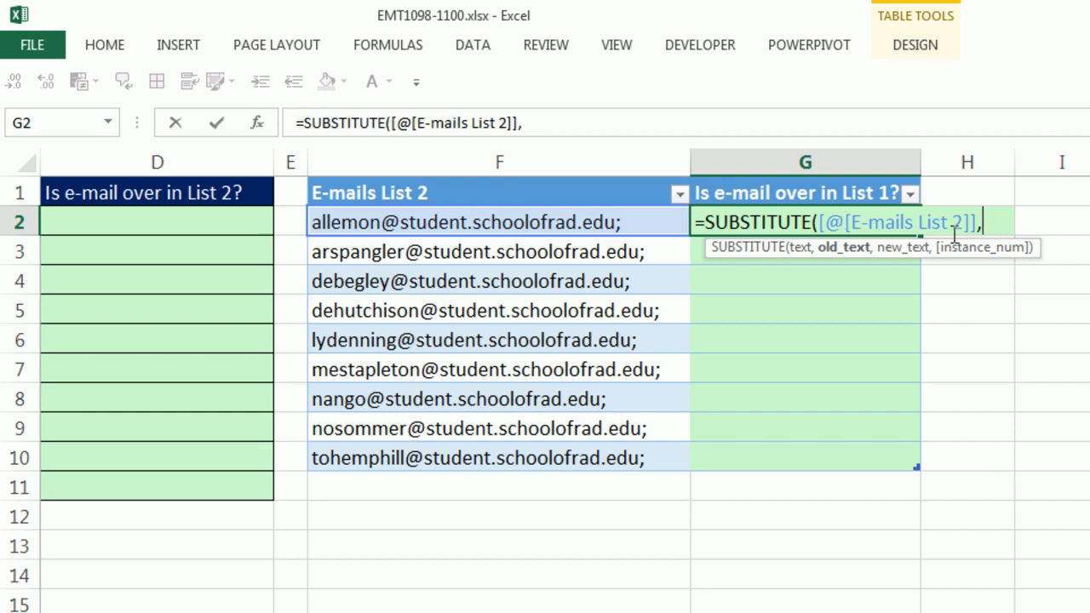
mouse_move(804, 162)
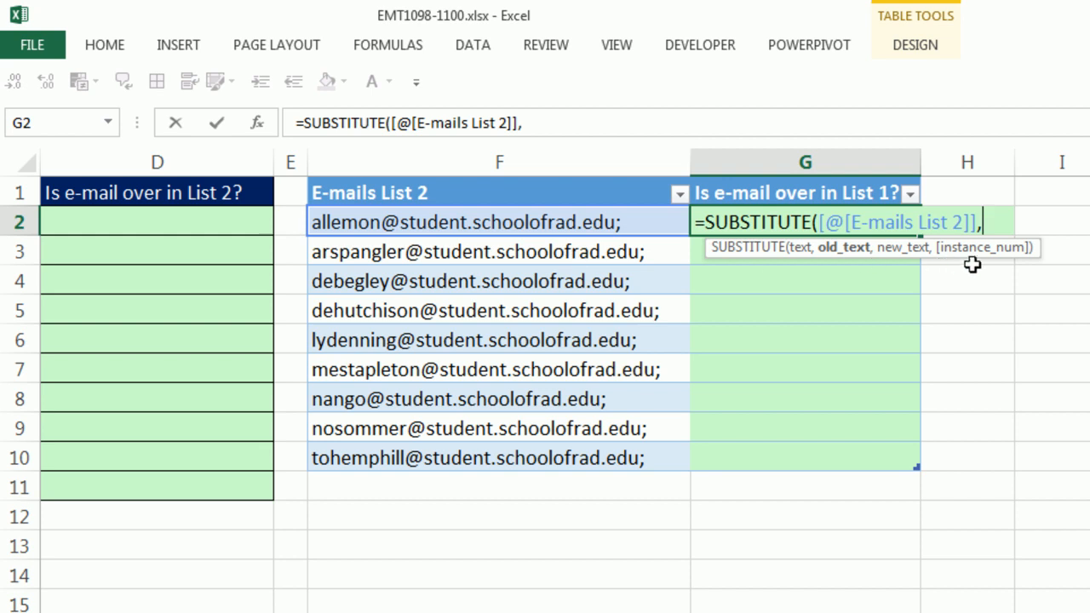
mouse_move(959, 274)
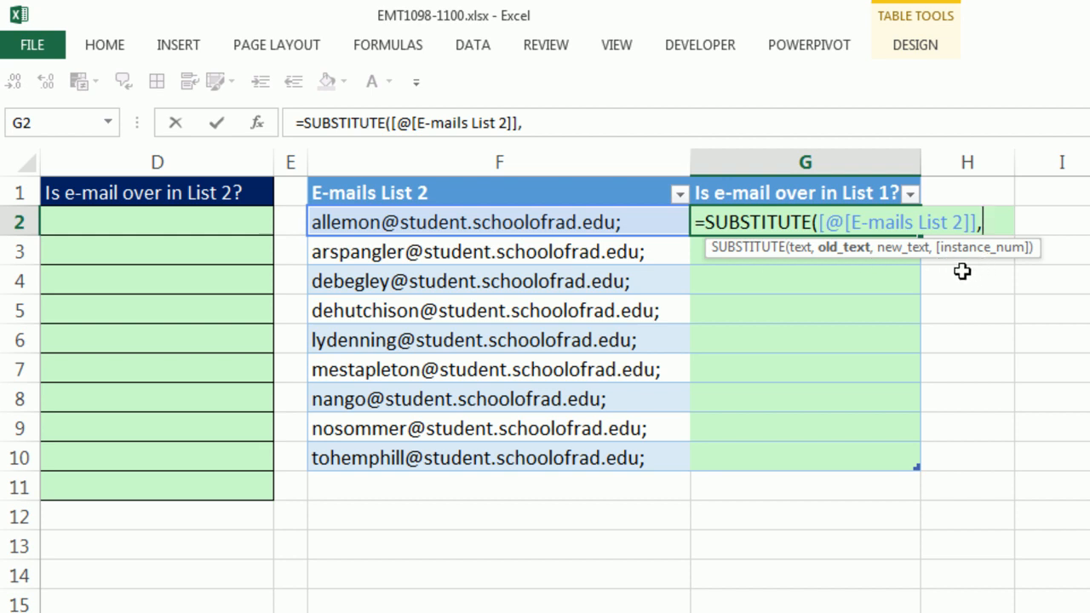
mouse_move(885, 418)
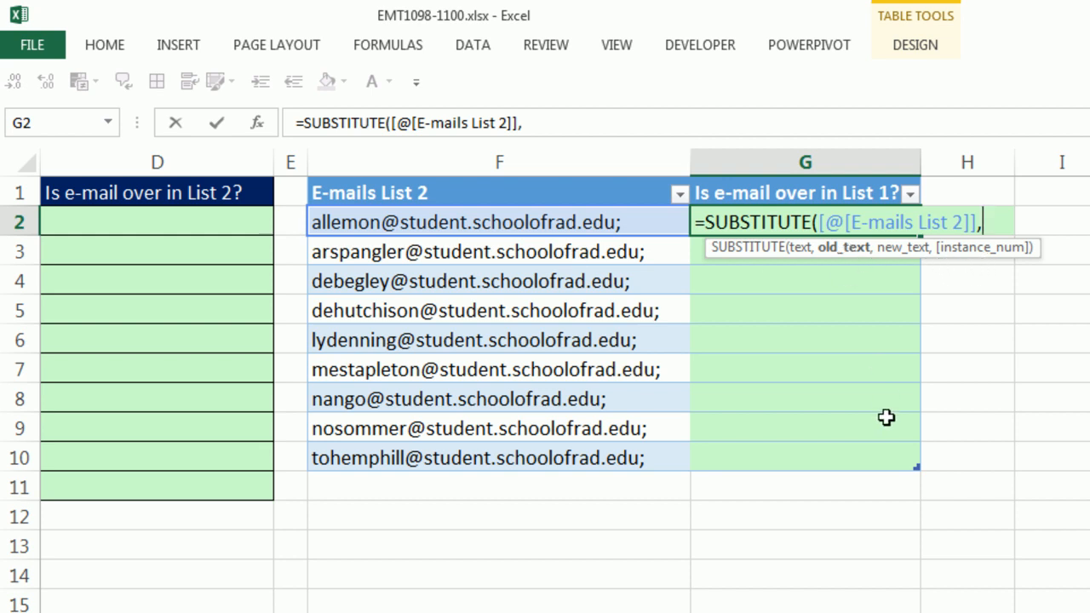
text(";")
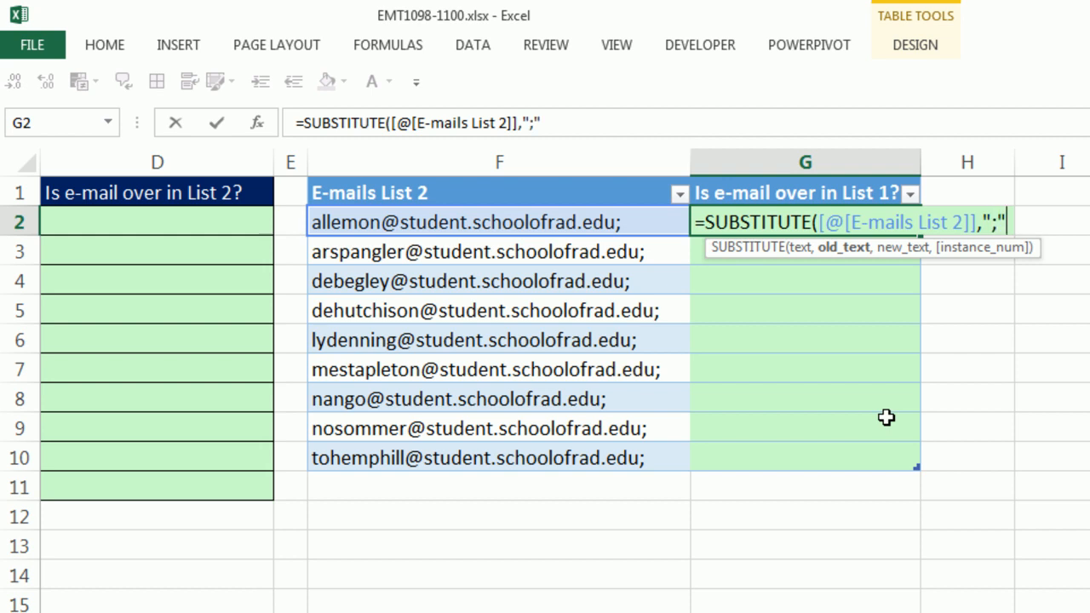
text(,)
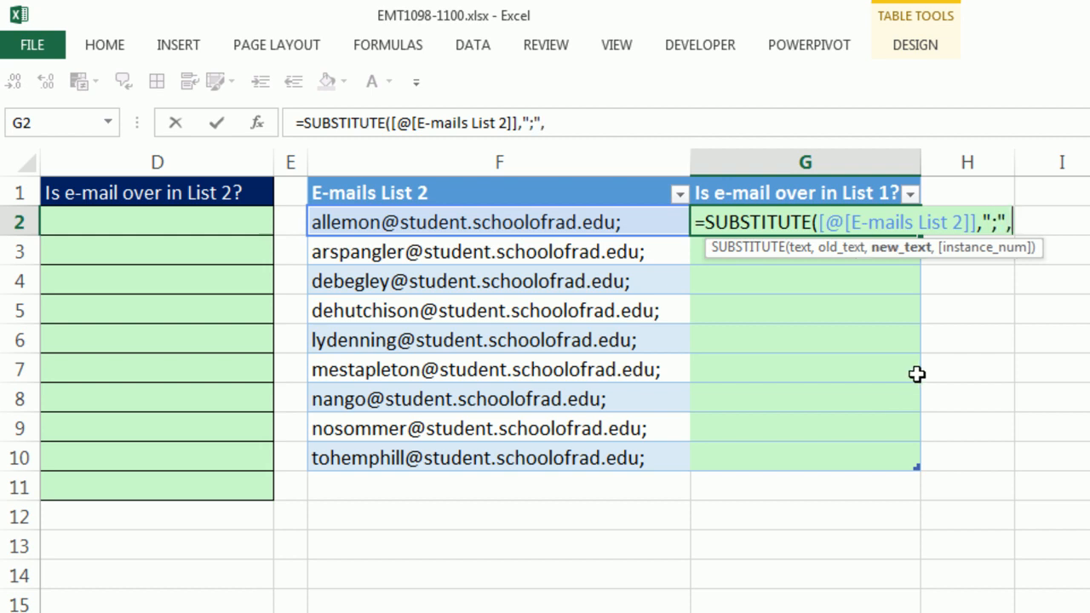
text("")
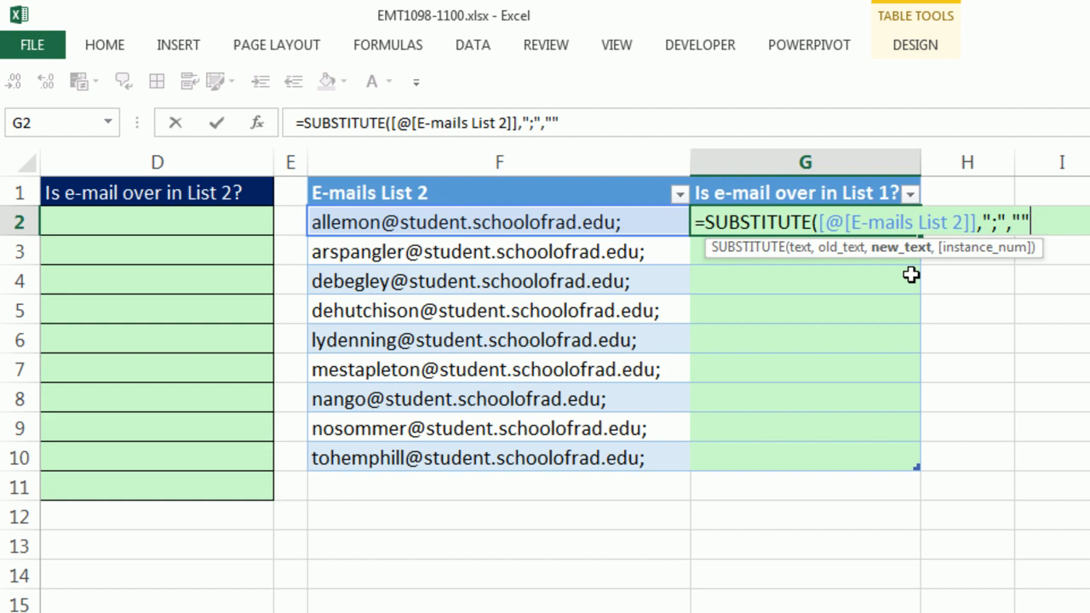
text())
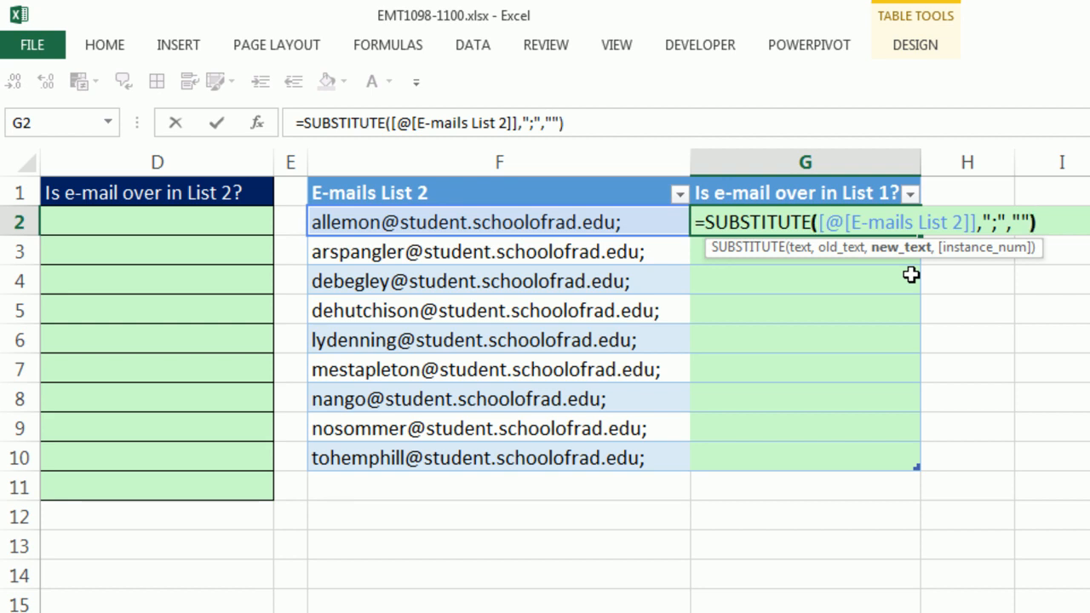
key(Enter)
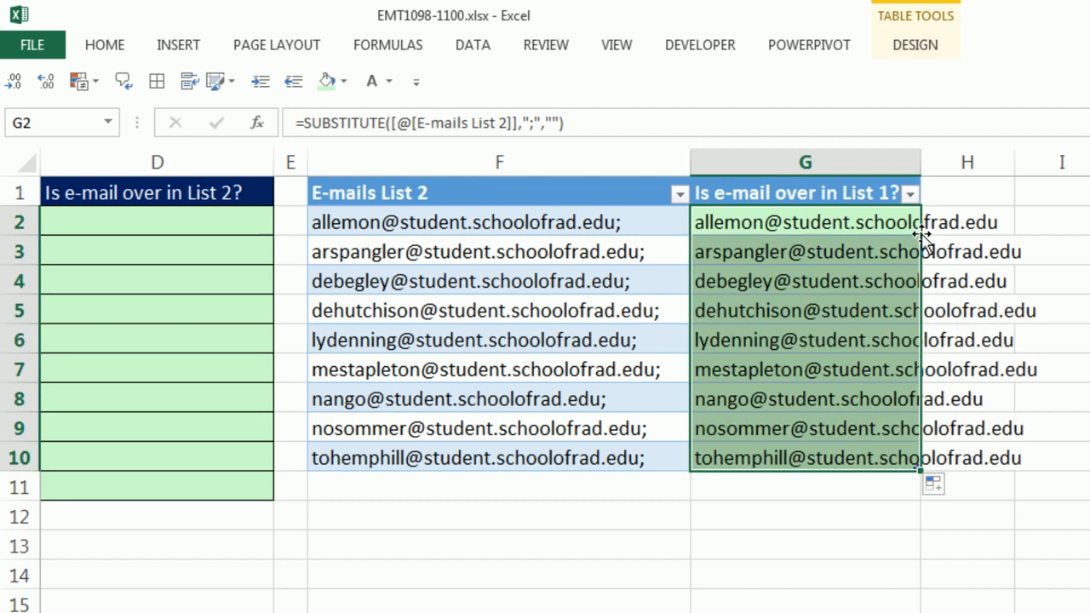
Step: Check the last row's formula unchanged and widen column G to show full addresses
double_click(804, 459)
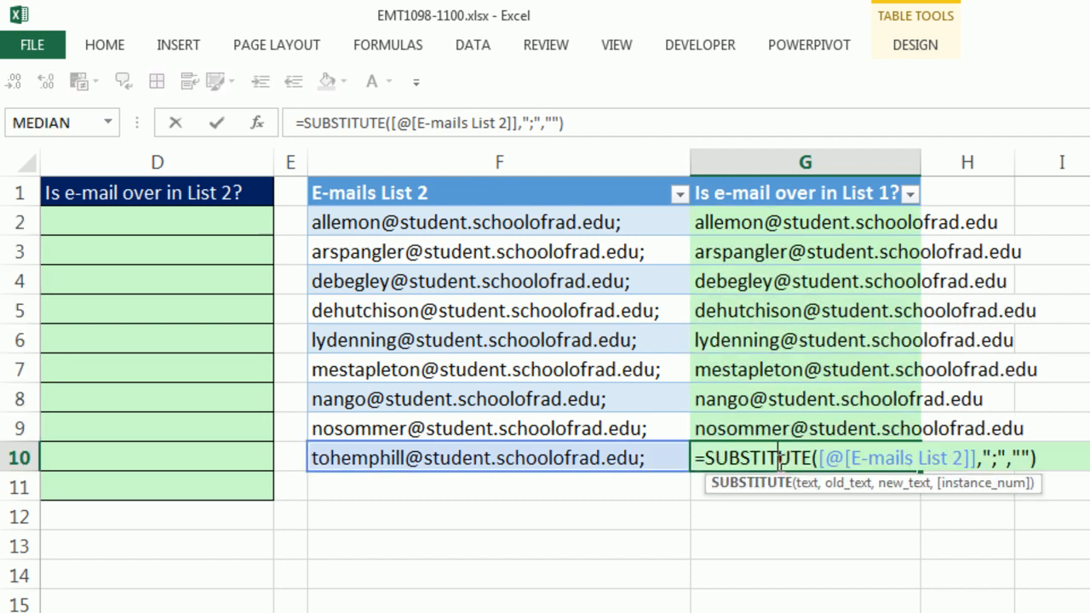
mouse_move(855, 390)
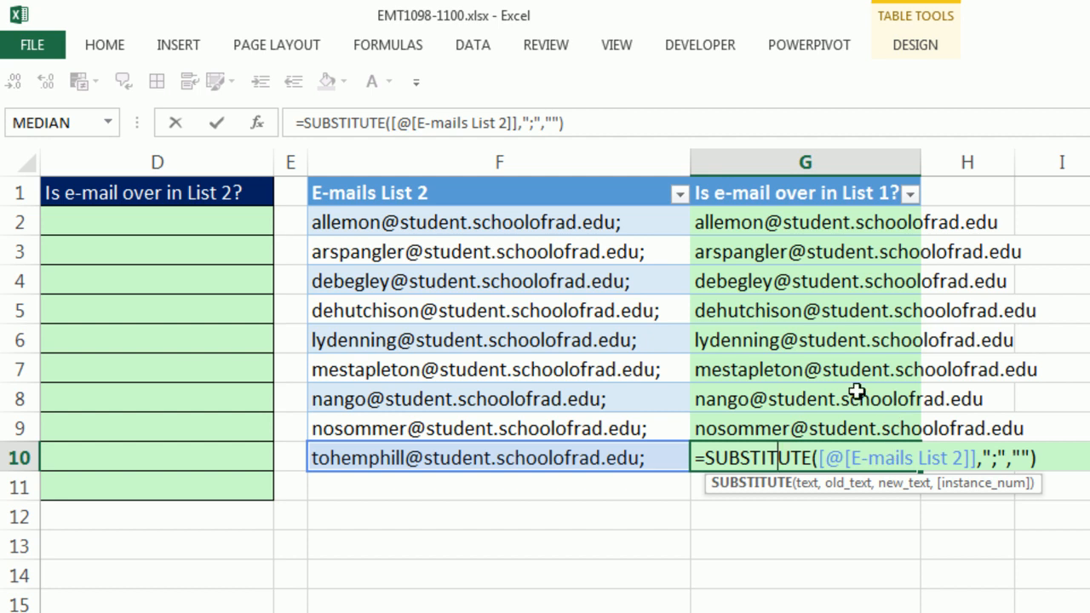
key(Enter)
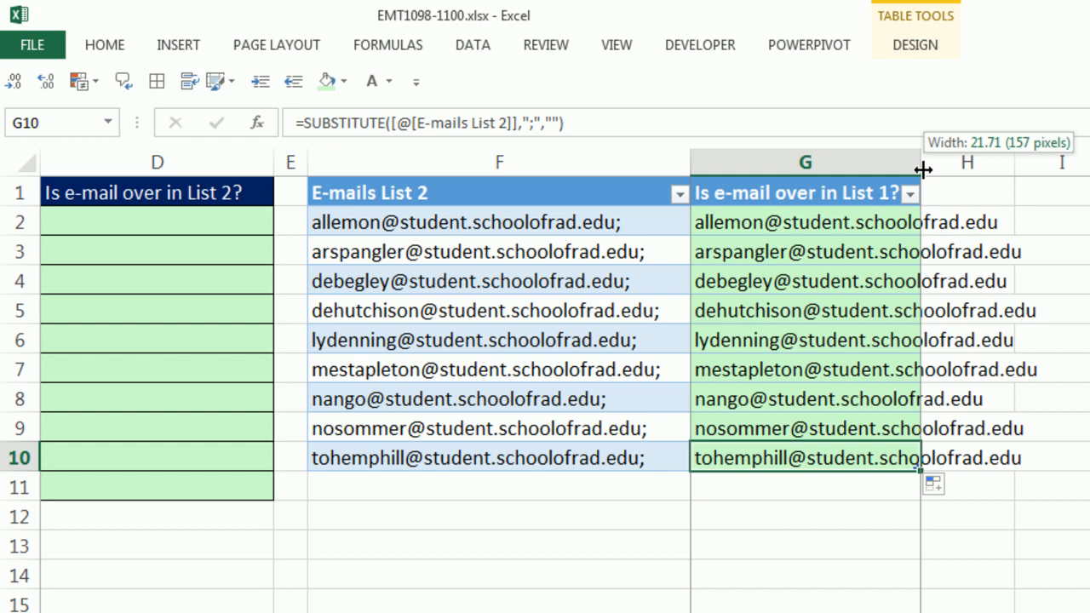
drag(924, 161, 1070, 162)
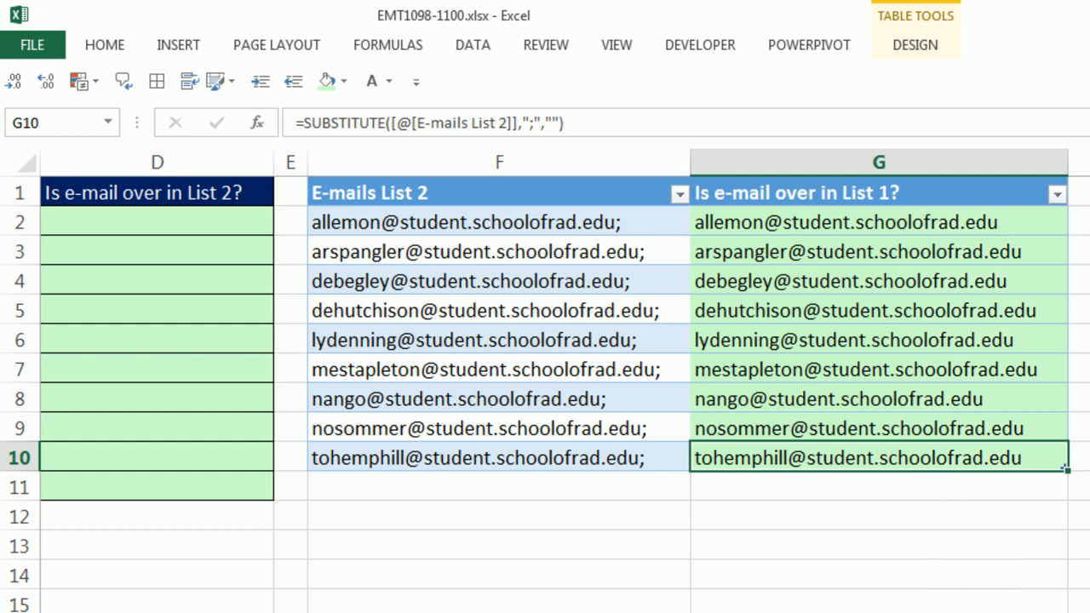
mouse_move(622, 272)
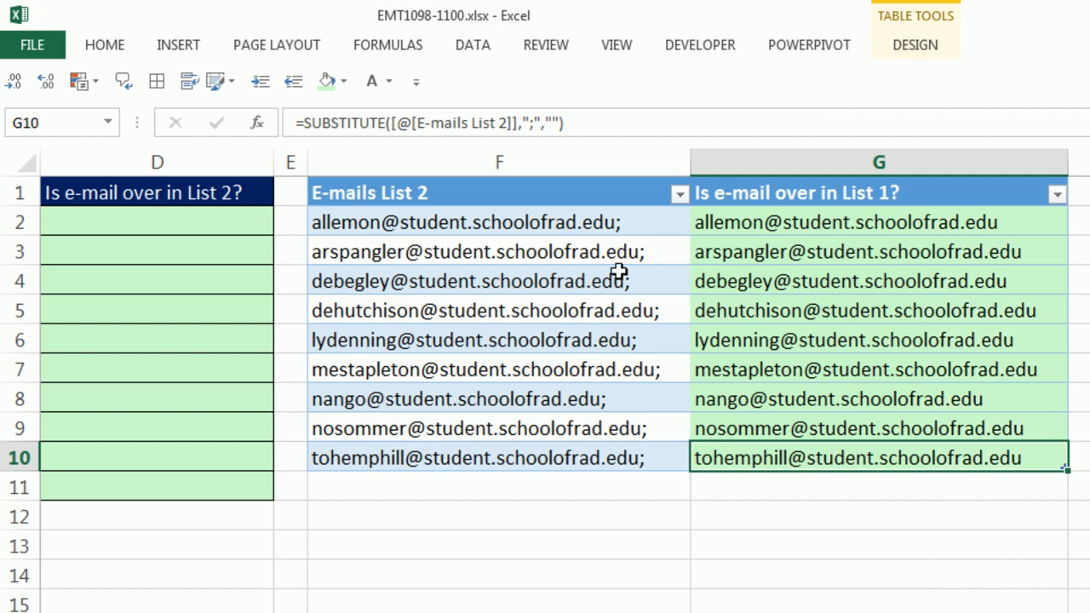
mouse_move(633, 438)
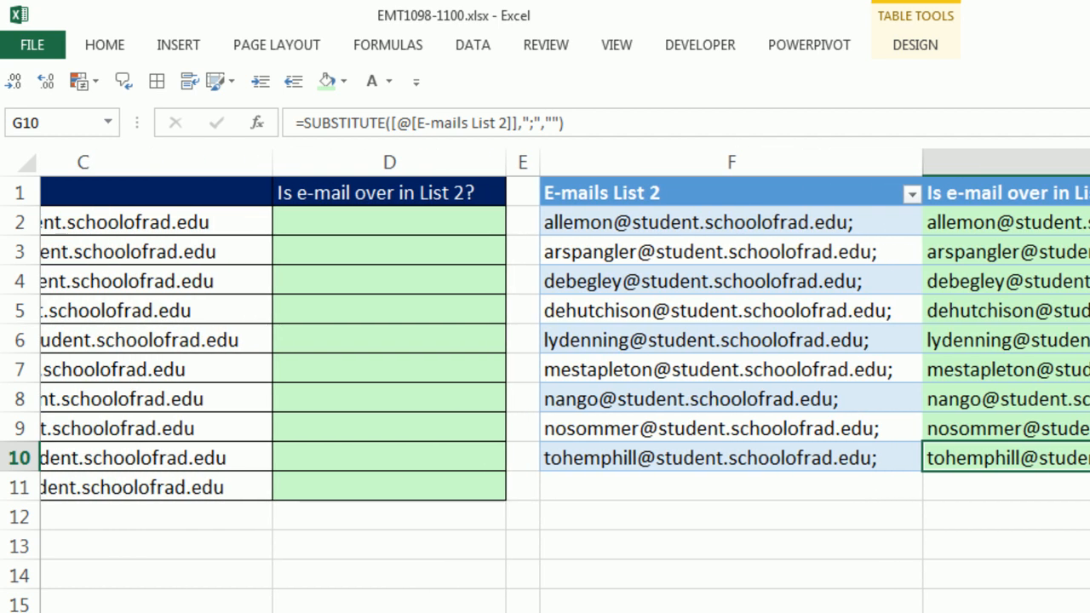
Step: Wrap the cleaned address in MATCH against List 1 with match type 0 and fill it down column G
scroll(right, 3)
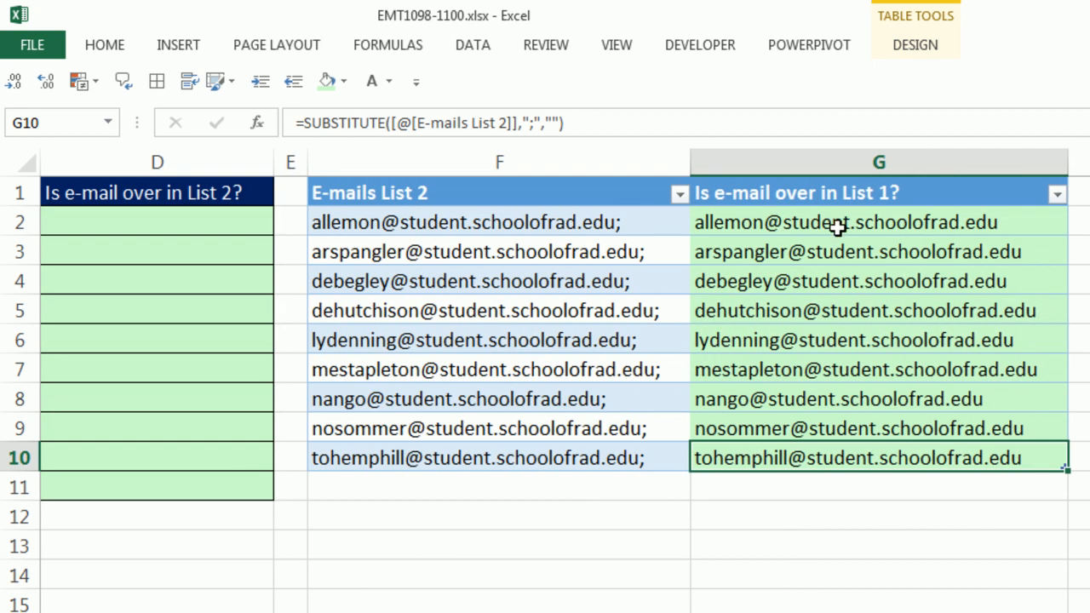
mouse_move(768, 238)
text(MATCH()
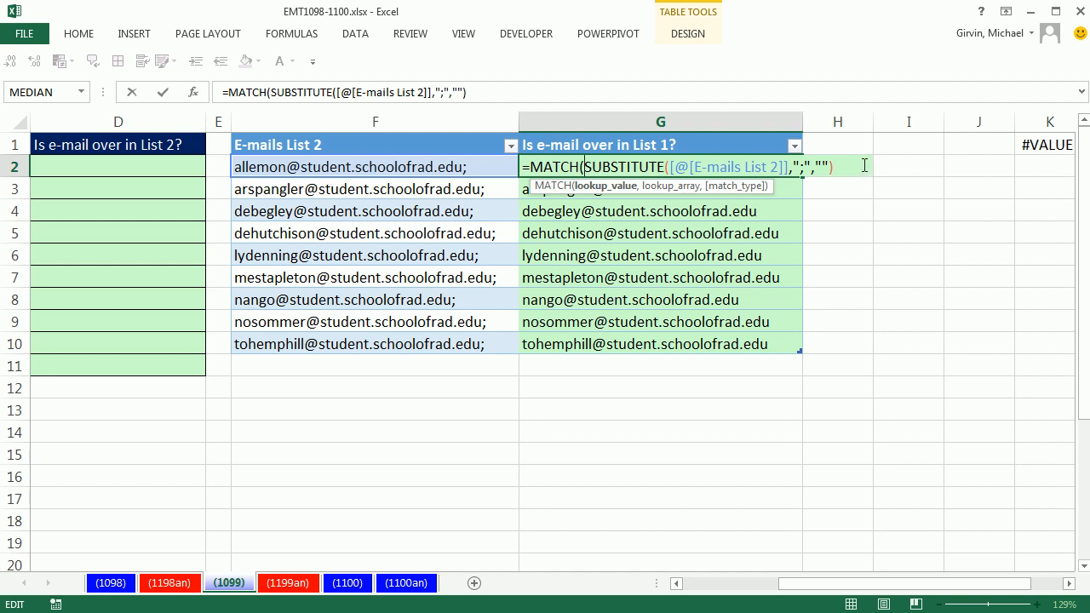
text(,)
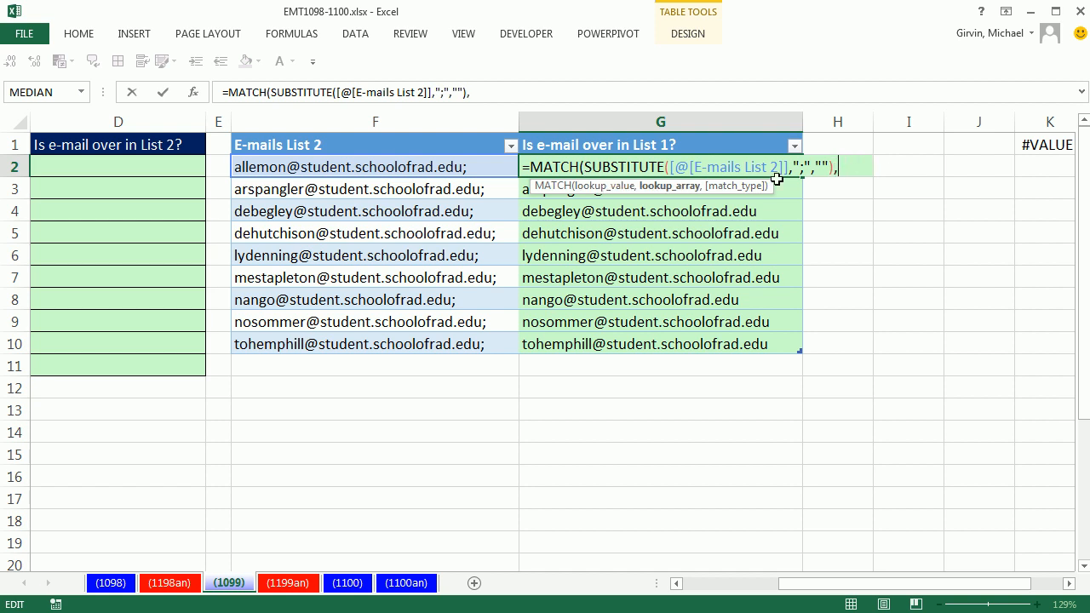
scroll(left, 3)
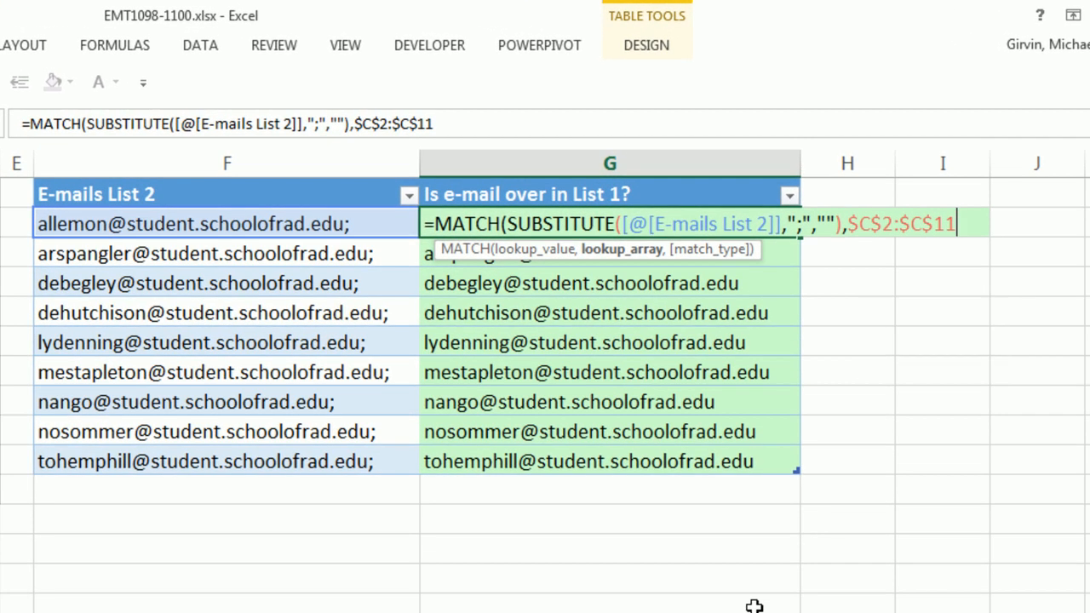
text(,)
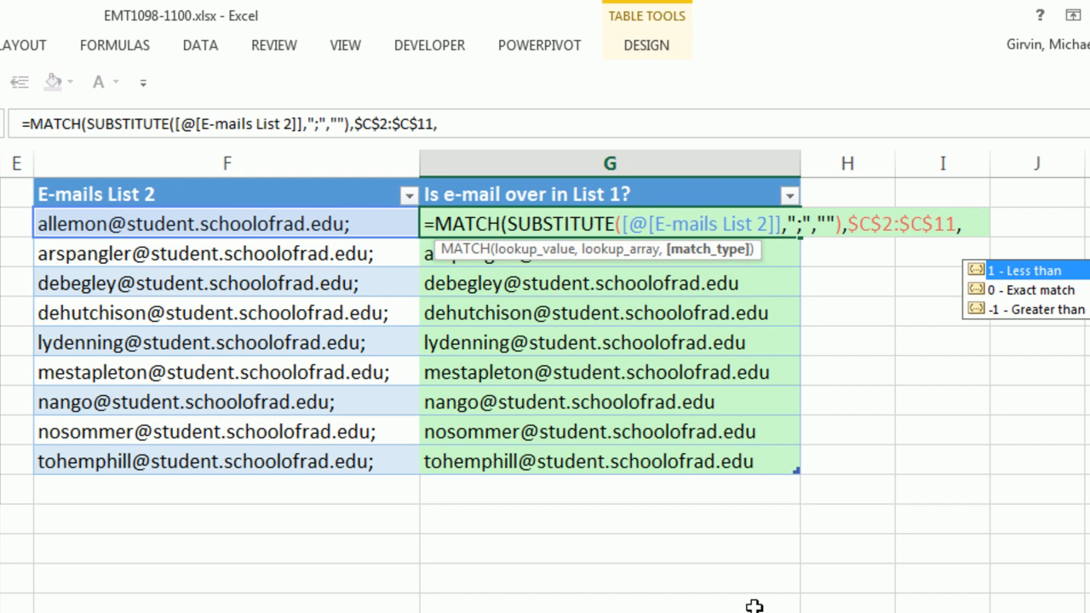
text(0))
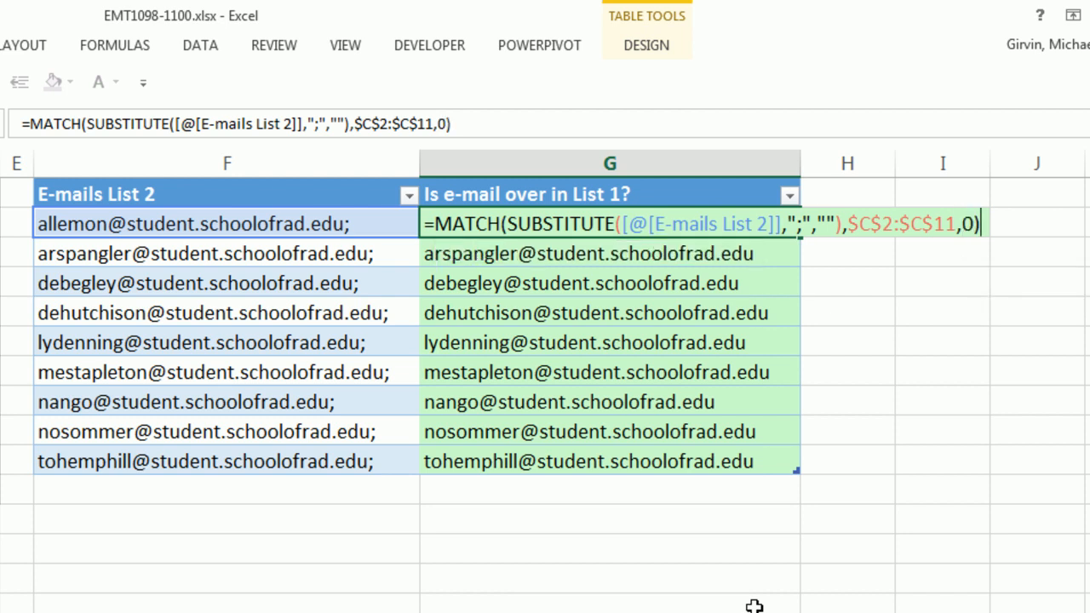
key(Enter)
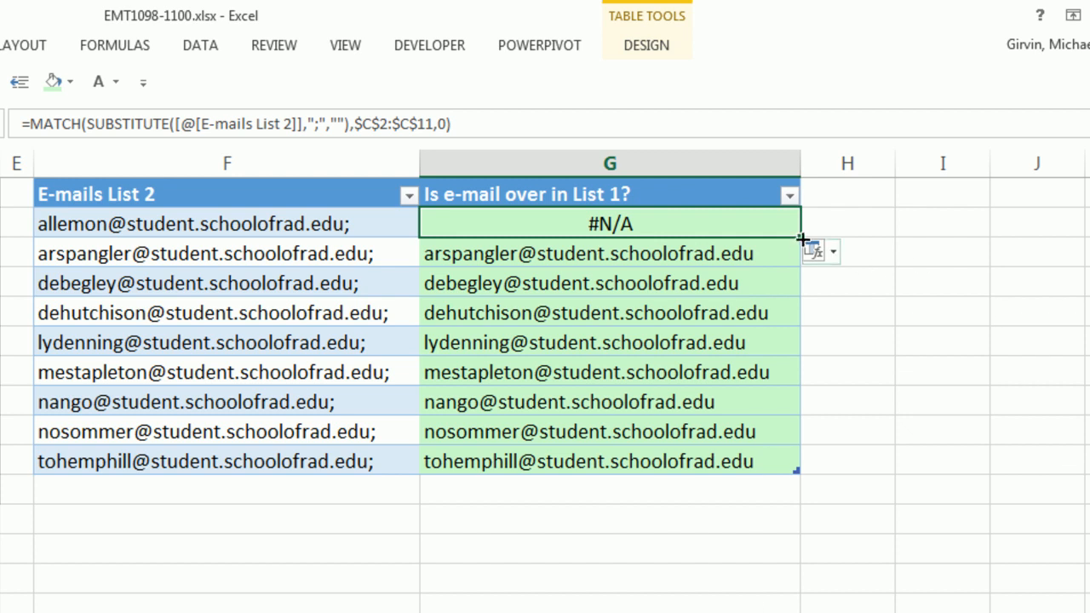
drag(797, 239, 798, 474)
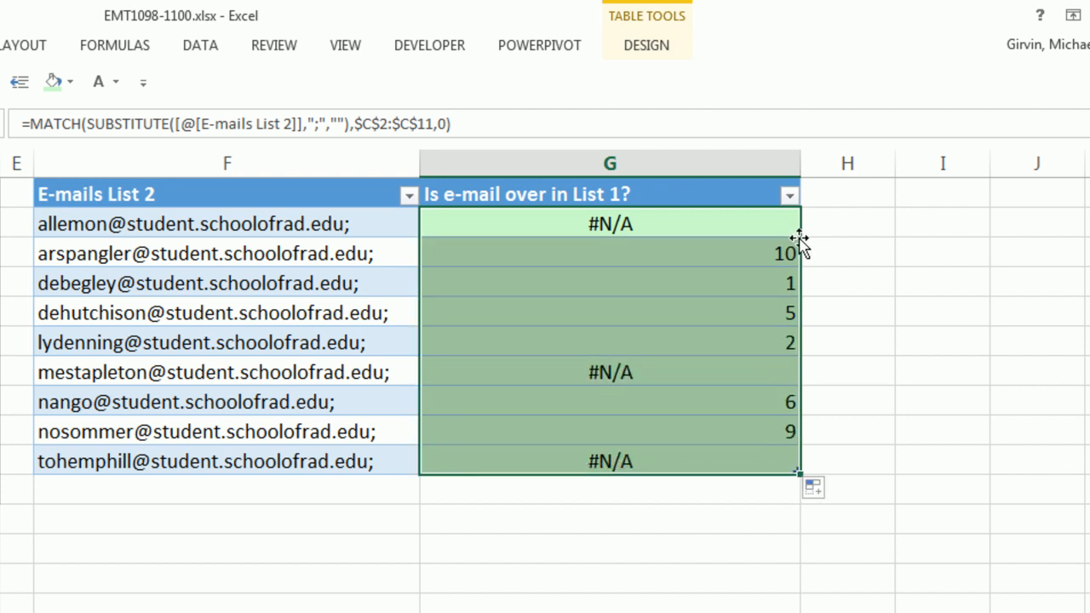
mouse_move(794, 259)
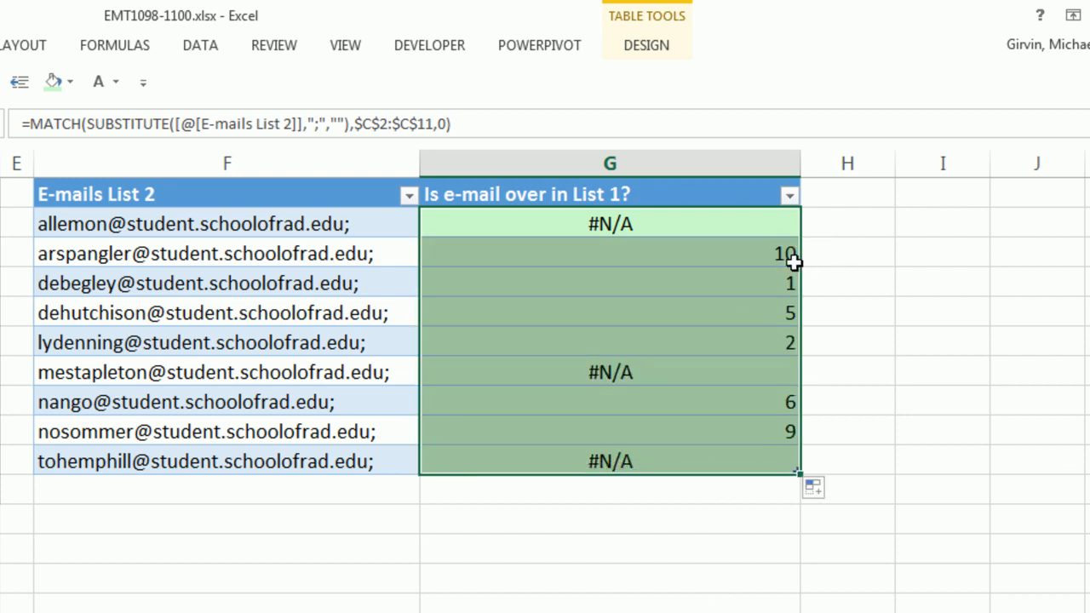
Step: Review the match positions and #N/A results, then reopen the G2 formula for editing
click(213, 252)
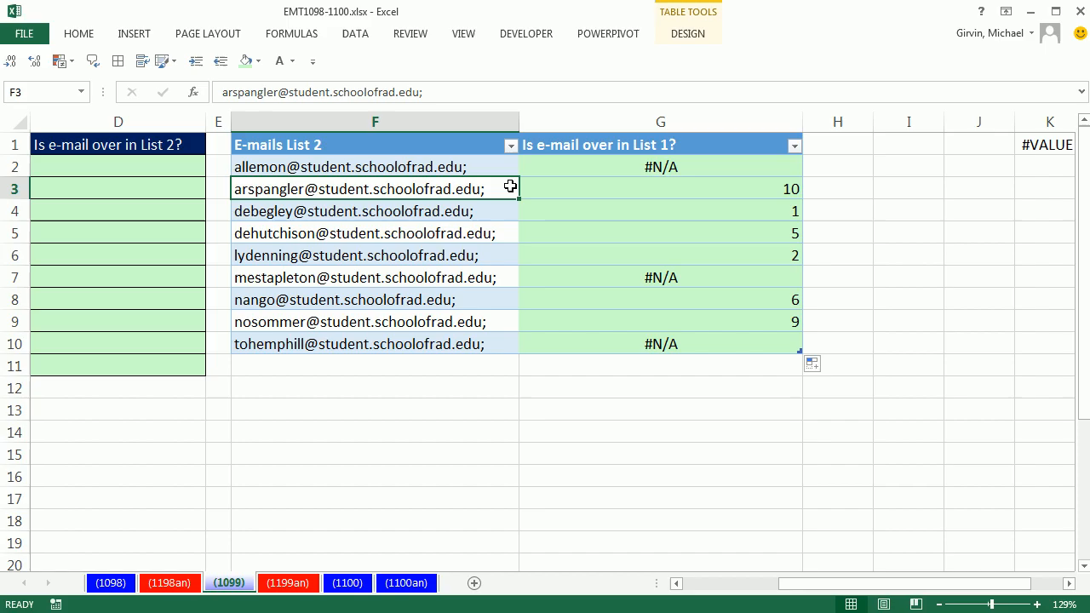
scroll(left, 3)
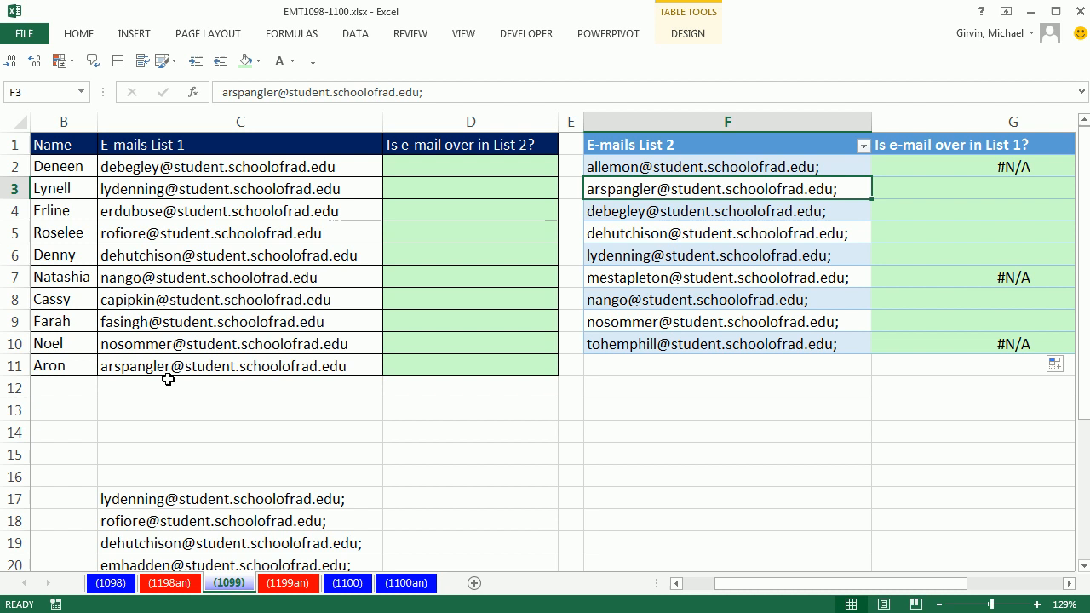
mouse_move(770, 587)
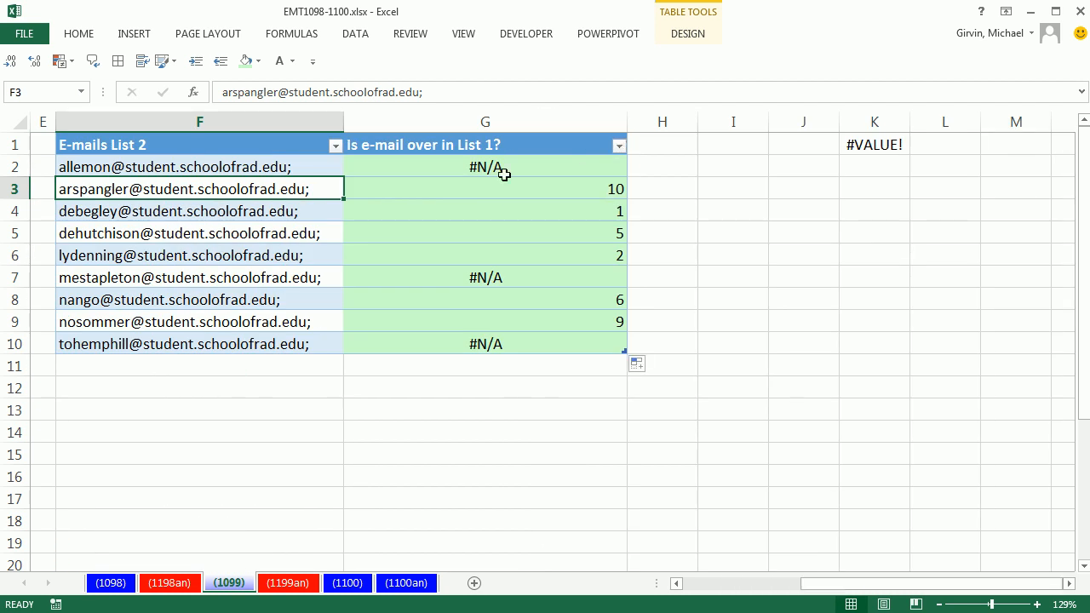
mouse_move(609, 201)
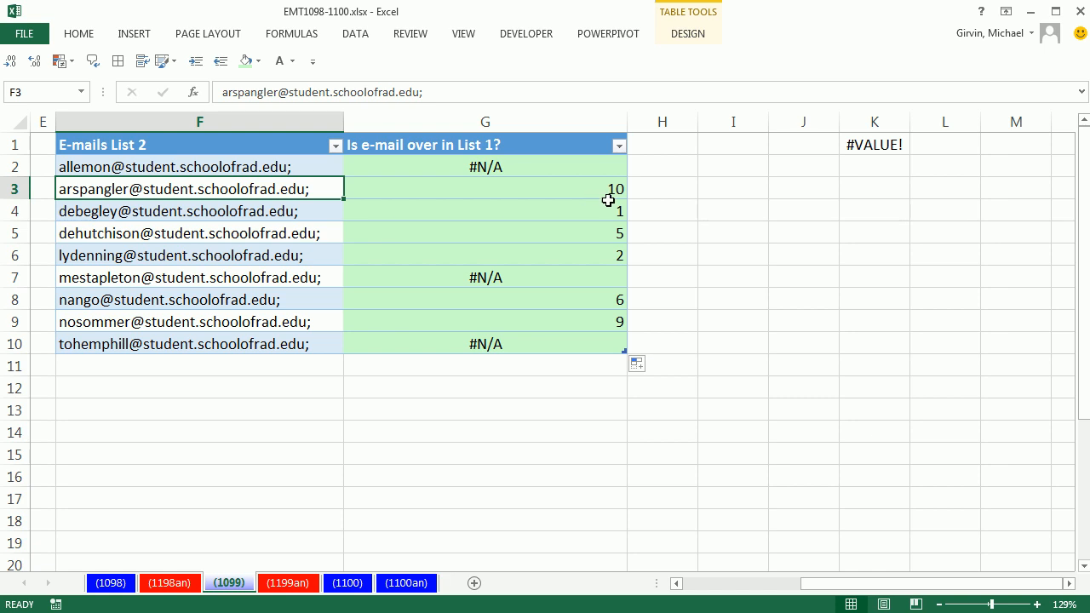
double_click(483, 167)
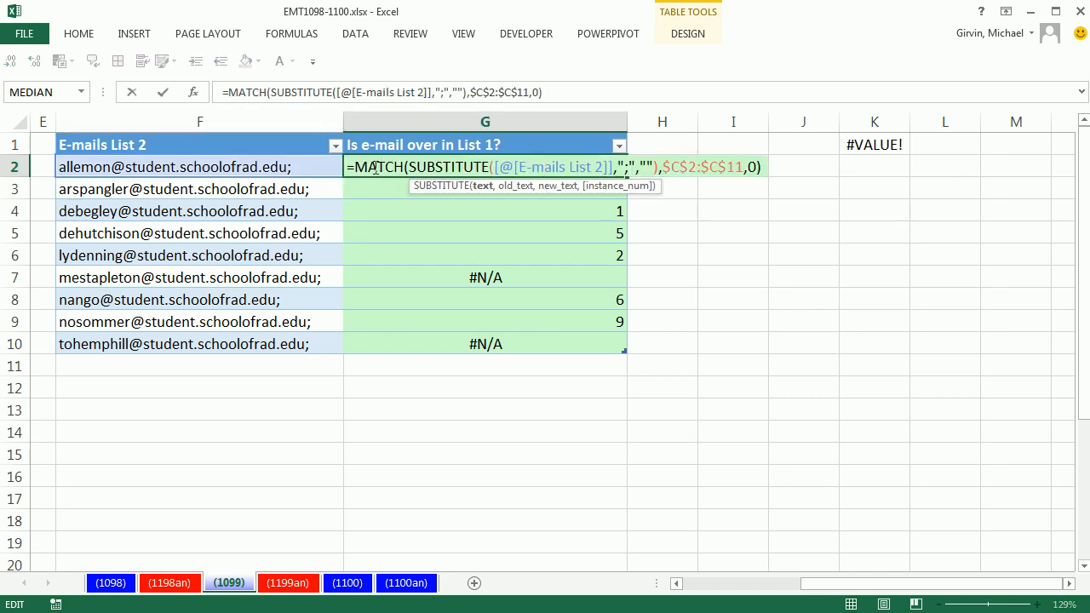
Step: Wrap the G2 MATCH formula in ISNUMBER so every List 2 row shows TRUE or FALSE
text(is)
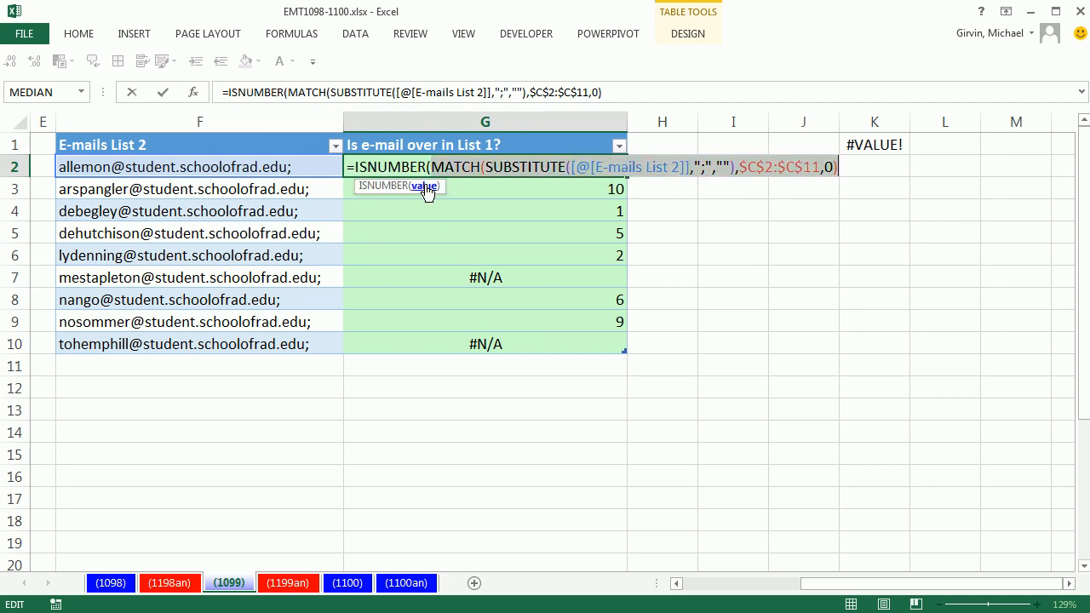
mouse_move(838, 167)
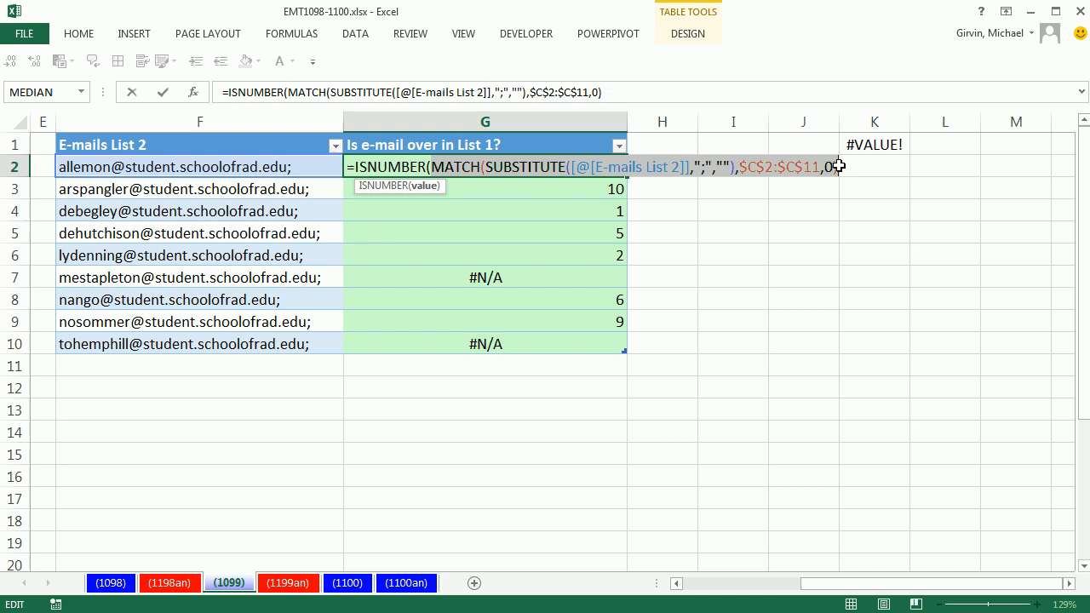
text())
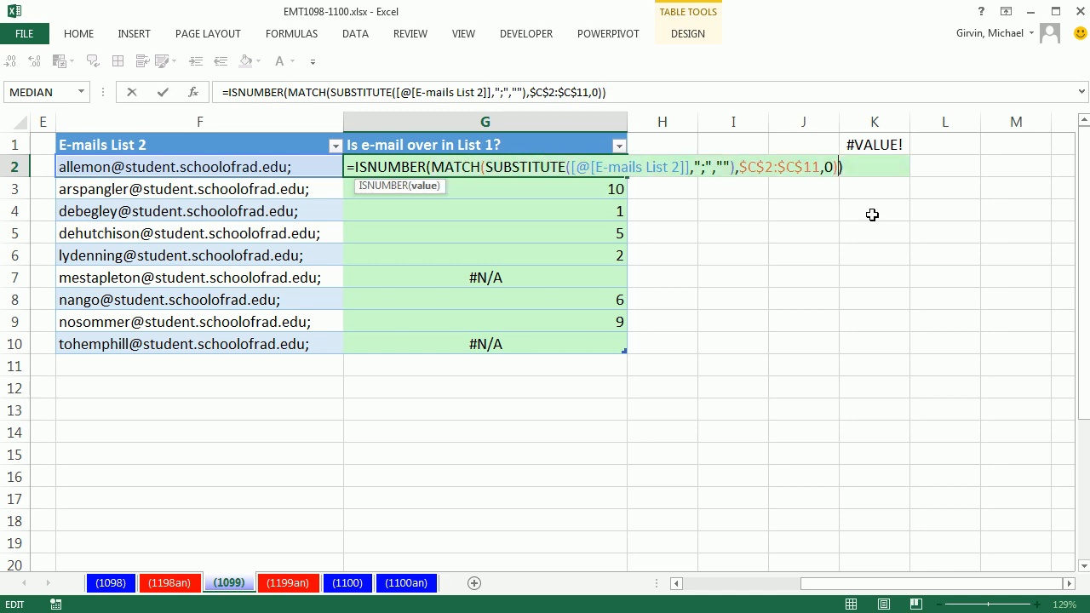
key(Enter)
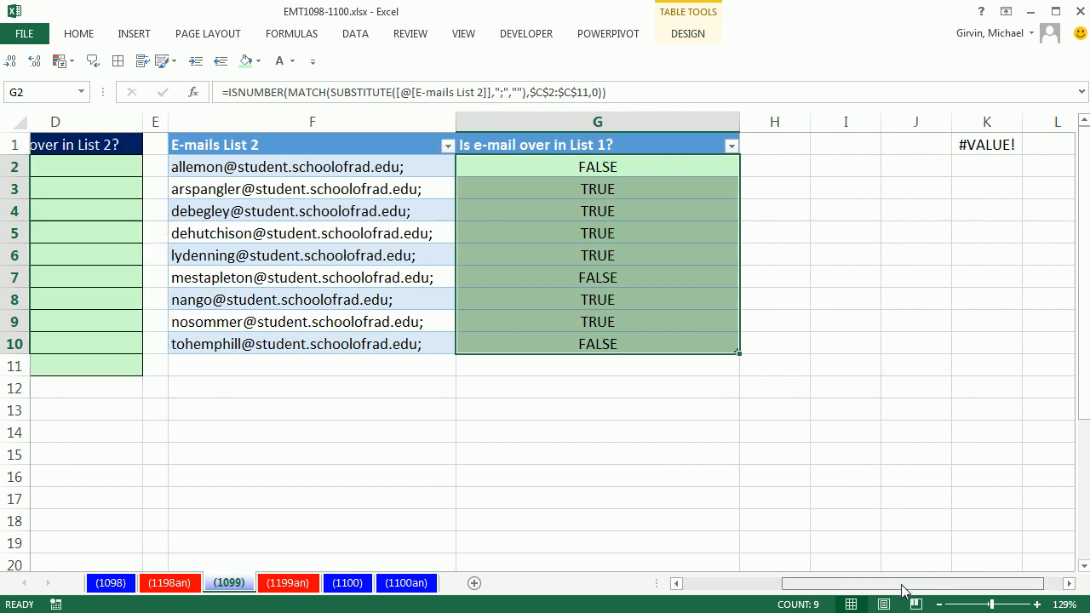
scroll(left, 3)
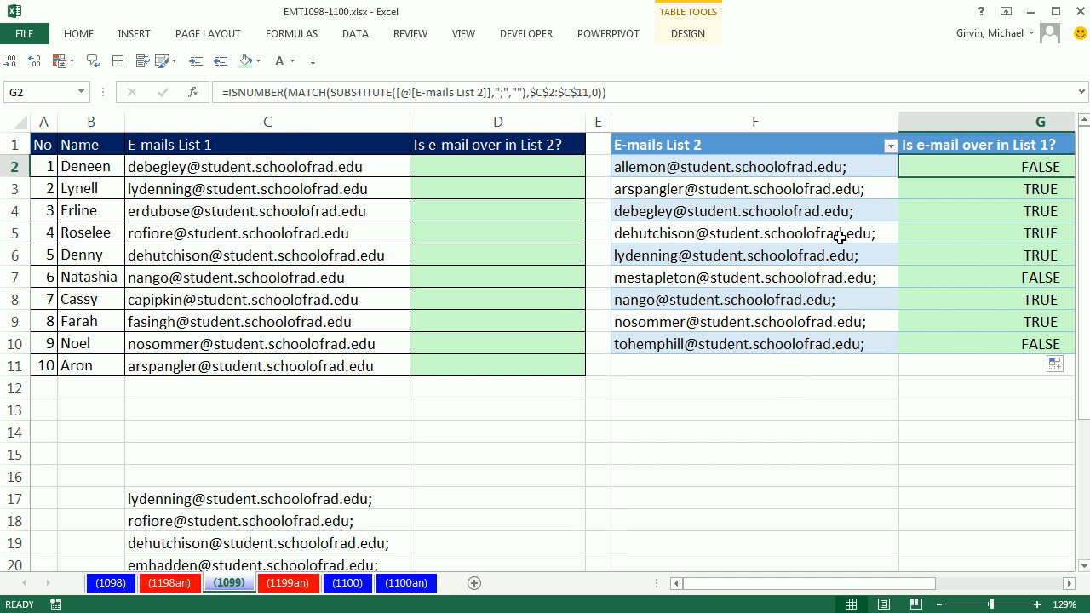
Step: Start D2 with =ISNUMBER(MATCH(C2,SUBSTITUTE( using the first List 1 e-mail as lookup value
click(498, 167)
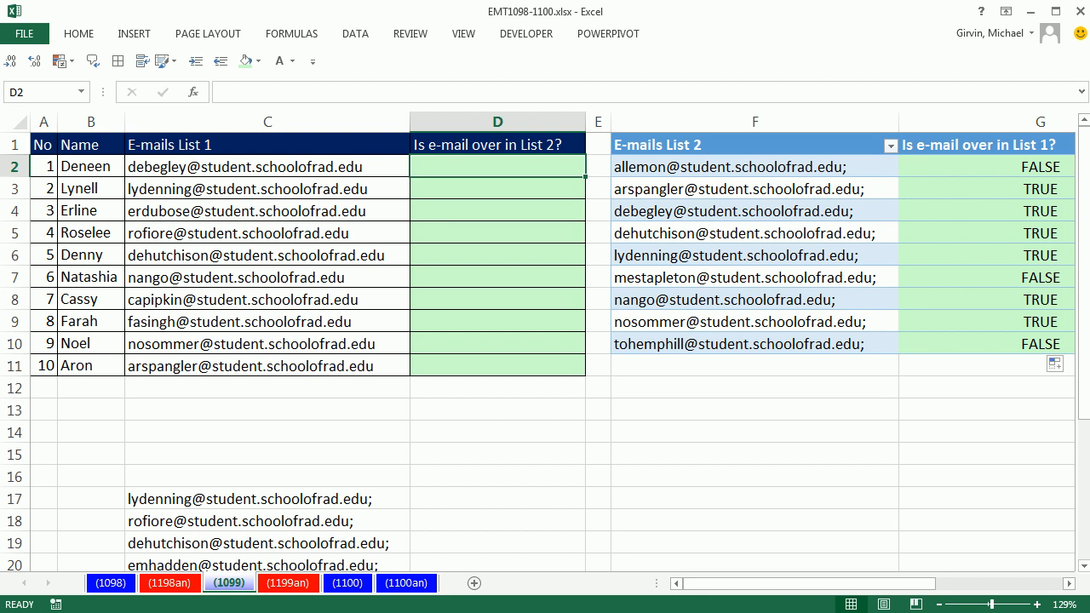
text(=)
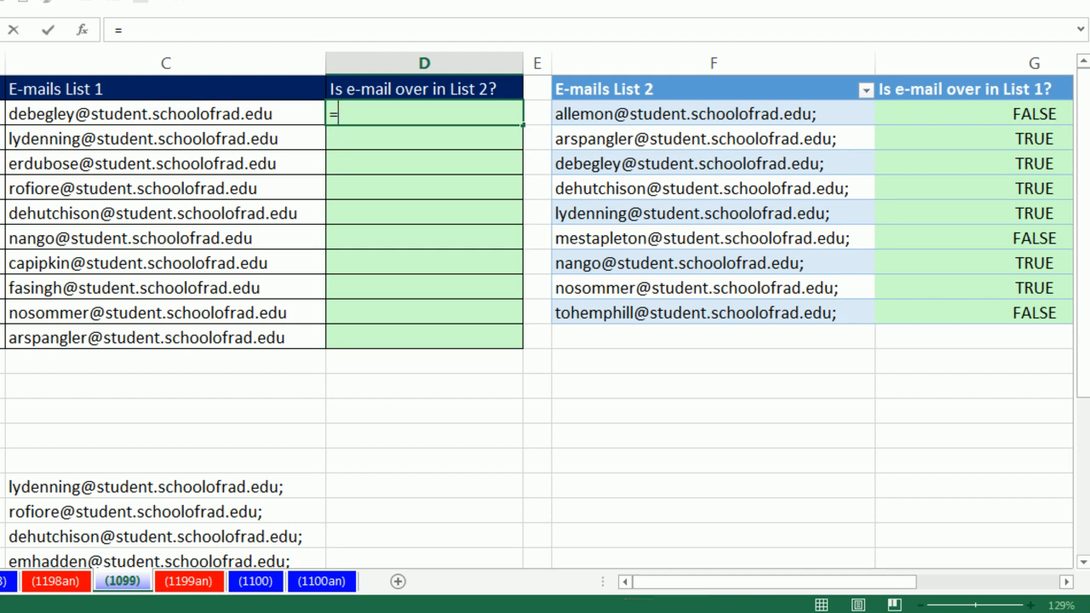
text(ISNUMBER(m)
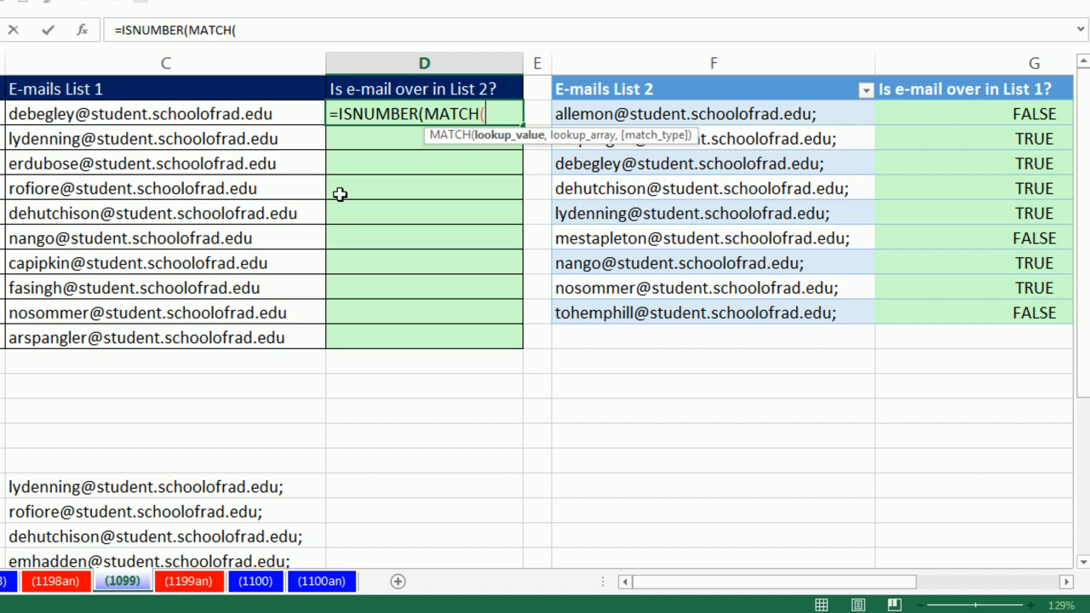
click(153, 113)
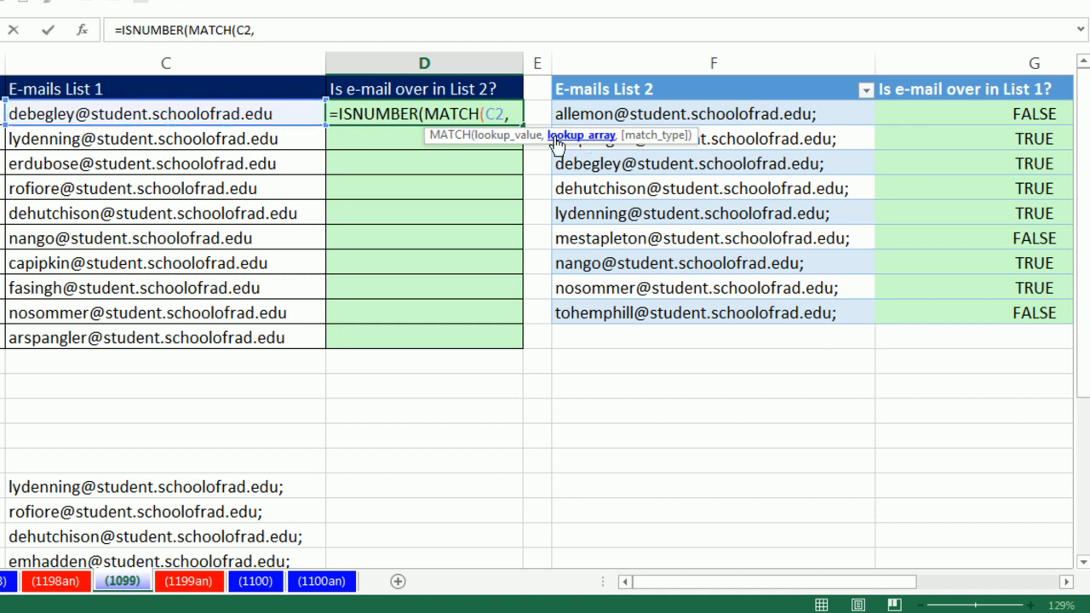
mouse_move(571, 145)
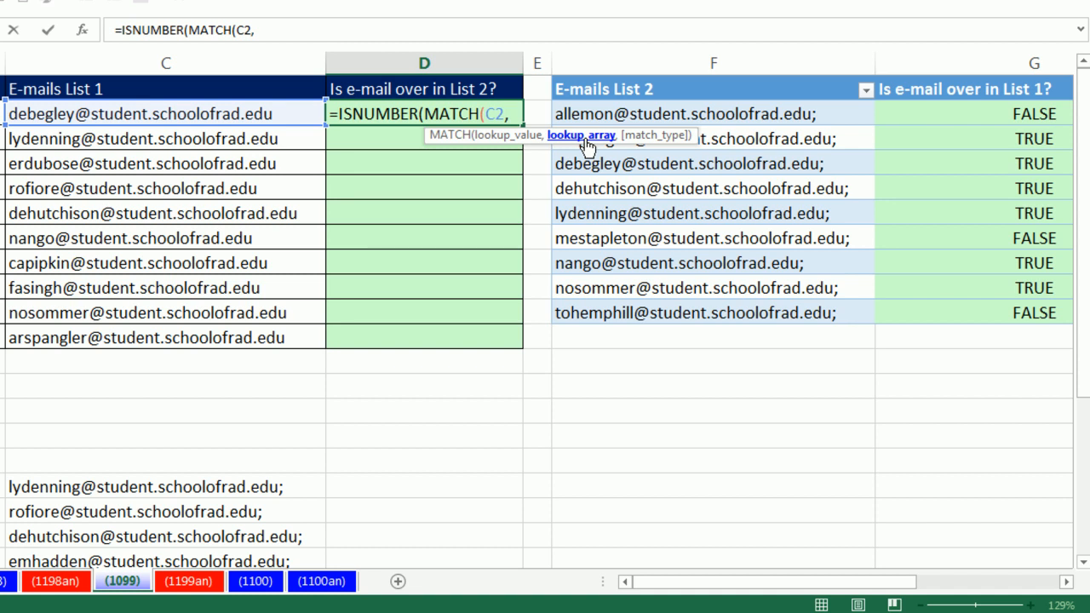
text(su)
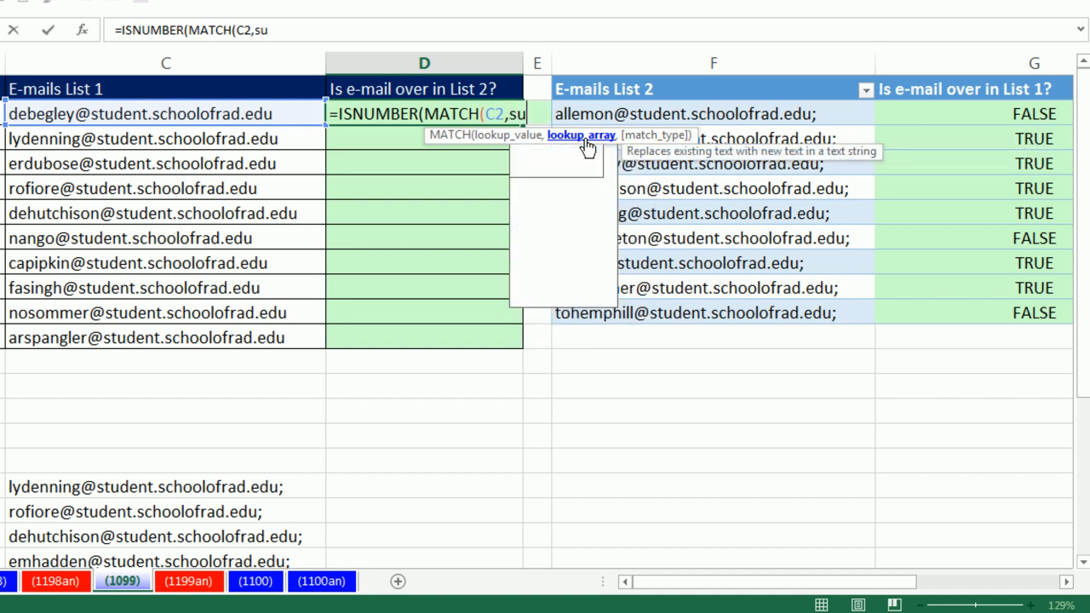
text(SUBSTITUTE()
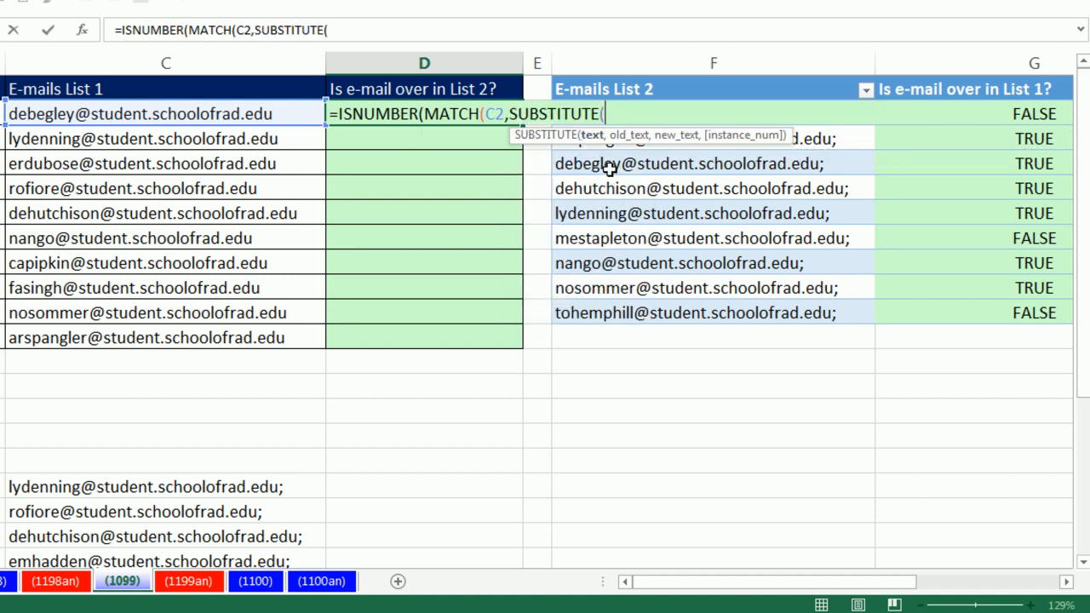
mouse_move(590, 138)
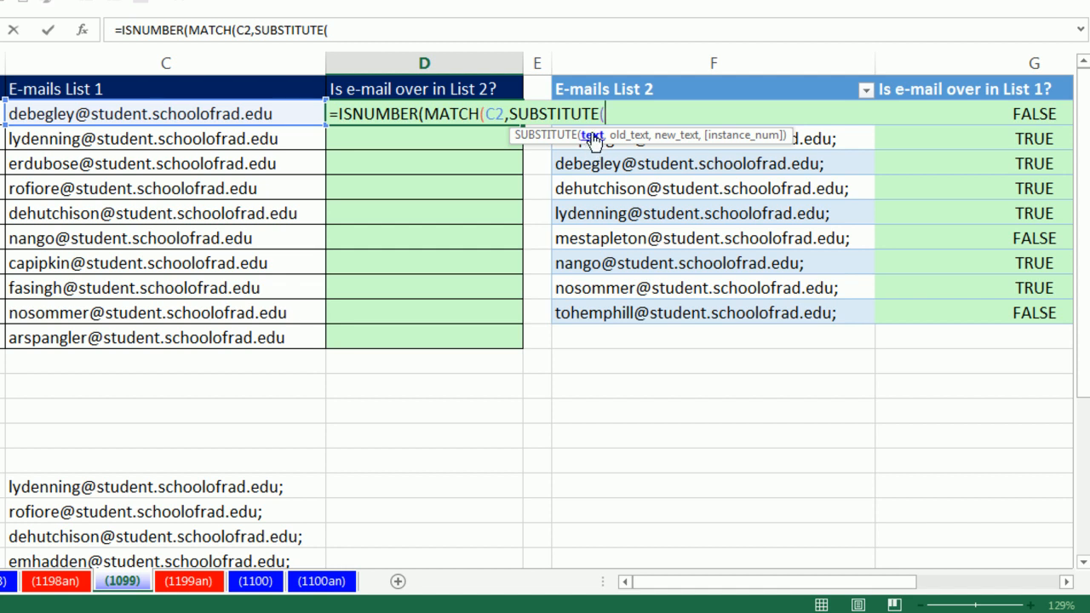
mouse_move(808, 323)
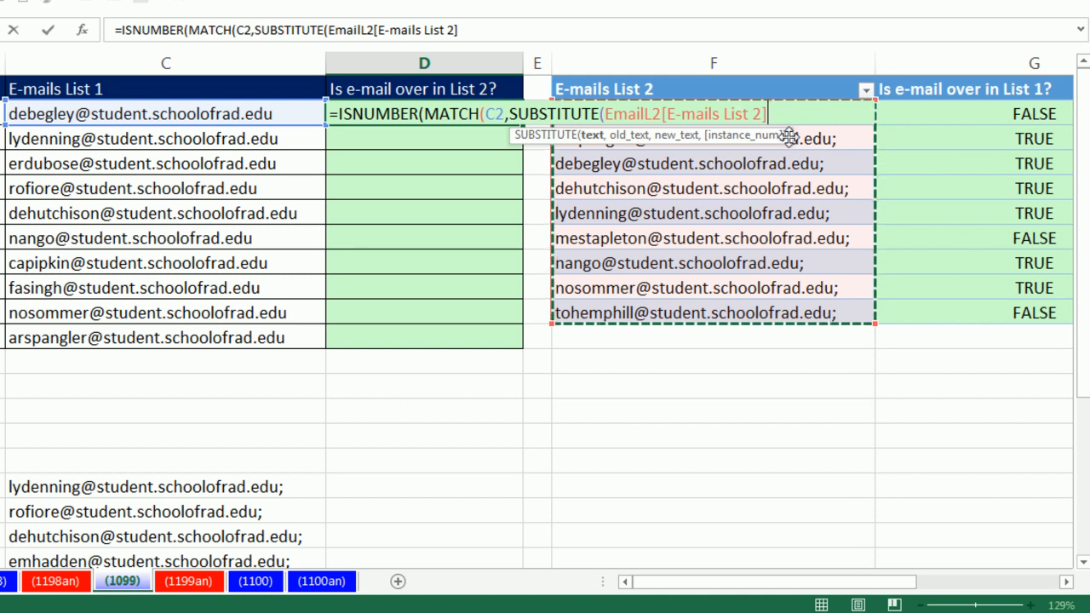
mouse_move(603, 143)
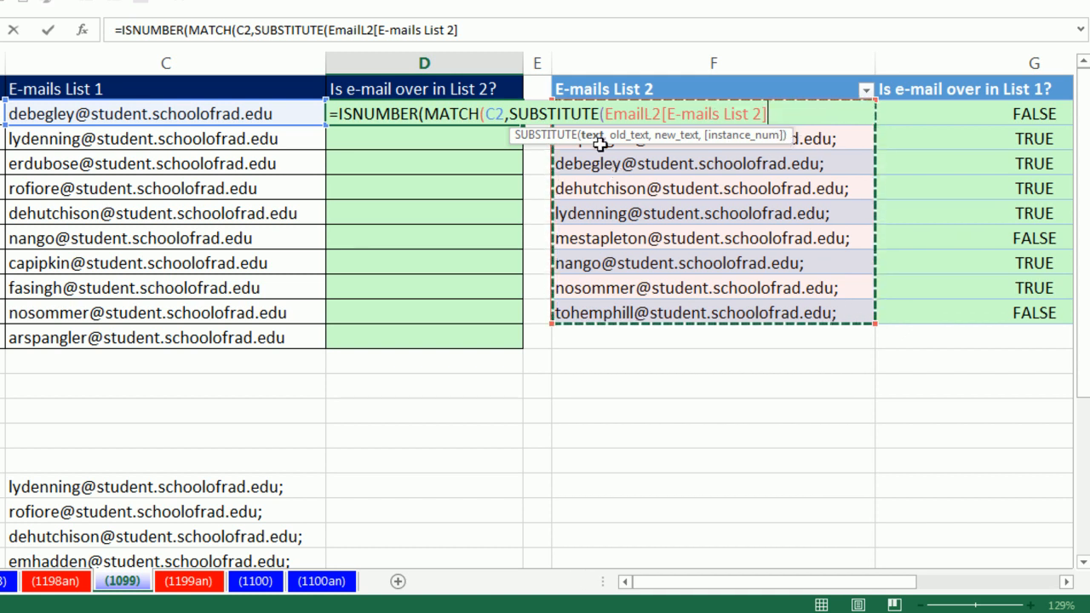
mouse_move(593, 143)
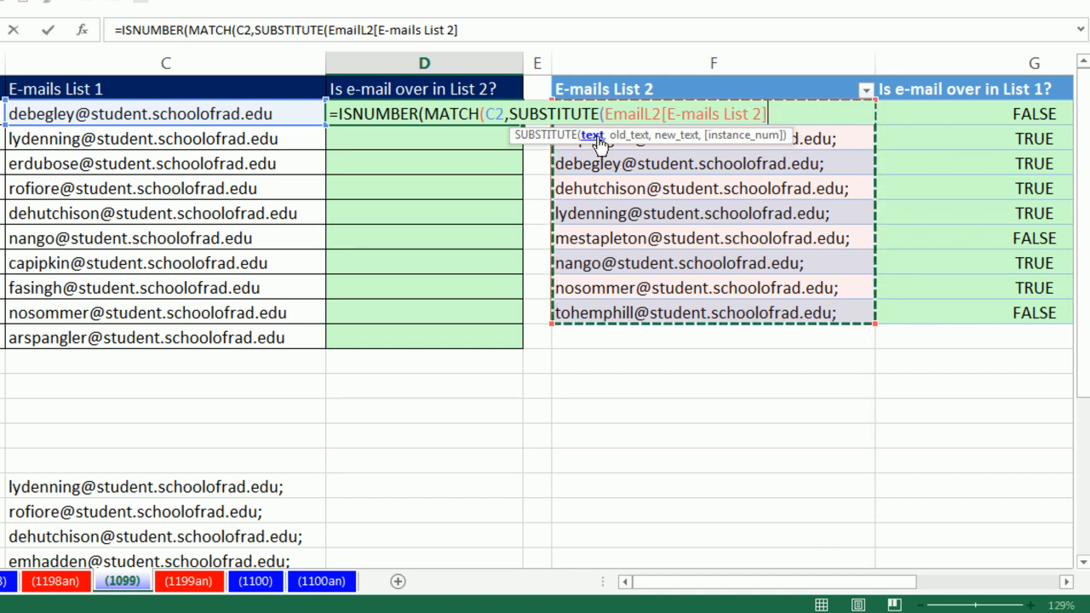
mouse_move(746, 40)
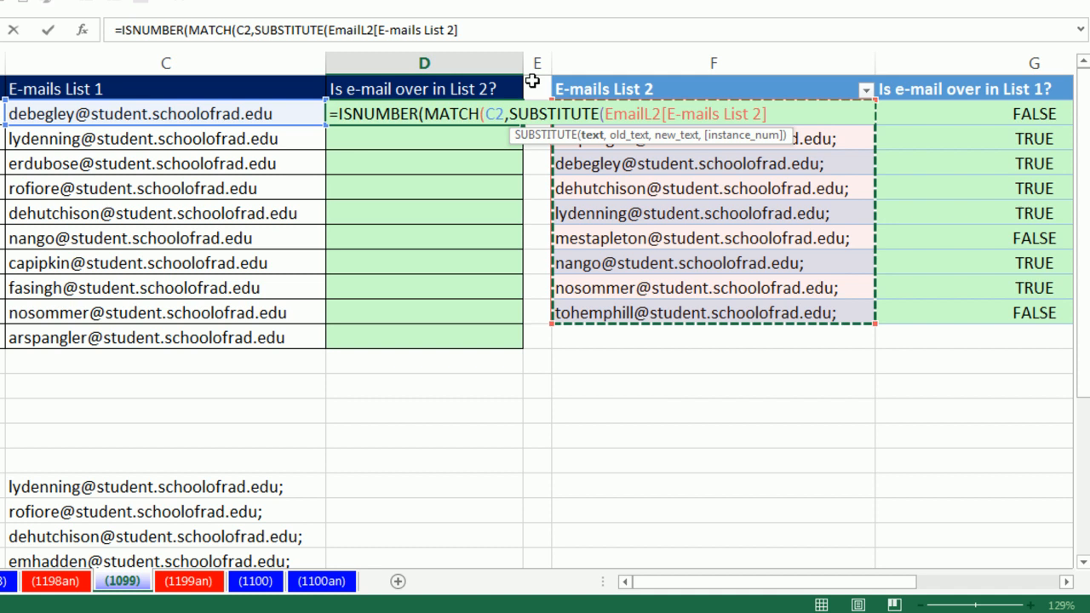
mouse_move(776, 77)
text(,";",)
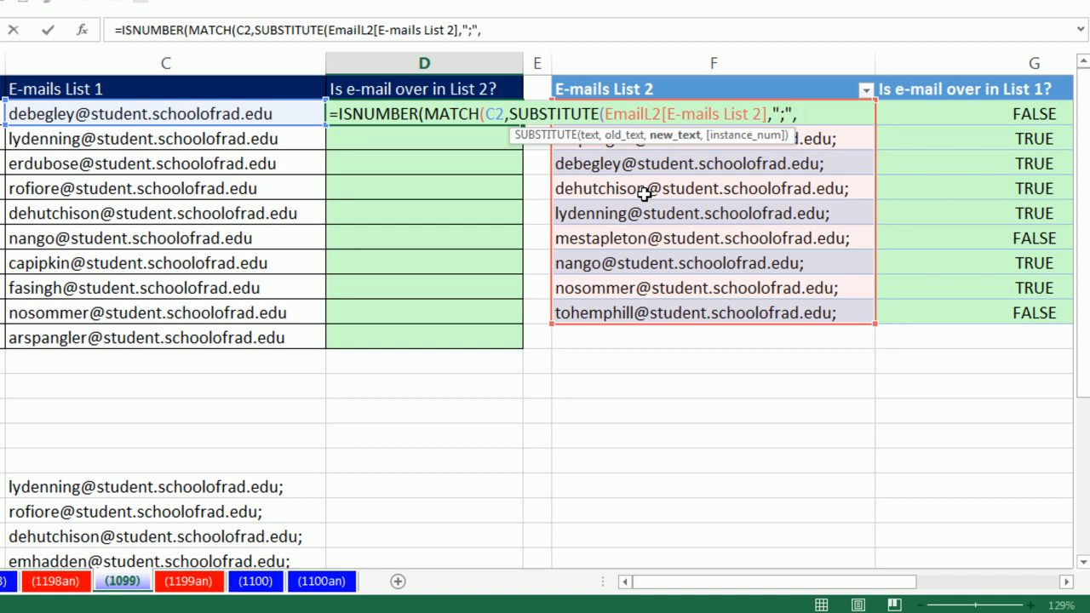
Step: Complete the formula with EmailL2[E-mails List 2],";",""),0)) and attempt an array entry
text(""))
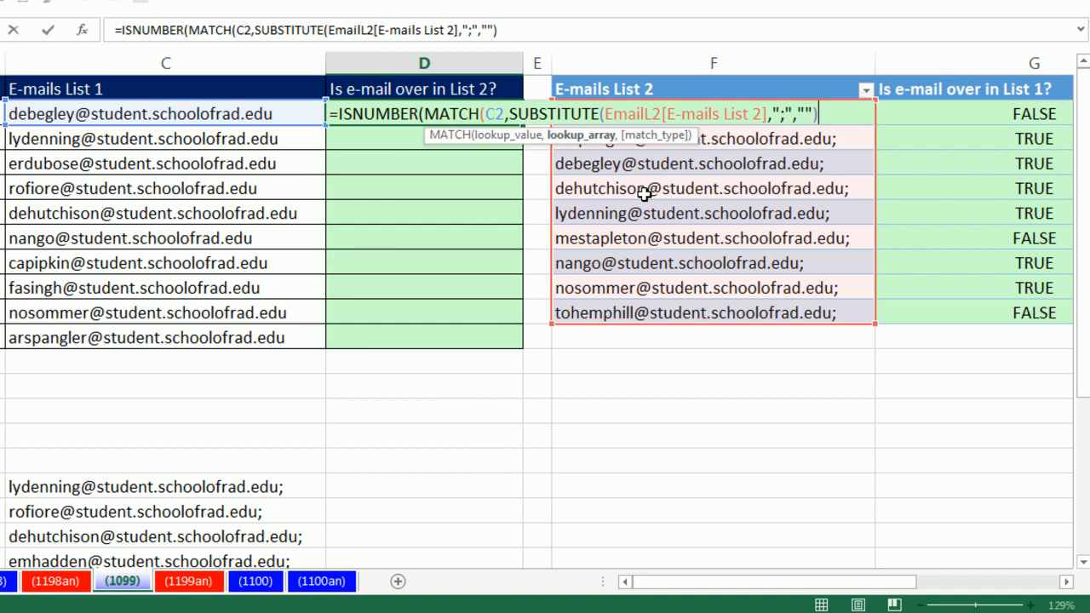
text(,)
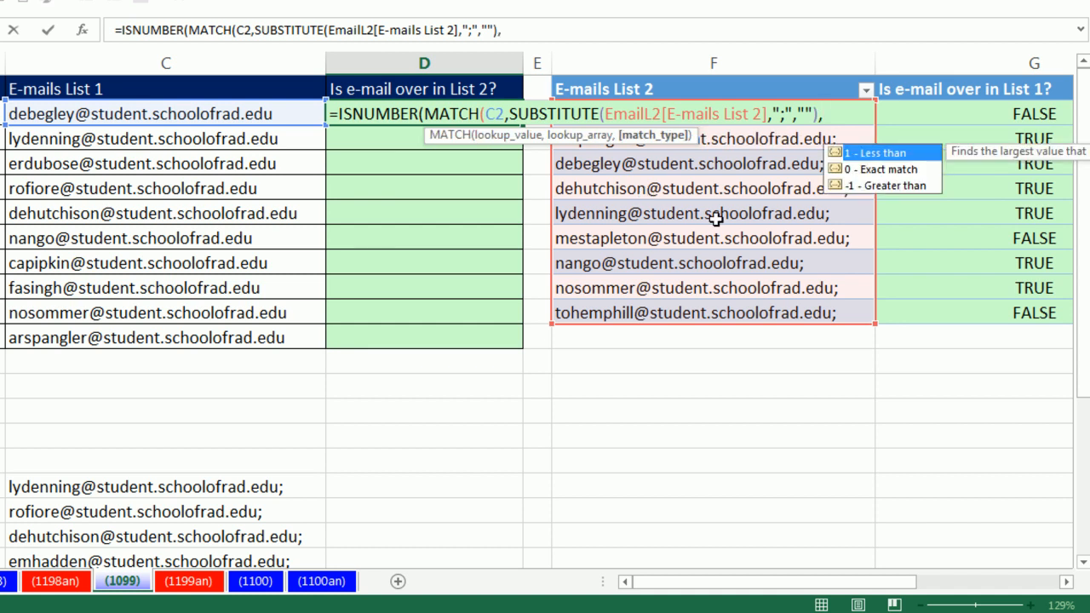
text(0)))
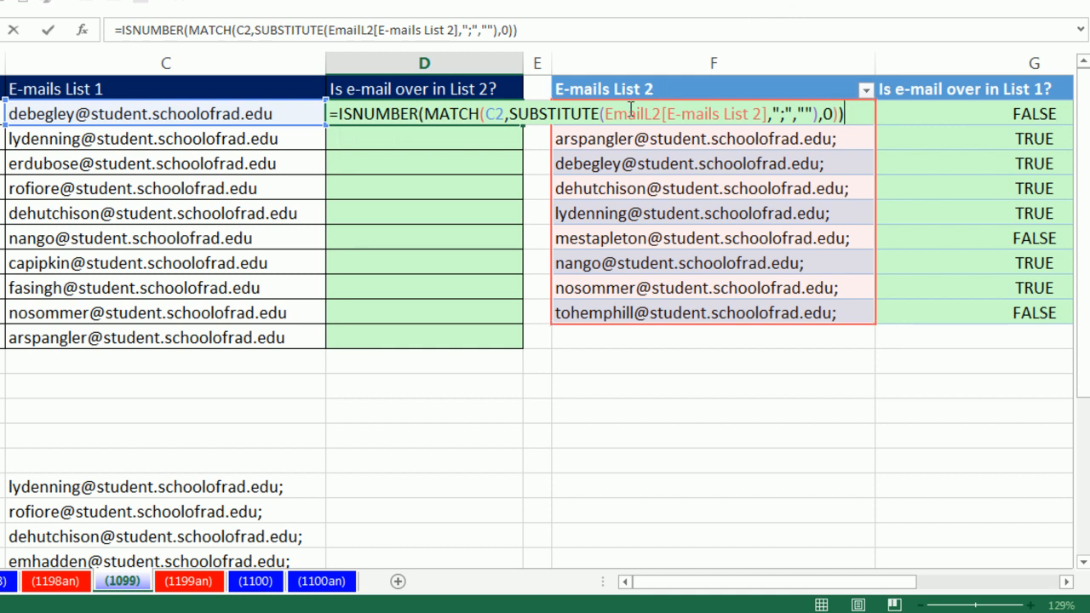
key(Ctrl+Shift+Enter)
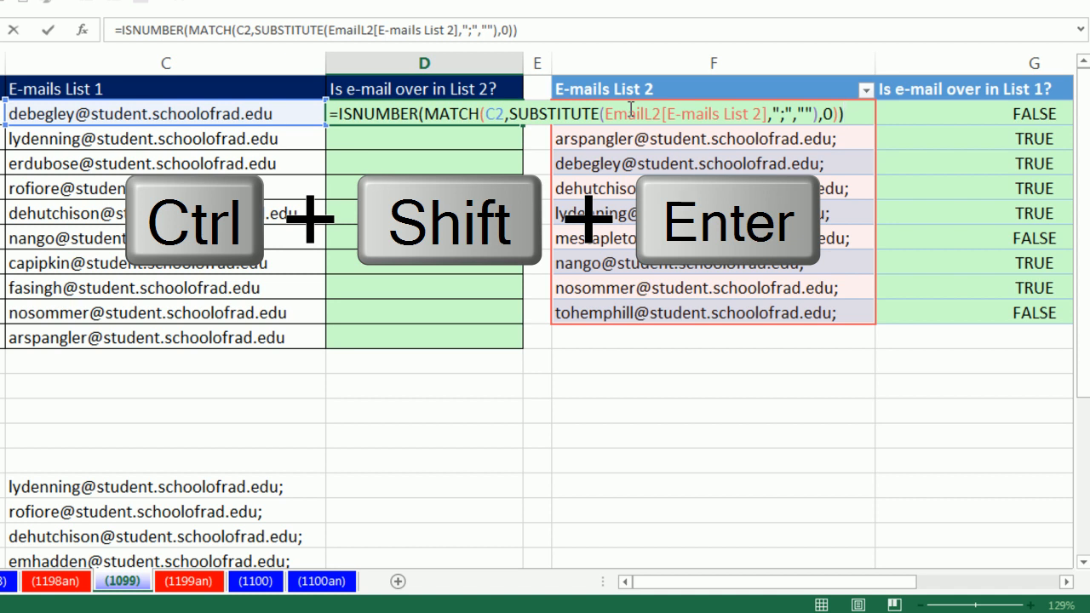
Step: Enter the D2 ISNUMBER-MATCH formula as a regular formula, returning FALSE
key(Ctrl+Shift+Enter)
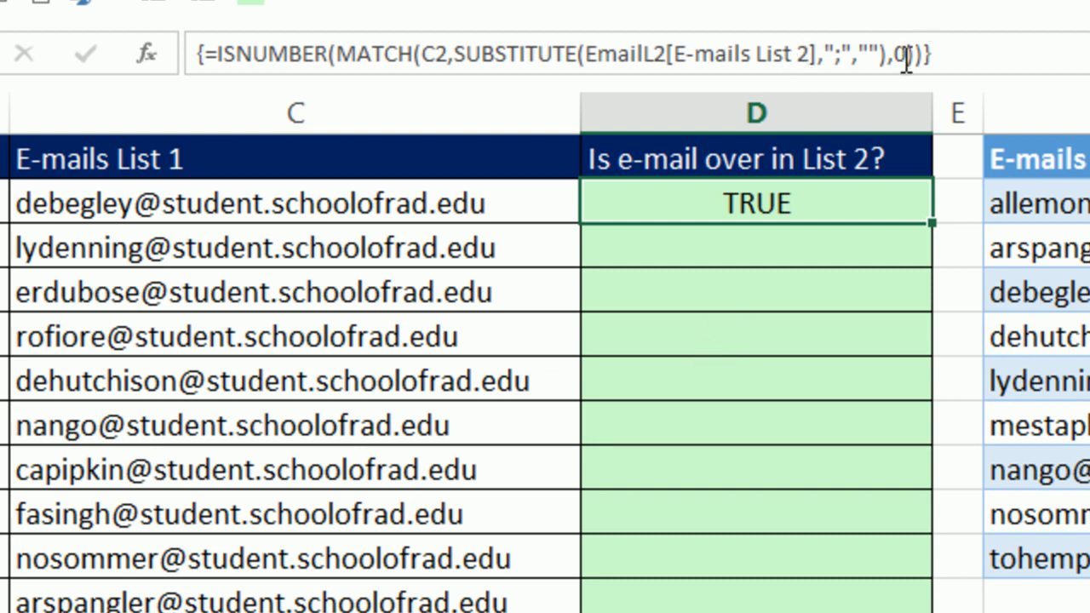
mouse_move(930, 228)
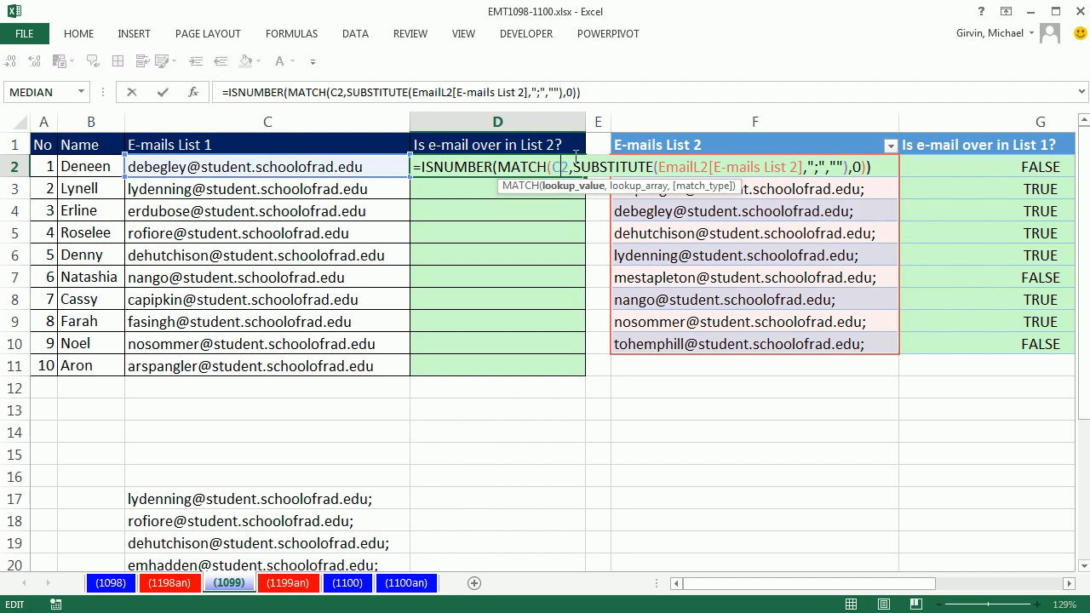
key(Enter)
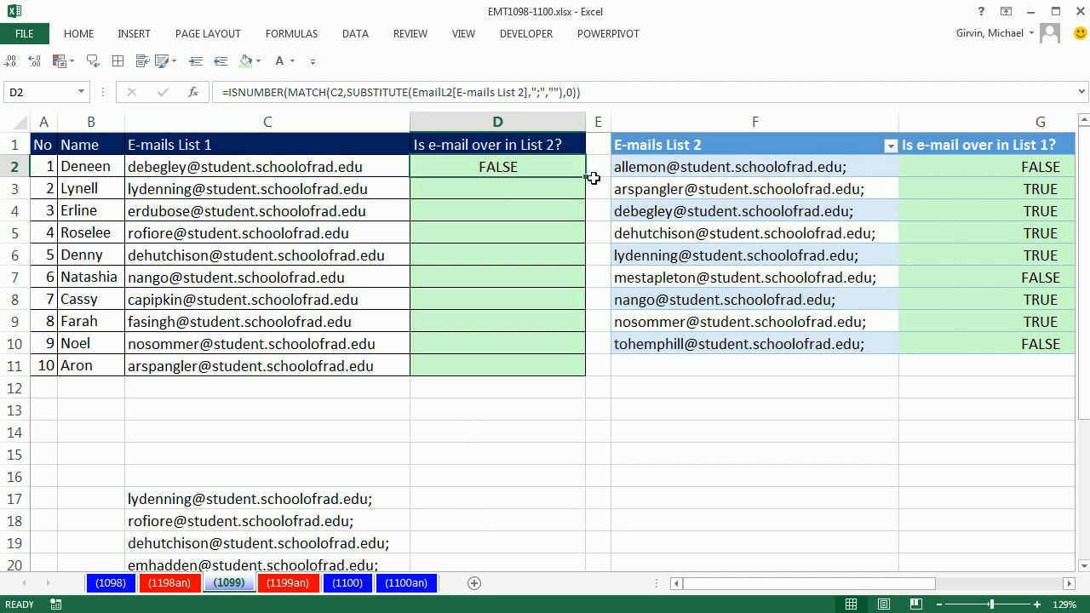
Step: Fill the D2 check down through row 11, then reopen D2 to fix the all-FALSE results
drag(498, 167, 498, 365)
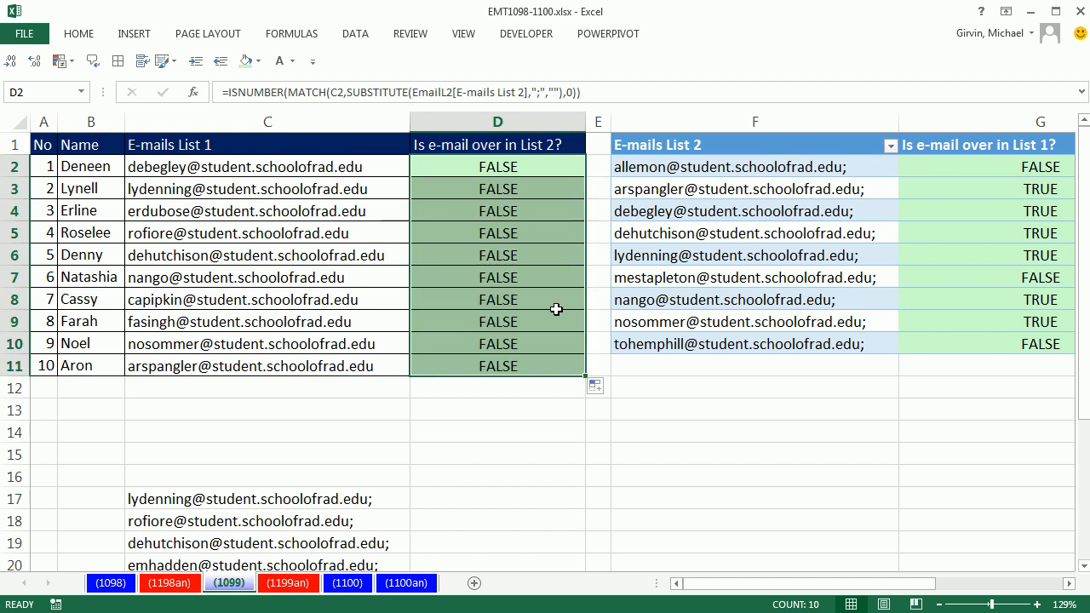
mouse_move(467, 160)
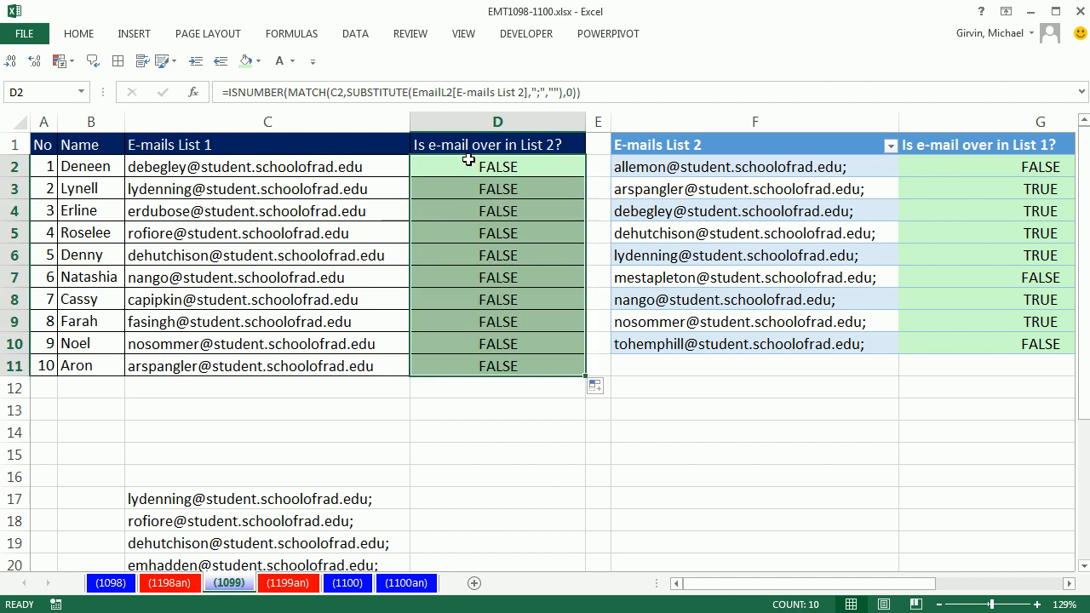
mouse_move(497, 169)
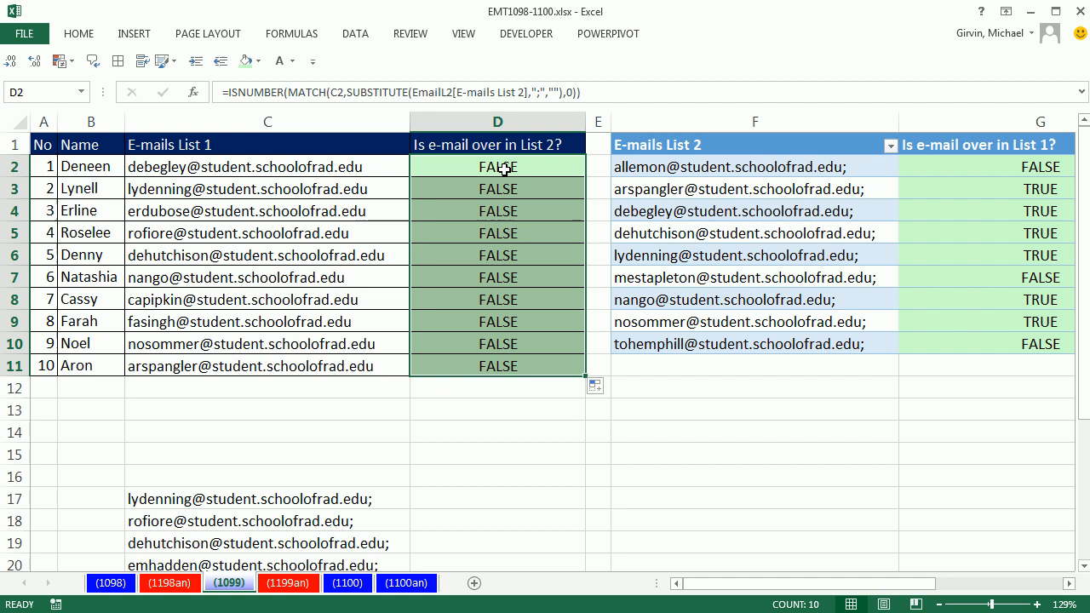
mouse_move(740, 208)
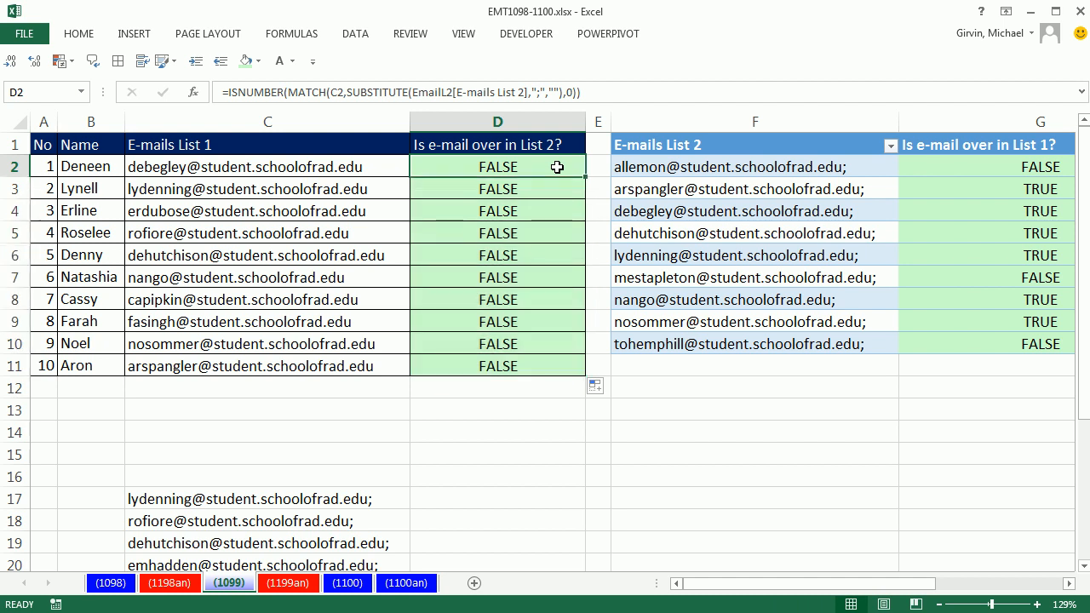
double_click(497, 167)
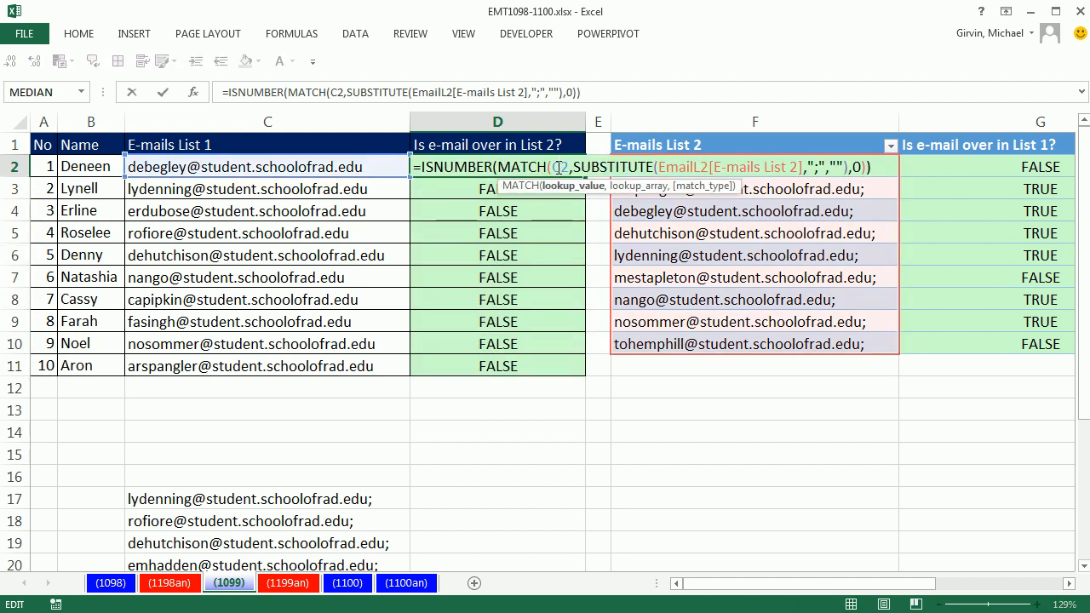
Step: Commit D2 as an array formula with Ctrl+Shift+Enter so rows 2-11 show mixed TRUE/FALSE
key(Ctrl+Shift+Enter)
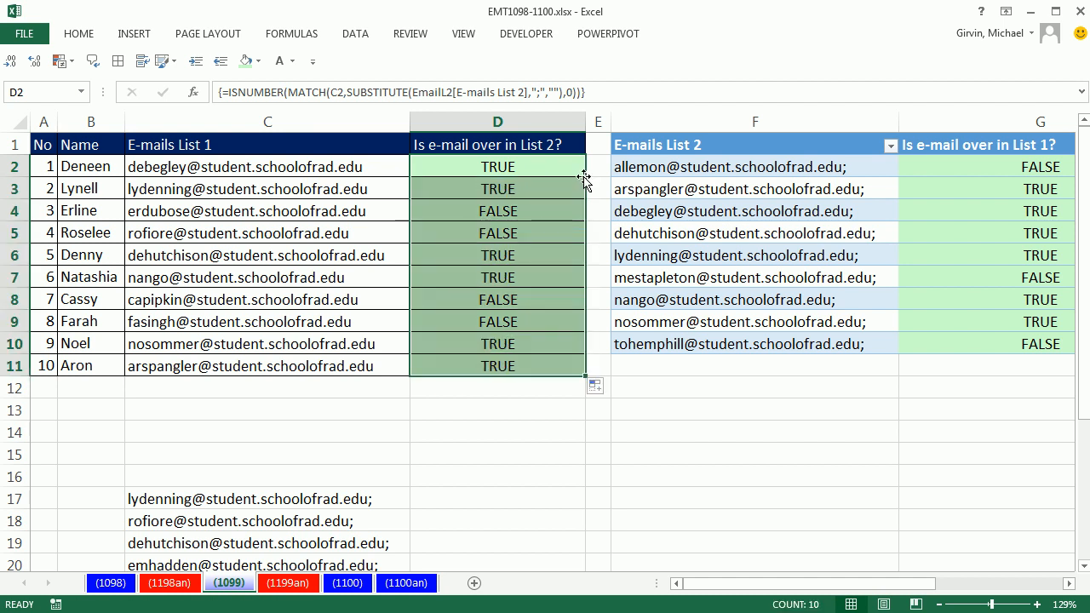
mouse_move(520, 201)
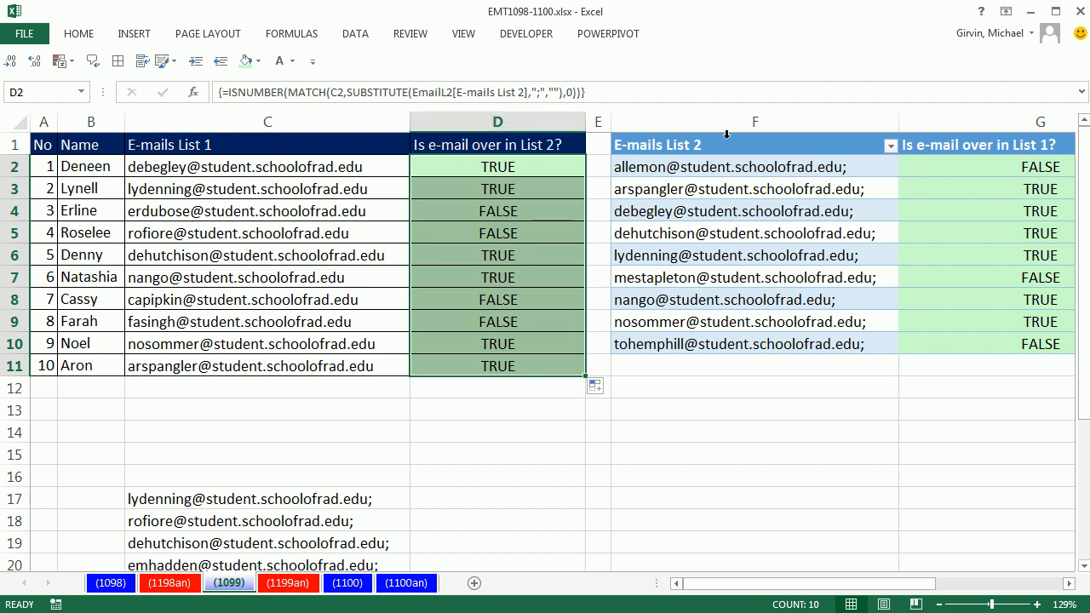
mouse_move(1015, 191)
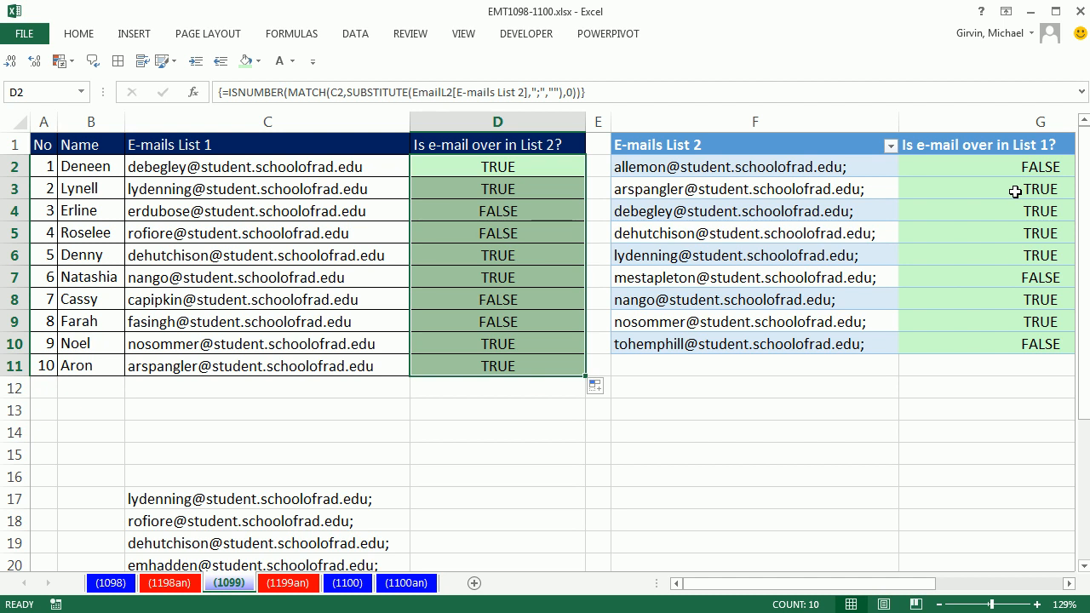
mouse_move(463, 171)
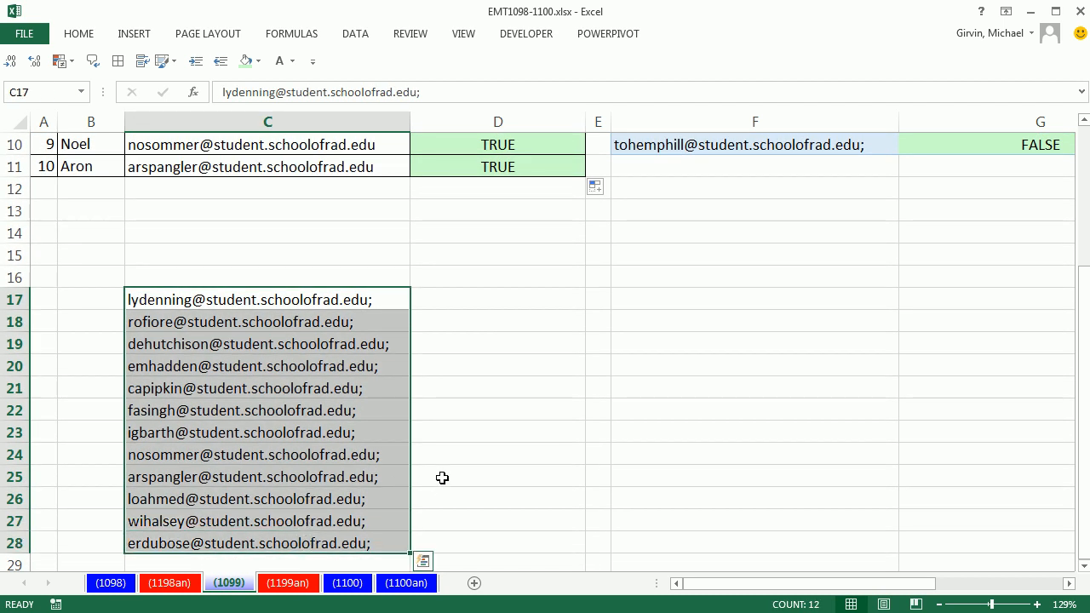
Step: Copy the new twelve-email list in C17:C28 to replace List 2's contents
click(610, 186)
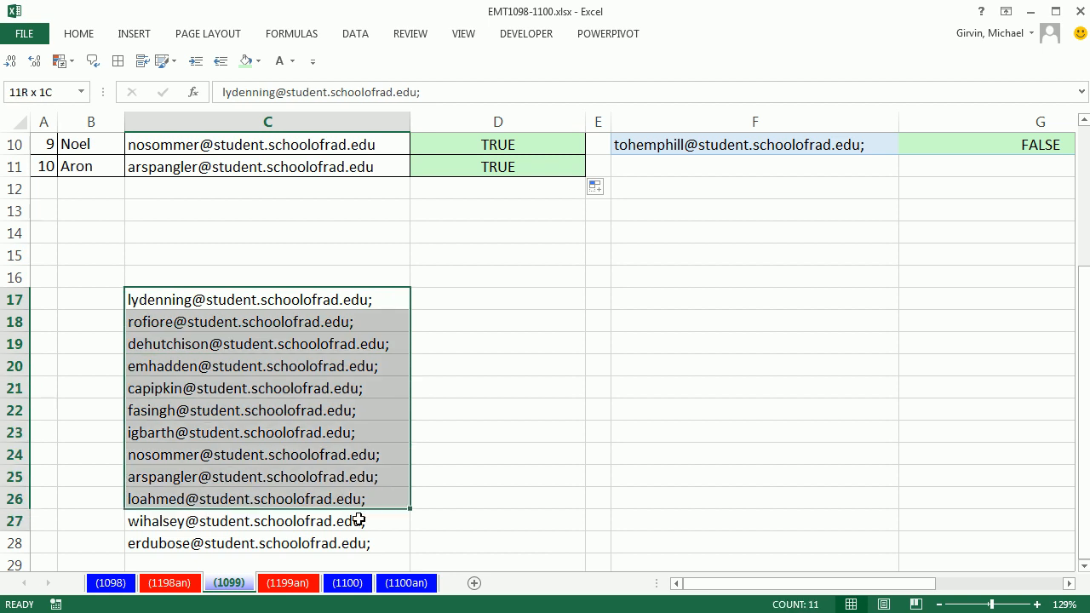
key(ctrl+c)
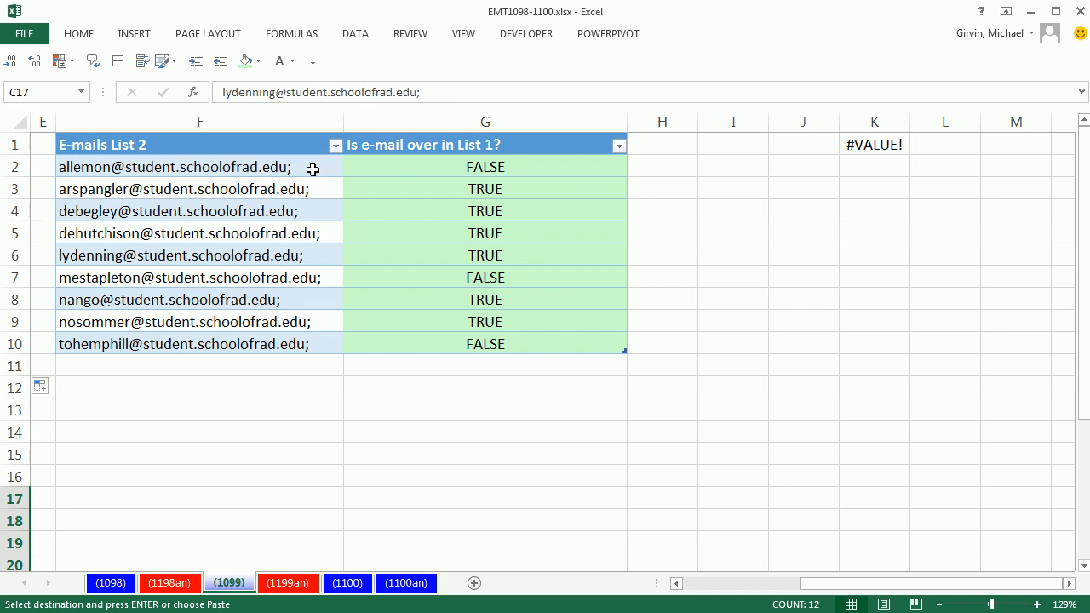
mouse_move(313, 364)
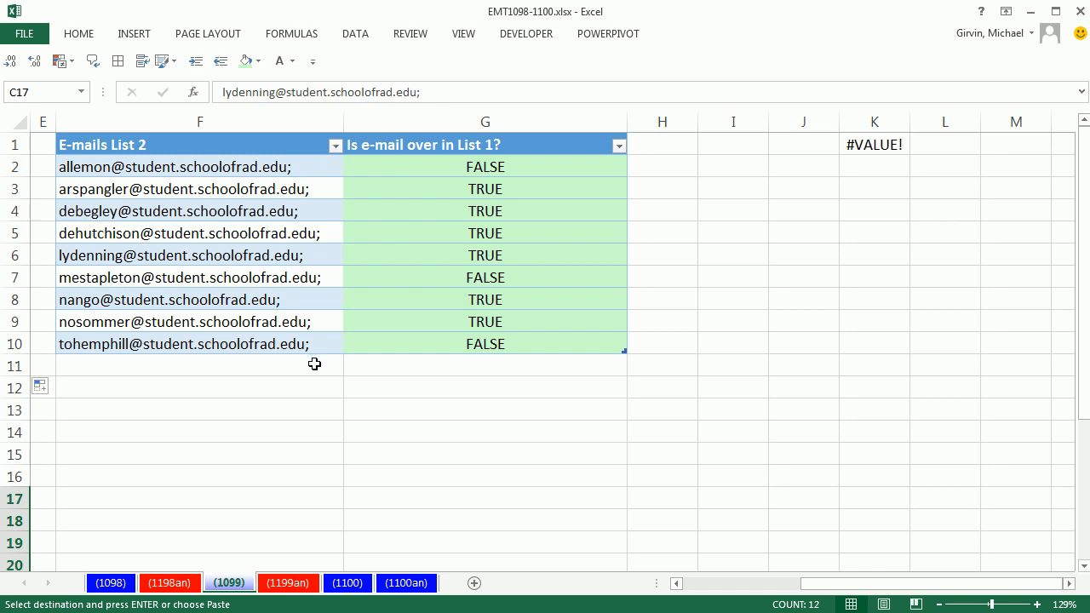
mouse_move(293, 179)
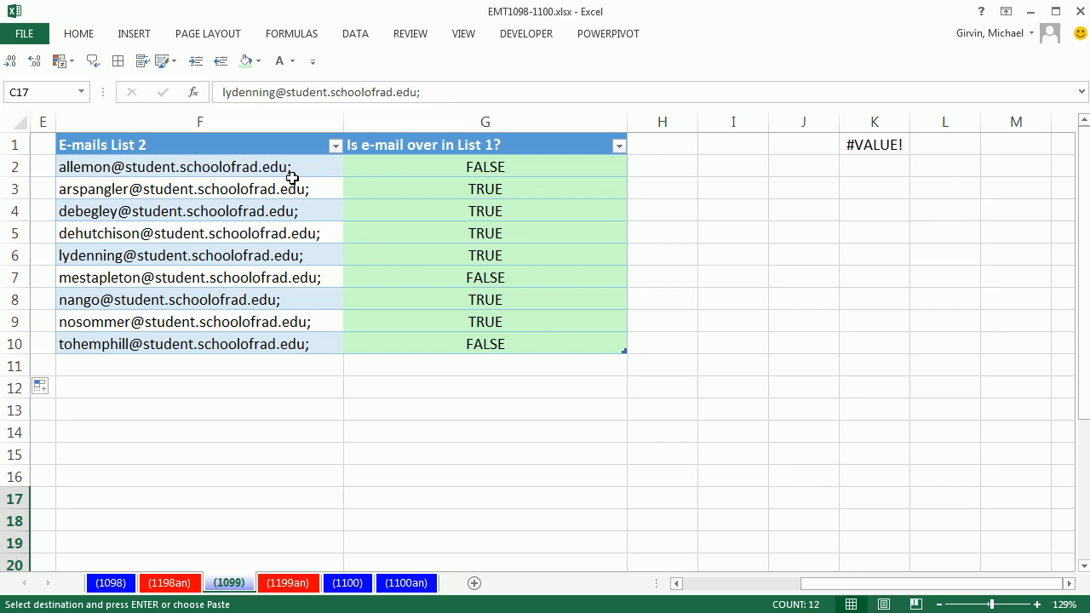
mouse_move(317, 254)
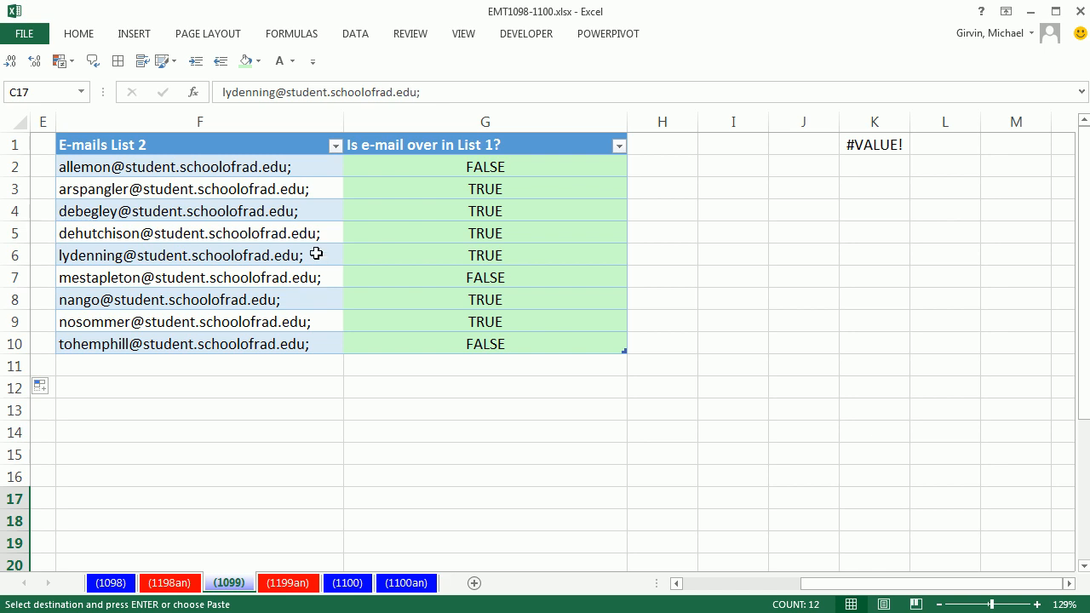
mouse_move(624, 351)
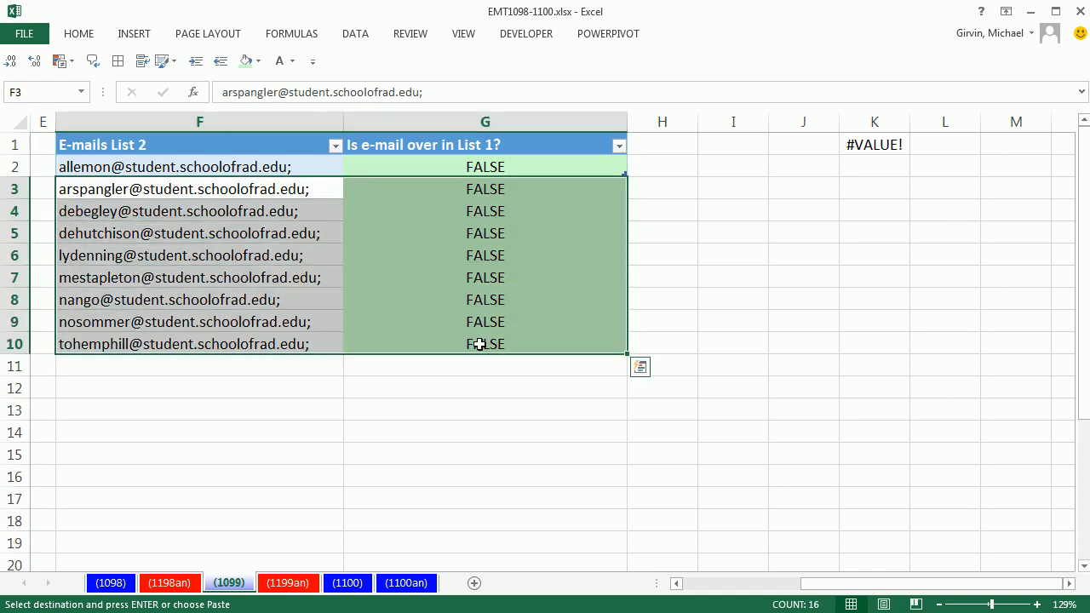
Step: Clear F3:G10 with Clear All so List 2 keeps only its first row
click(78, 34)
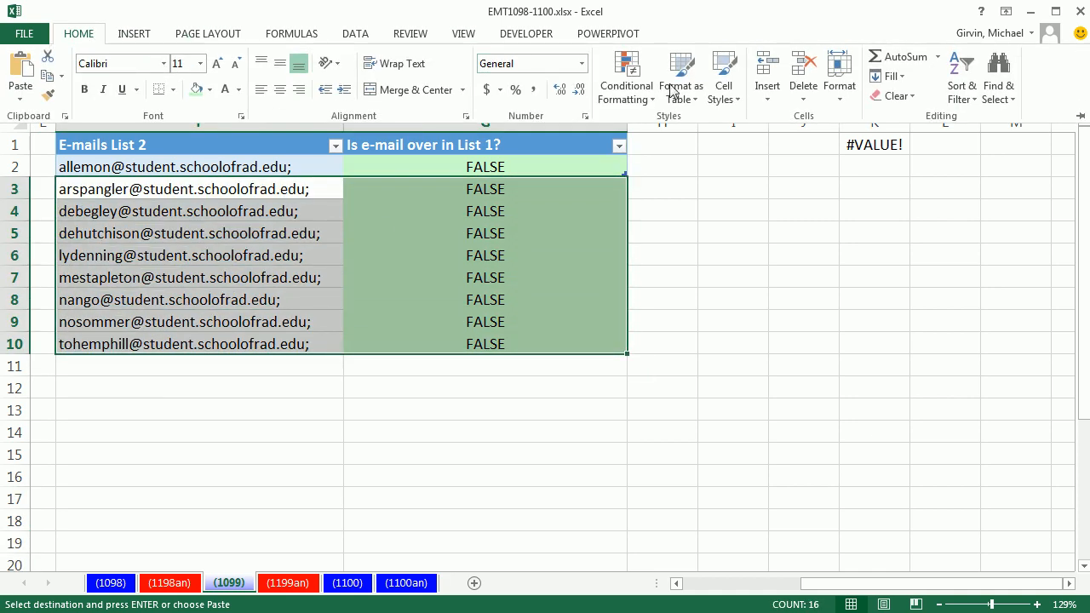
click(893, 95)
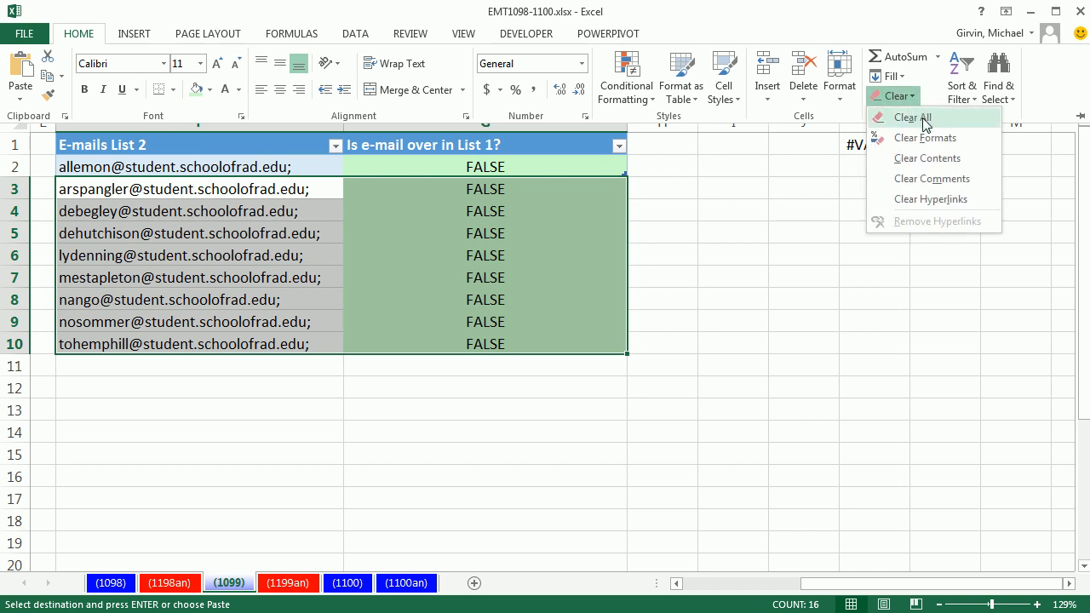
mouse_move(913, 116)
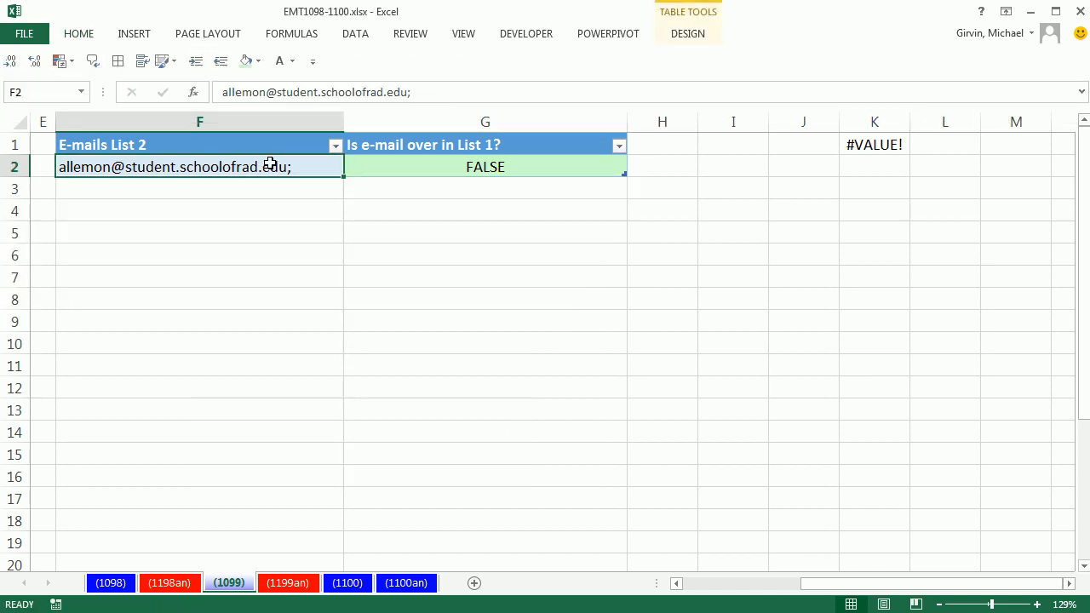
mouse_move(525, 420)
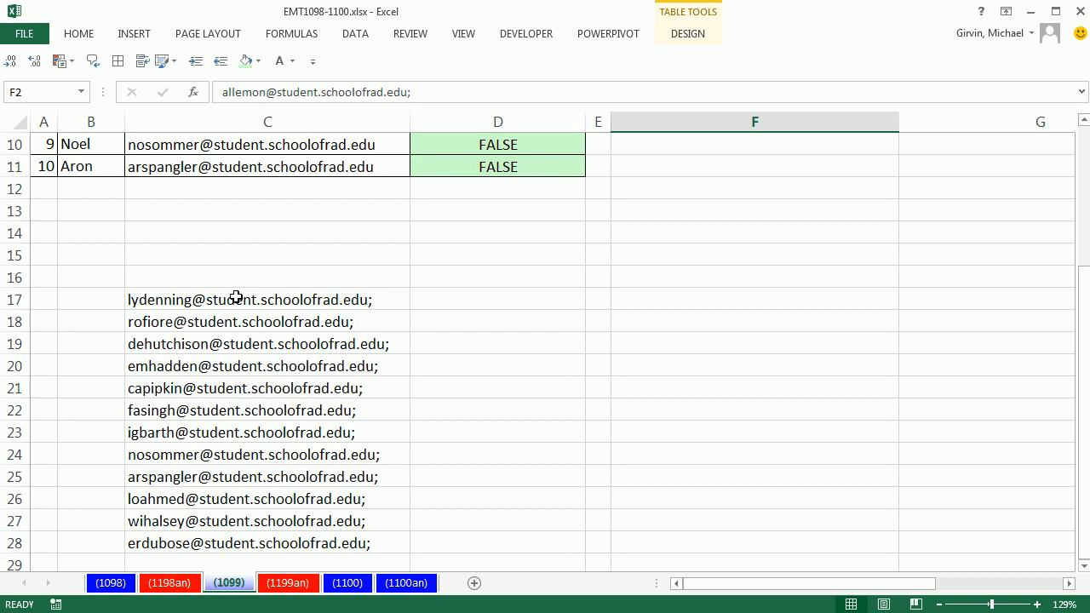
Step: Paste the twelve new emails into List 2 at F2 so its TRUE/FALSE column auto-fills
drag(267, 300, 267, 542)
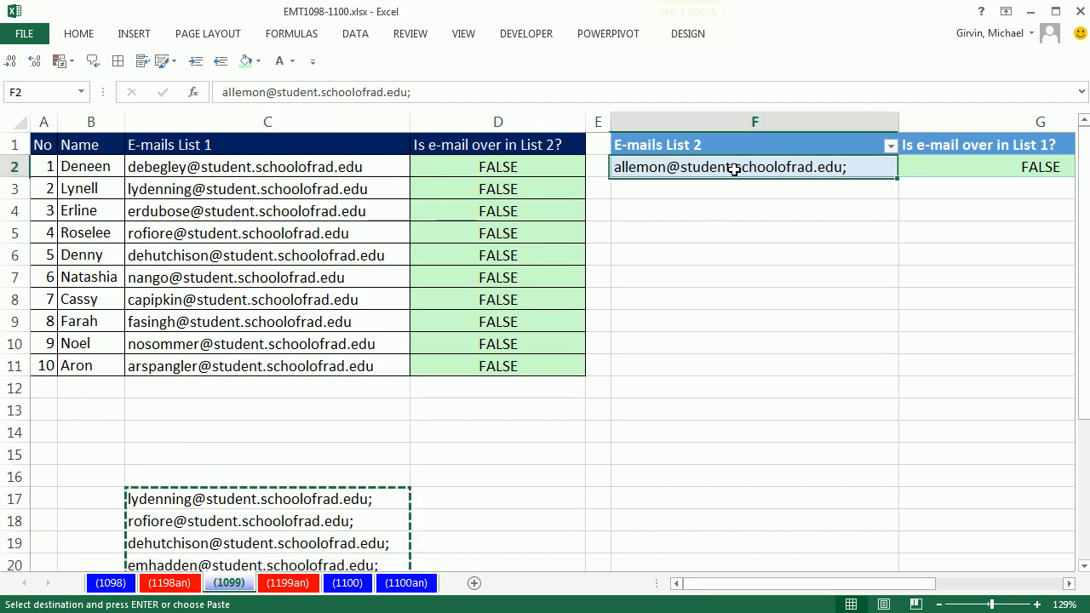
key(enter)
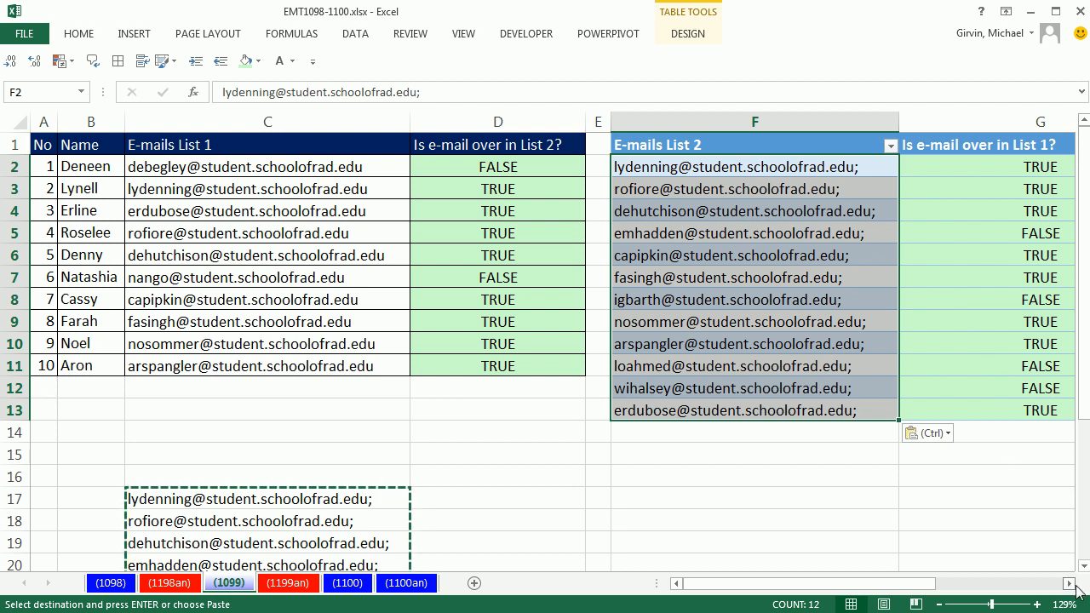
scroll(right, 3)
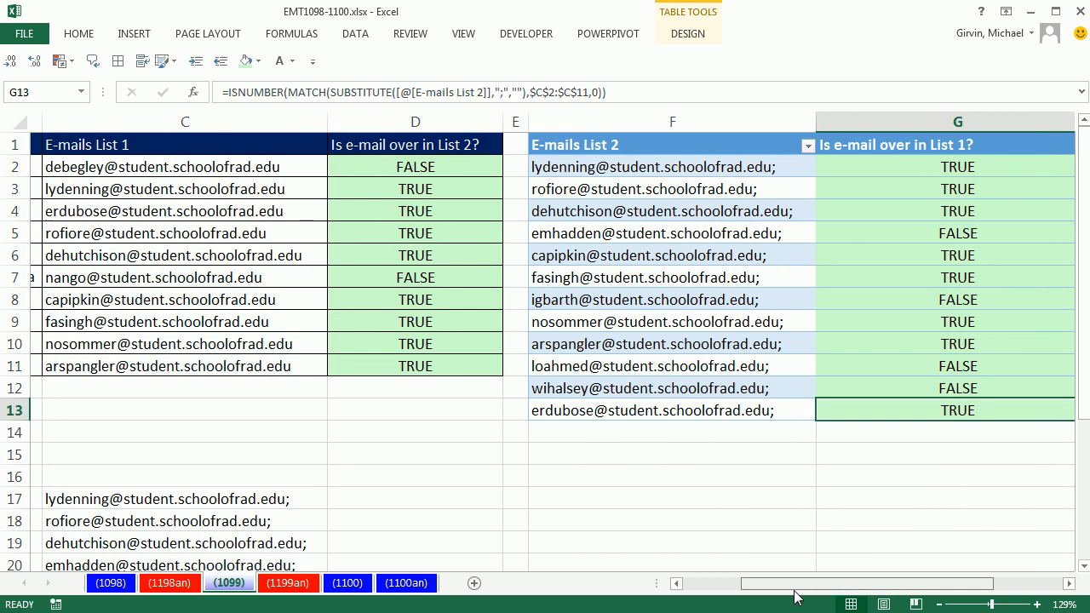
scroll(left, 3)
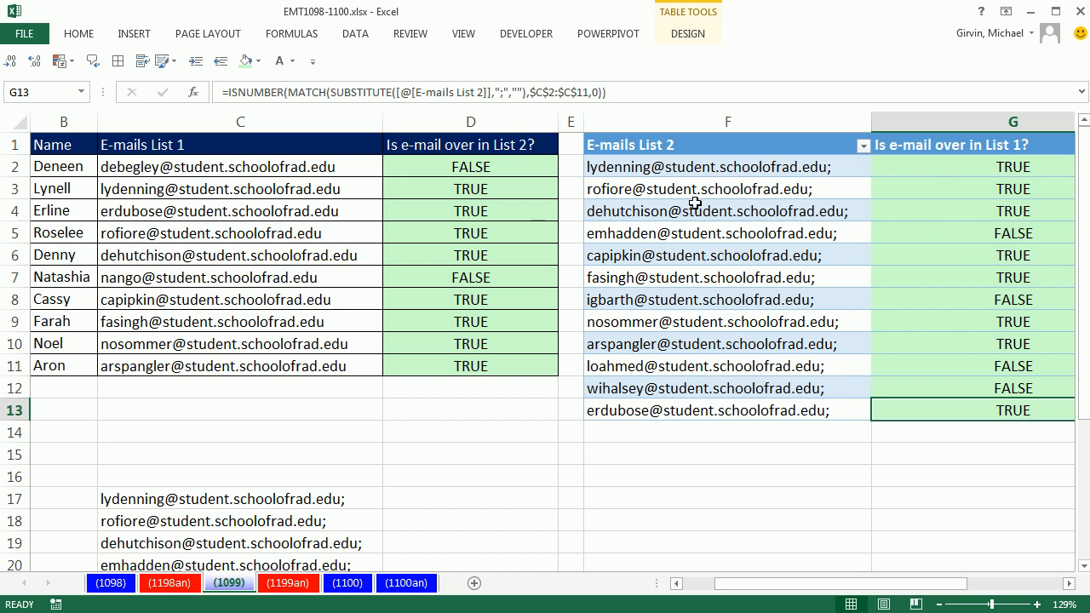
mouse_move(702, 388)
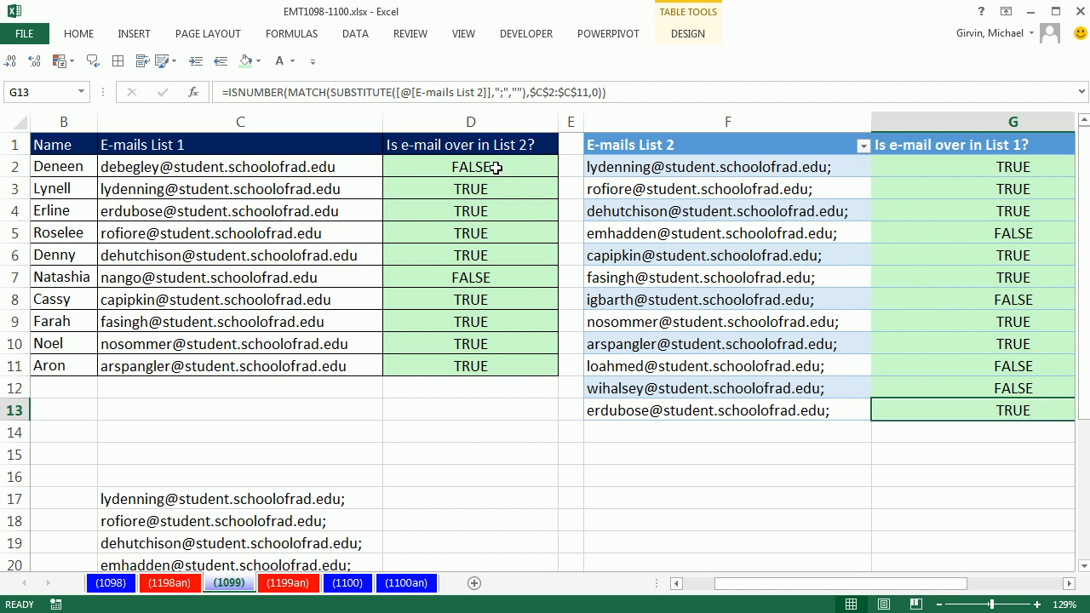
mouse_move(463, 191)
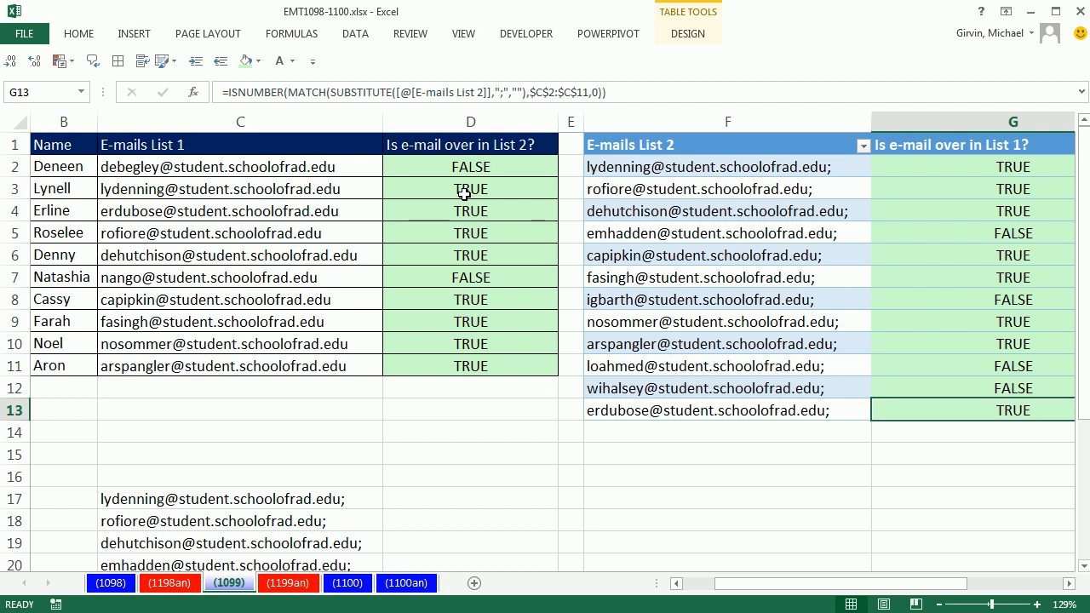
mouse_move(361, 167)
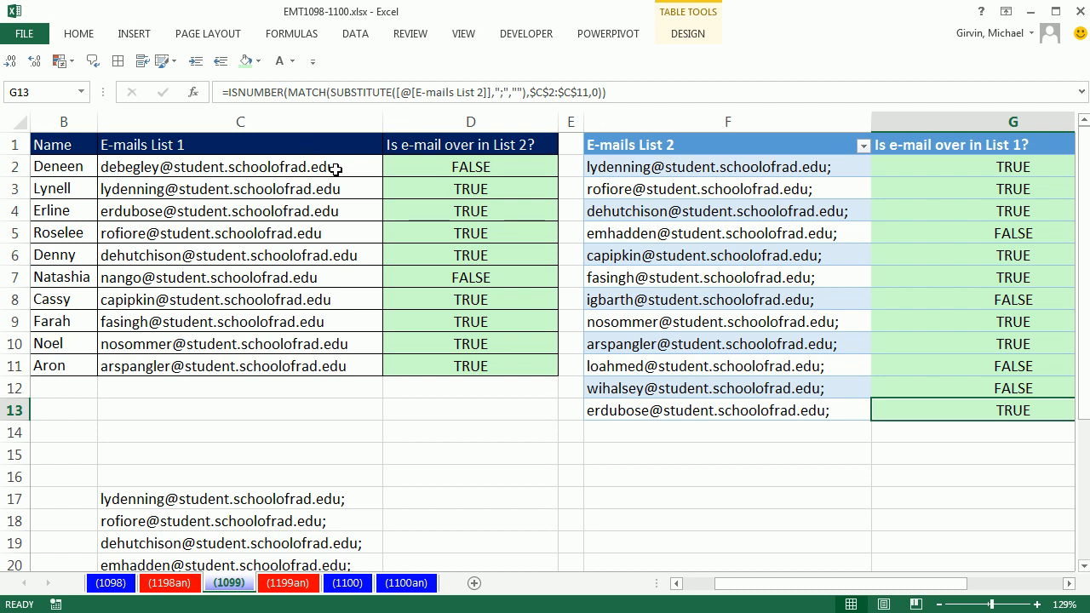